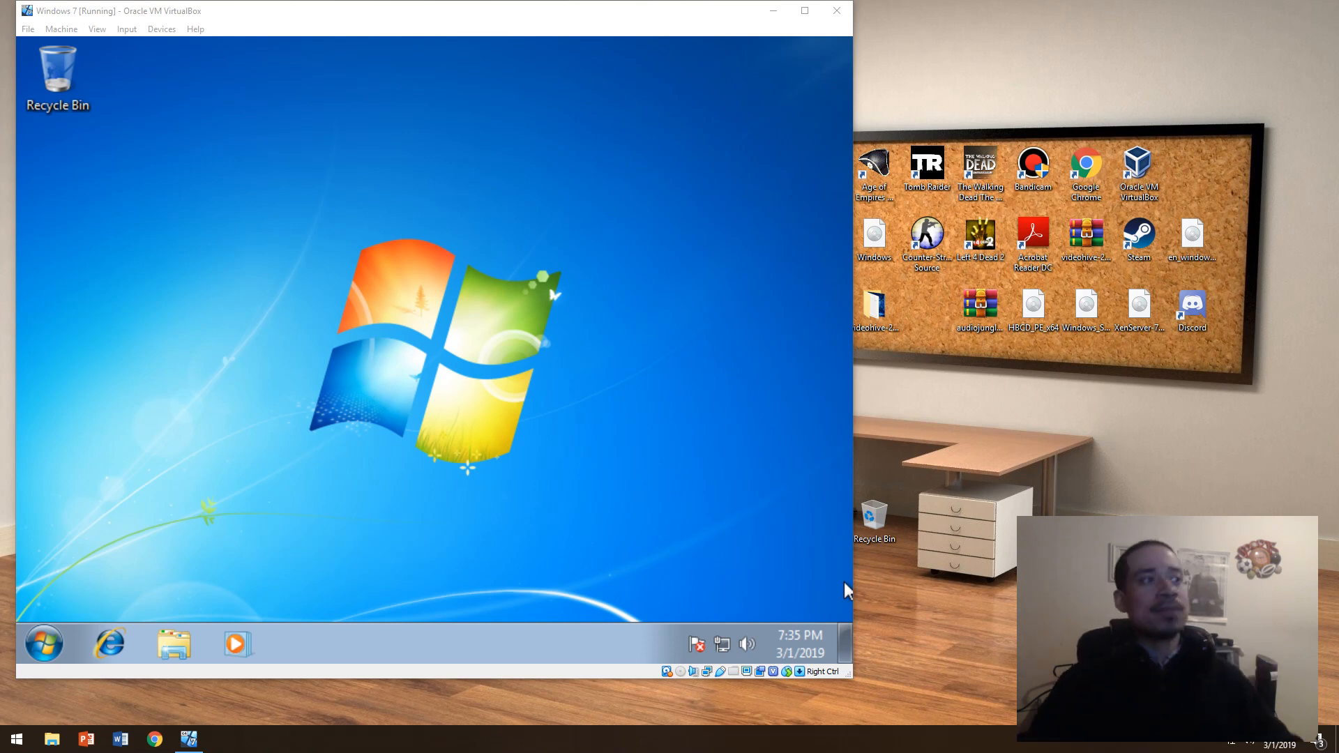
Search 'cont' from Start, open Control Panel, and scroll down to the Recovery item
{"action": "left_click", "coordinate": [44, 643]}
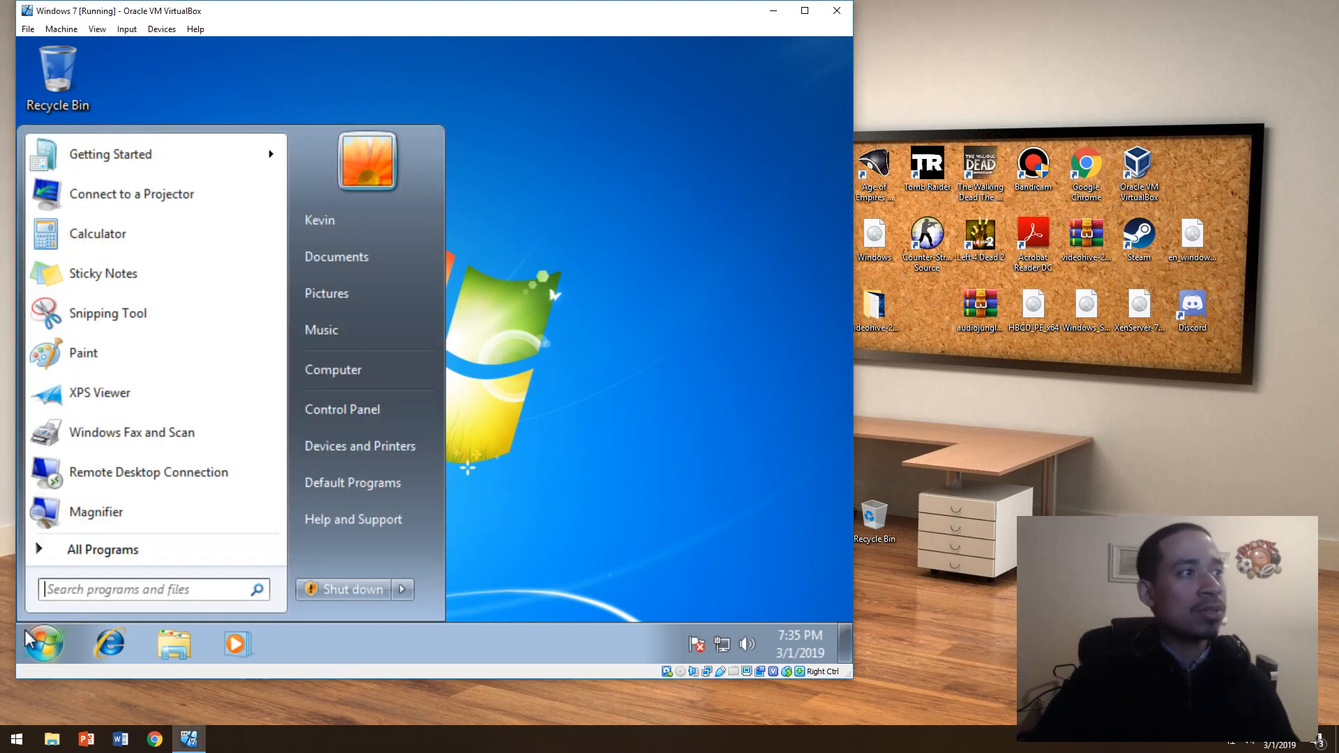
{"action": "type", "text": "cont"}
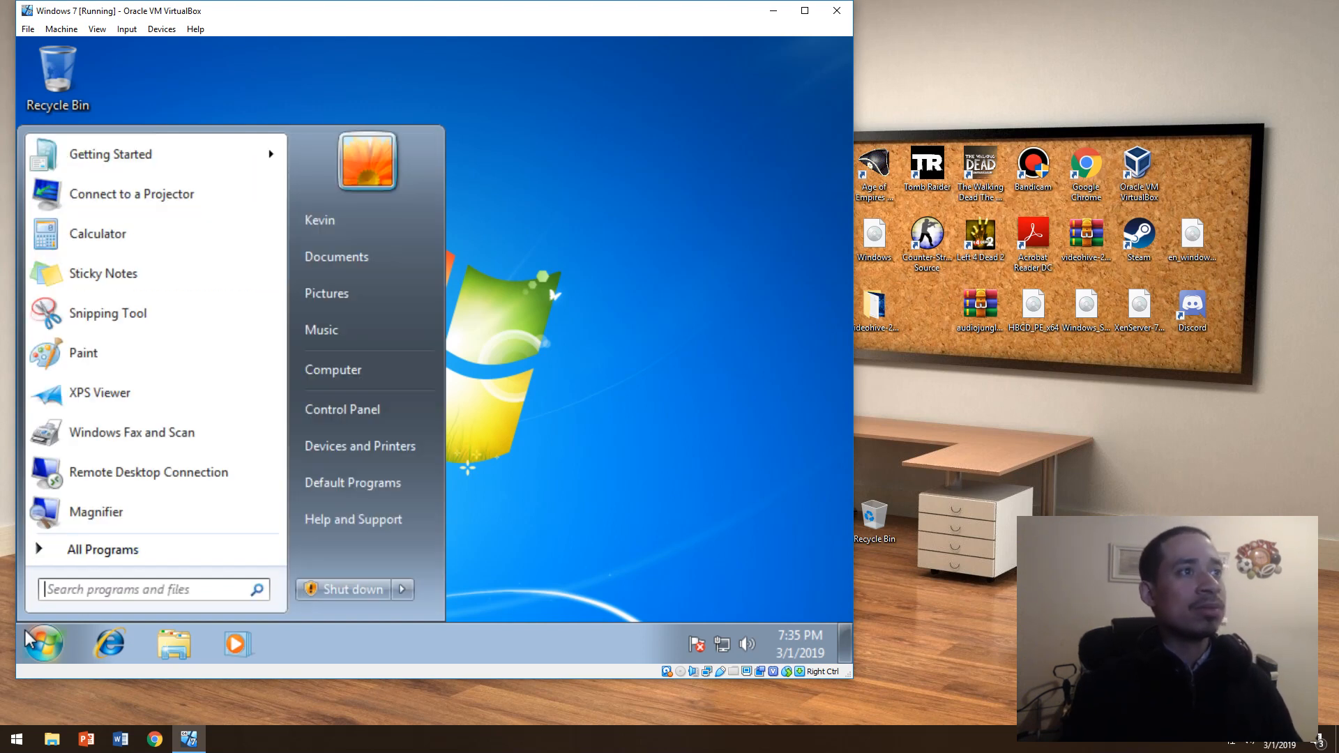
{"action": "left_click", "coordinate": [343, 409]}
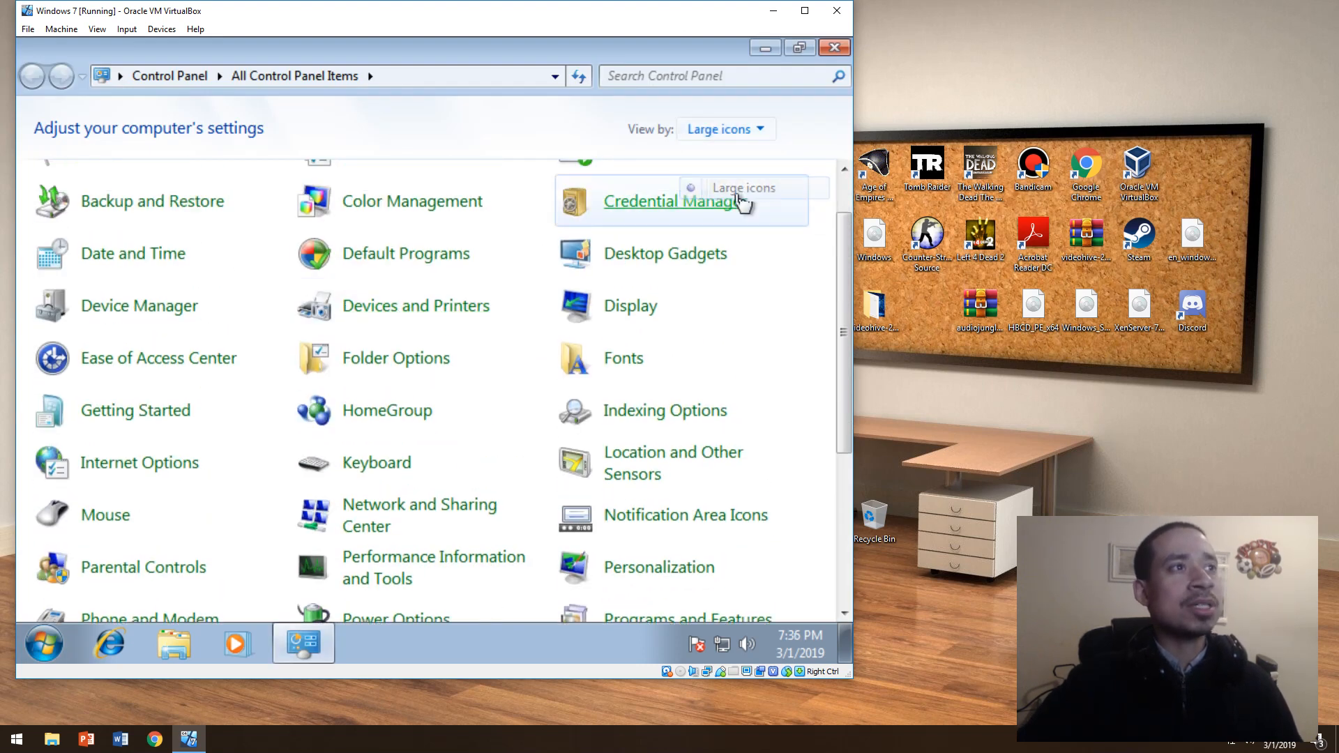
{"action": "mouse_move", "coordinate": [764, 293]}
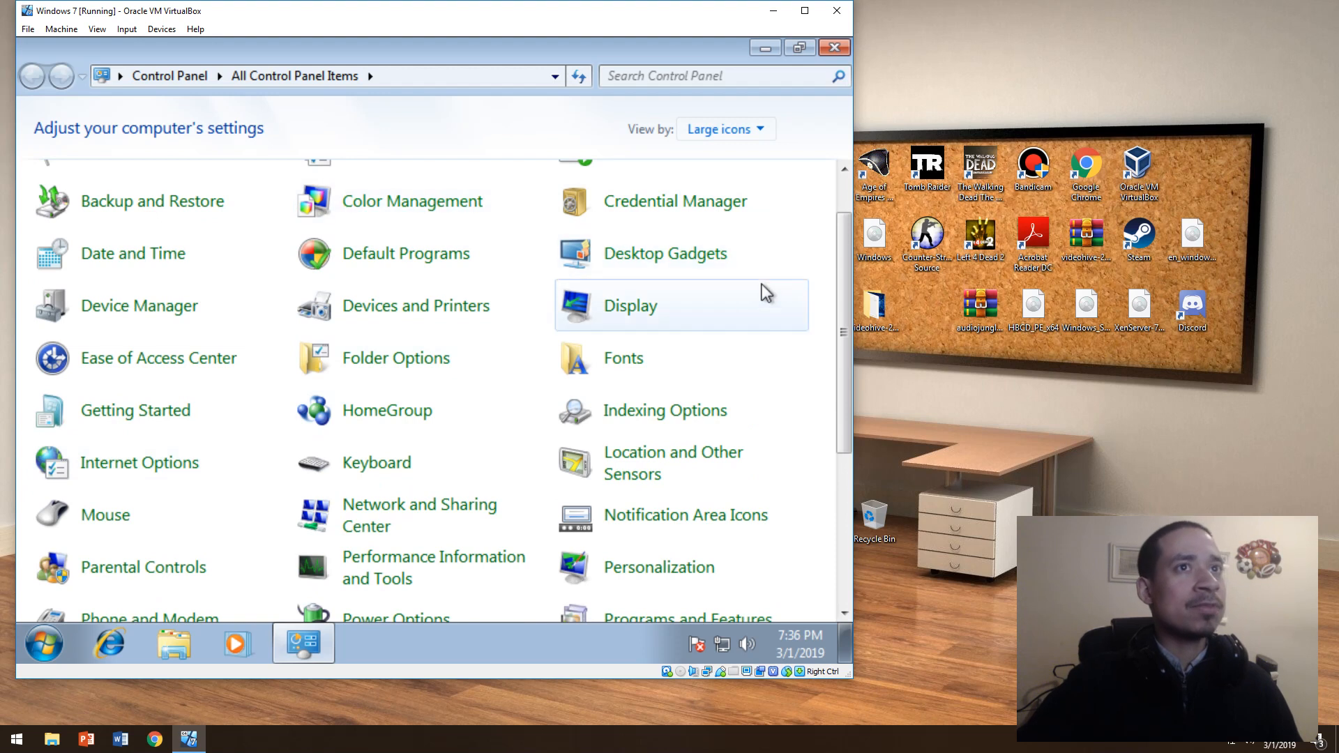
{"action": "scroll", "scroll_direction": "down", "scroll_amount": 3}
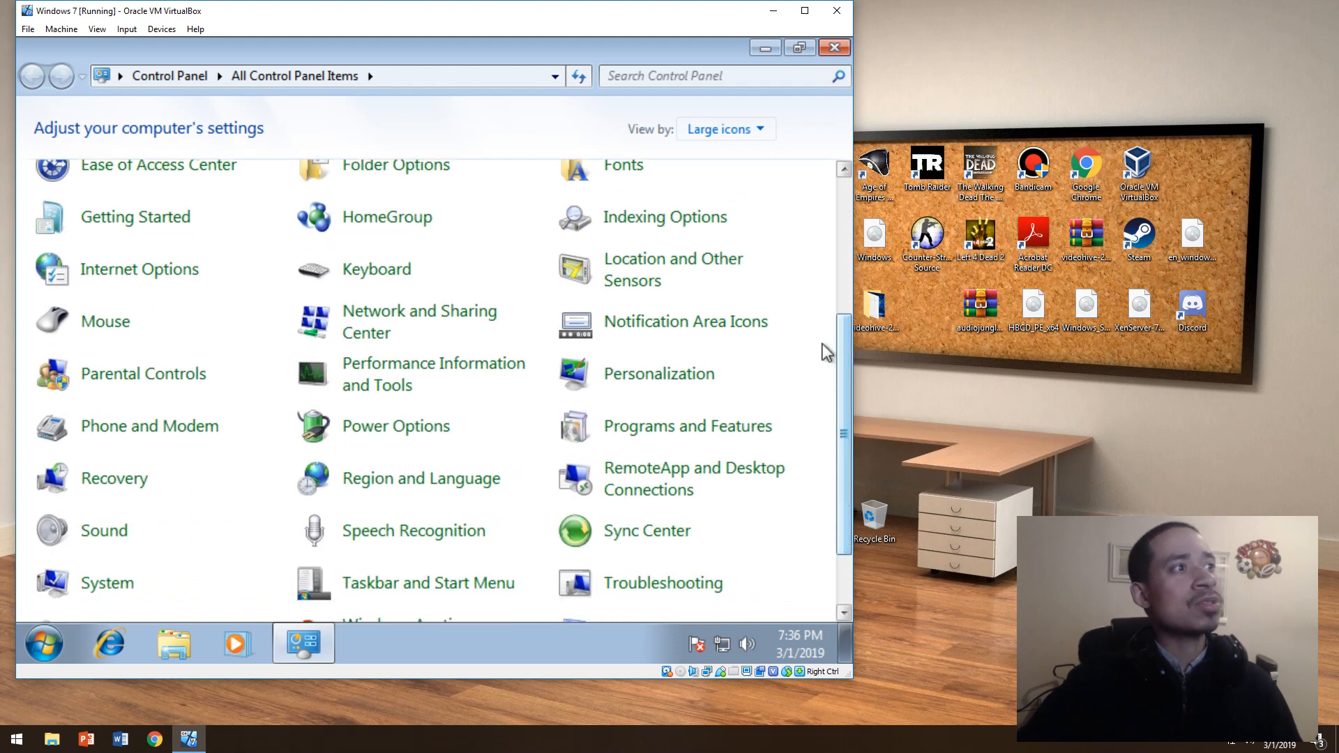
Open Recovery and System Restore, show more restore points, then cancel without restoring
{"action": "left_click", "coordinate": [114, 479]}
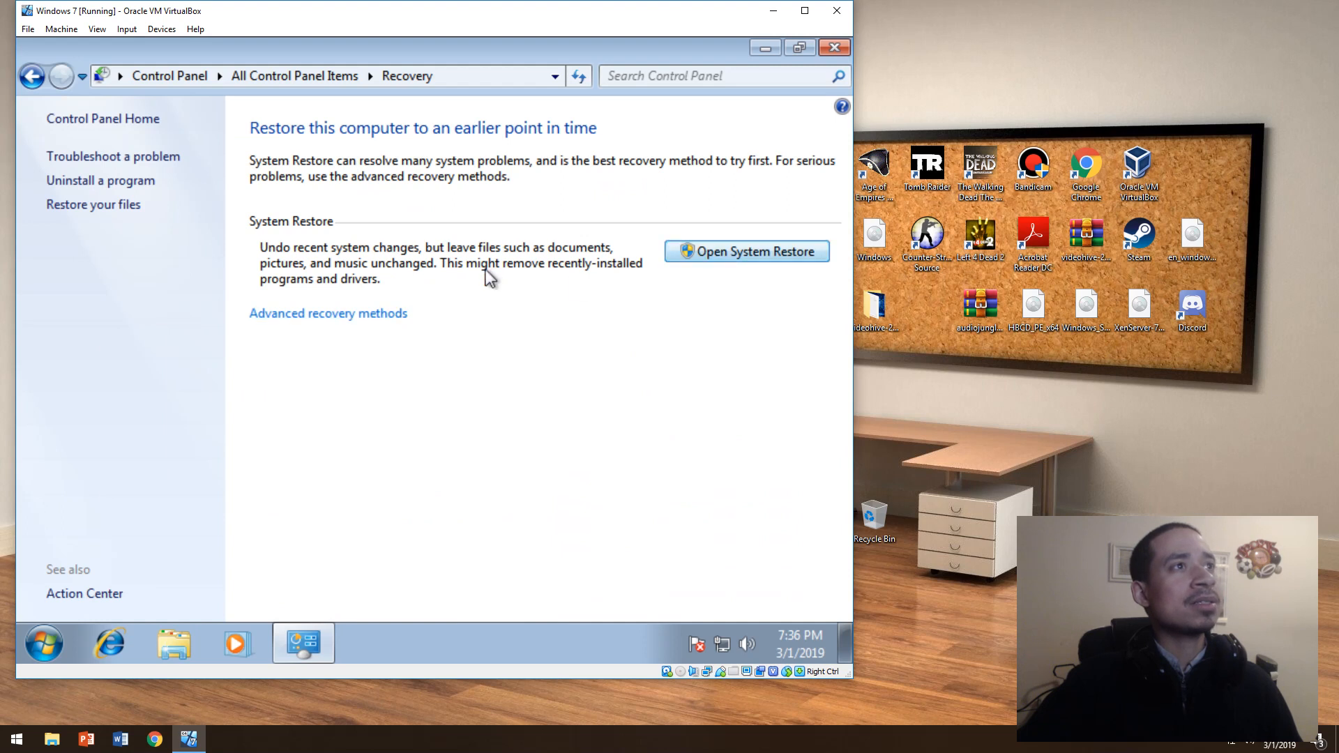
{"action": "mouse_move", "coordinate": [693, 266]}
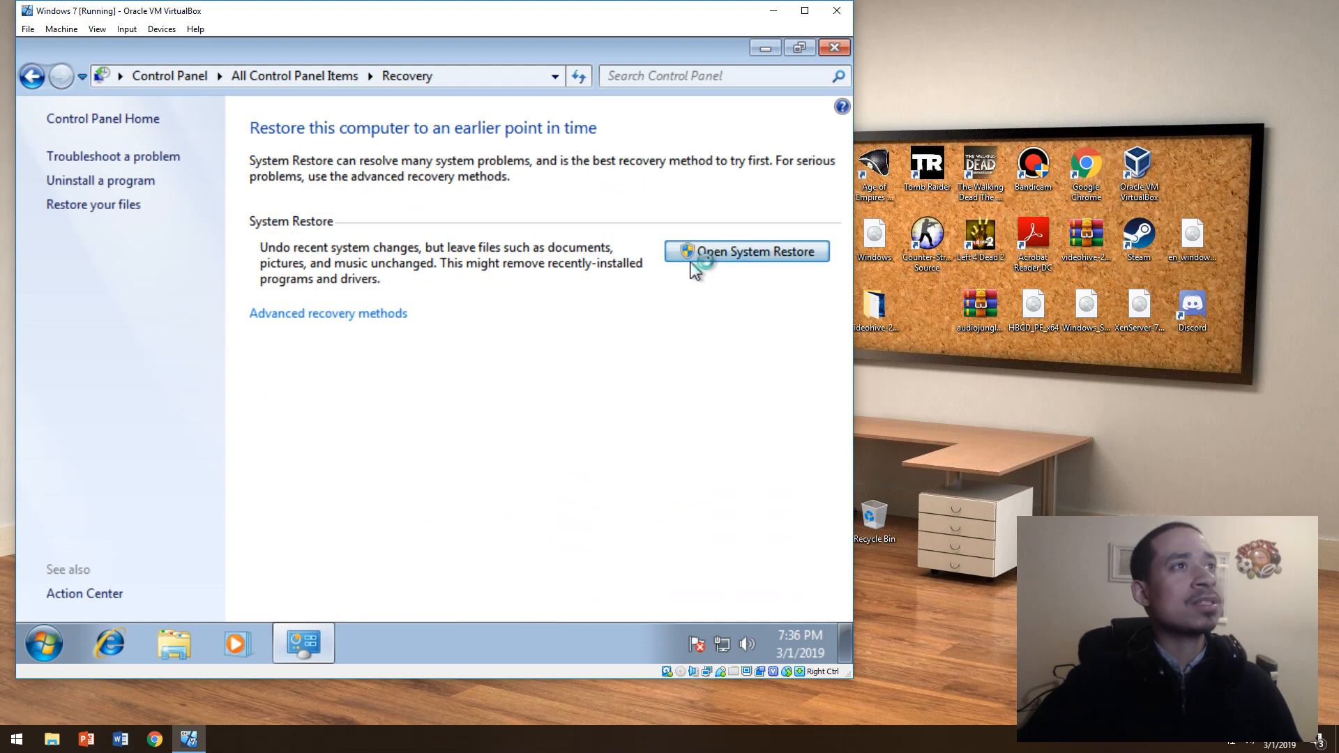
{"action": "left_click", "coordinate": [745, 251]}
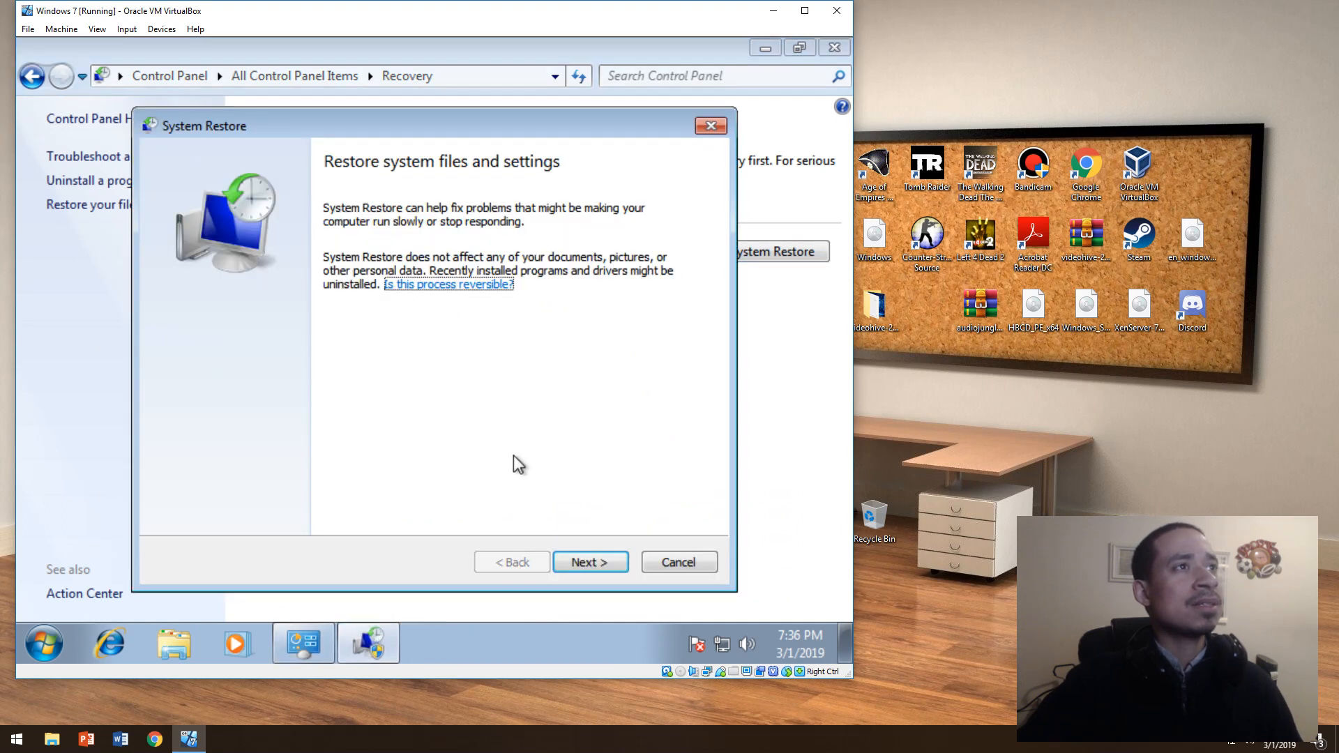
{"action": "left_click", "coordinate": [589, 562]}
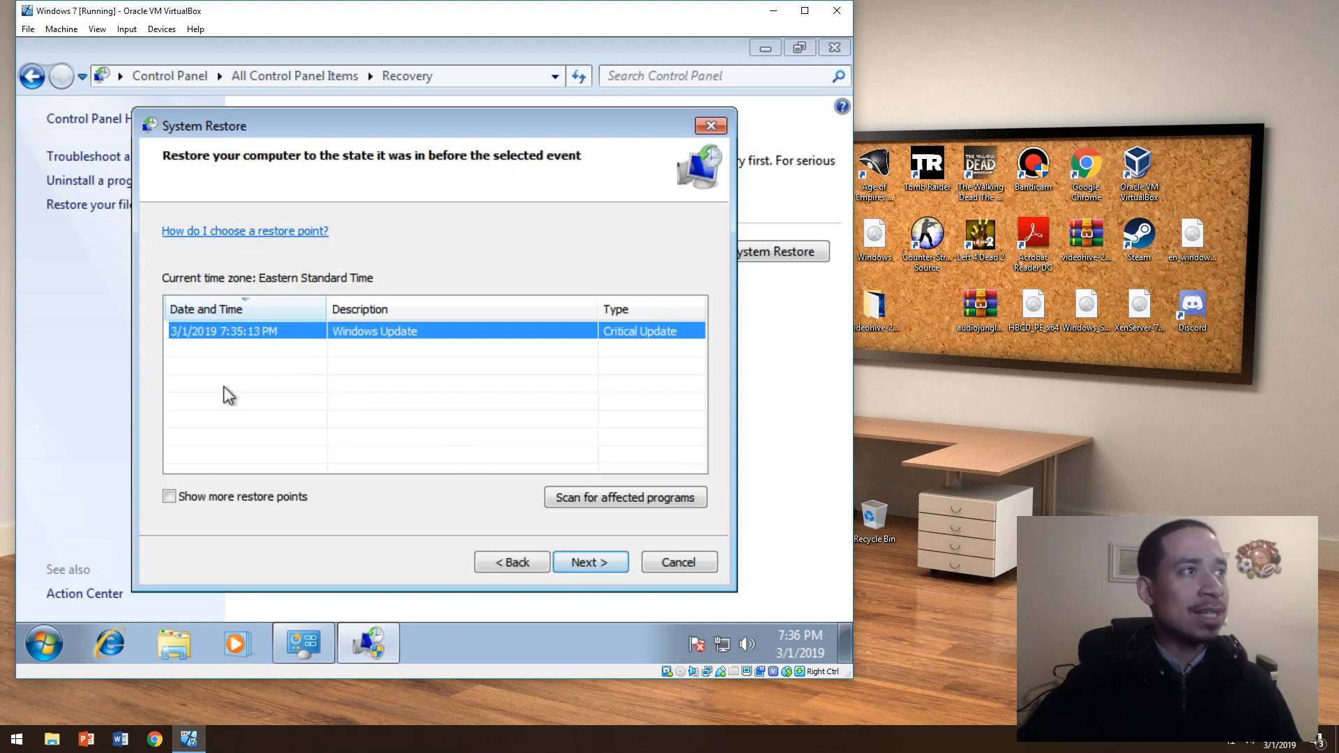
{"action": "left_click", "coordinate": [169, 496]}
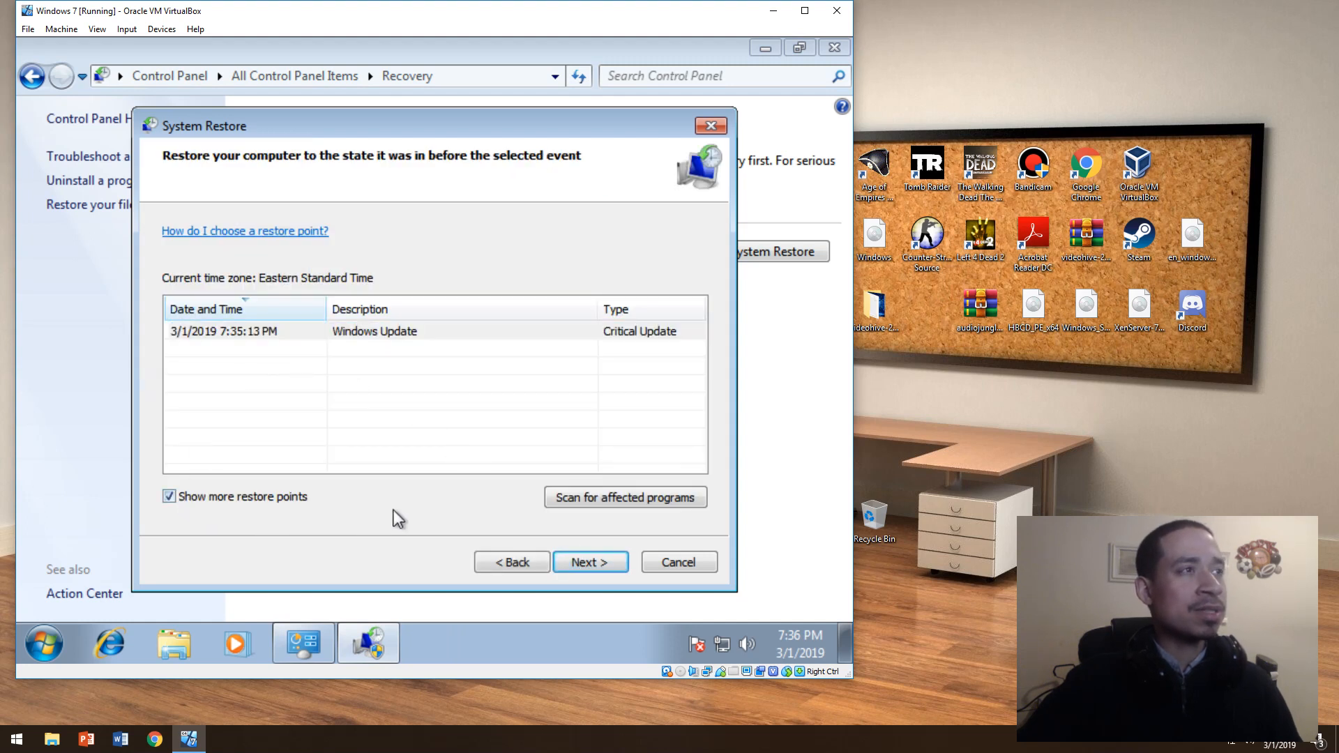
{"action": "mouse_move", "coordinate": [246, 510]}
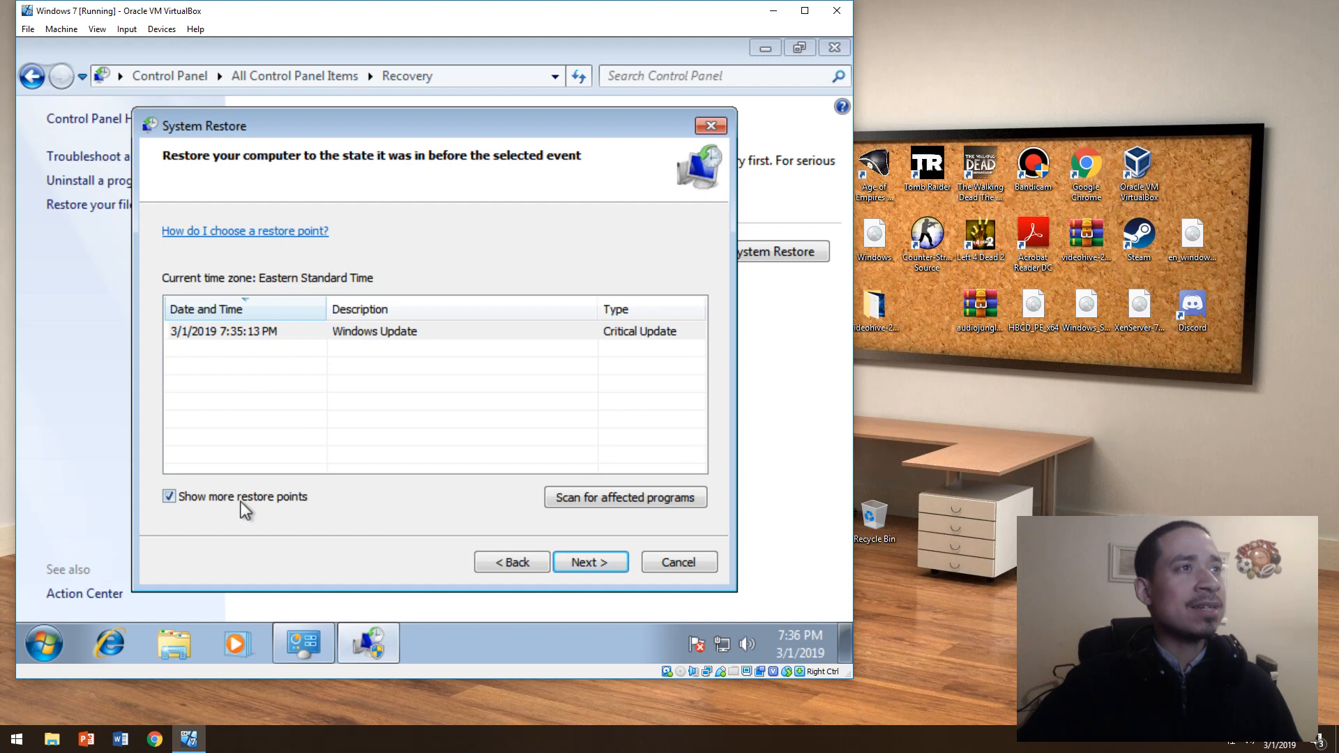
{"action": "mouse_move", "coordinate": [257, 381]}
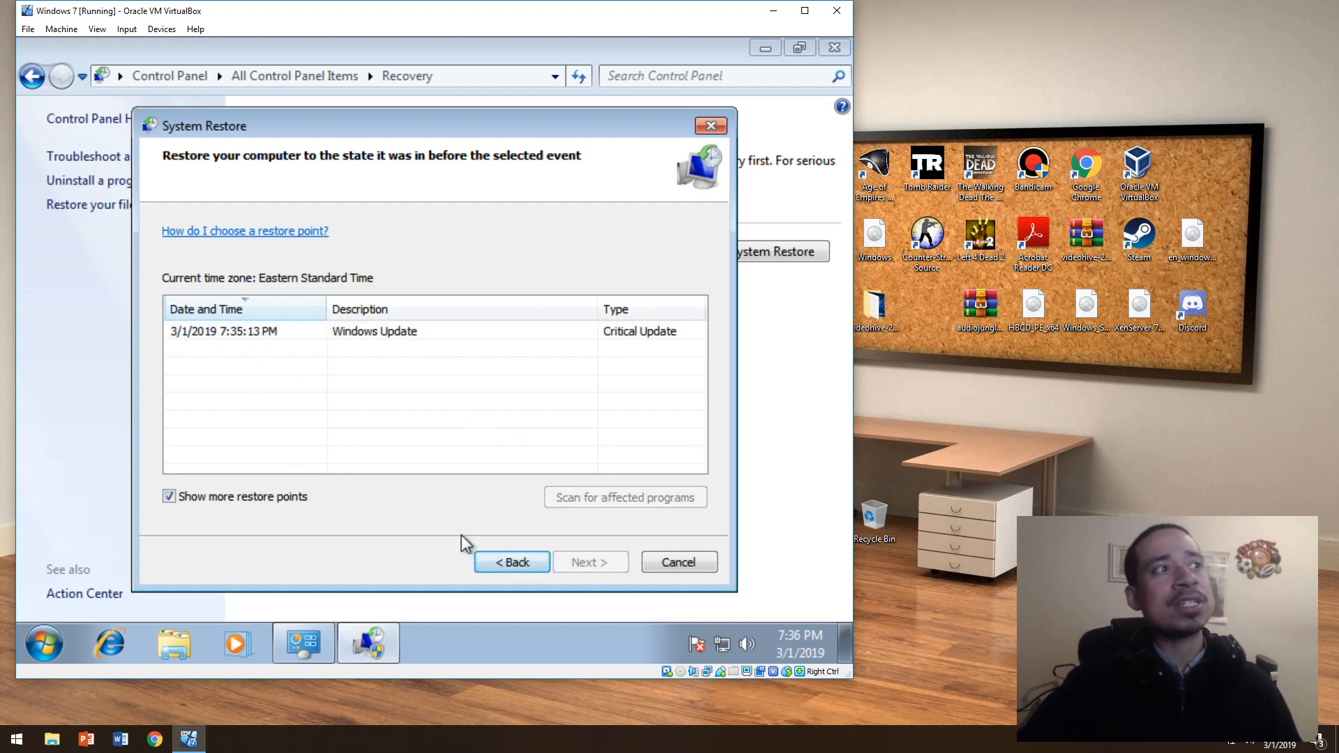
{"action": "left_click", "coordinate": [678, 562]}
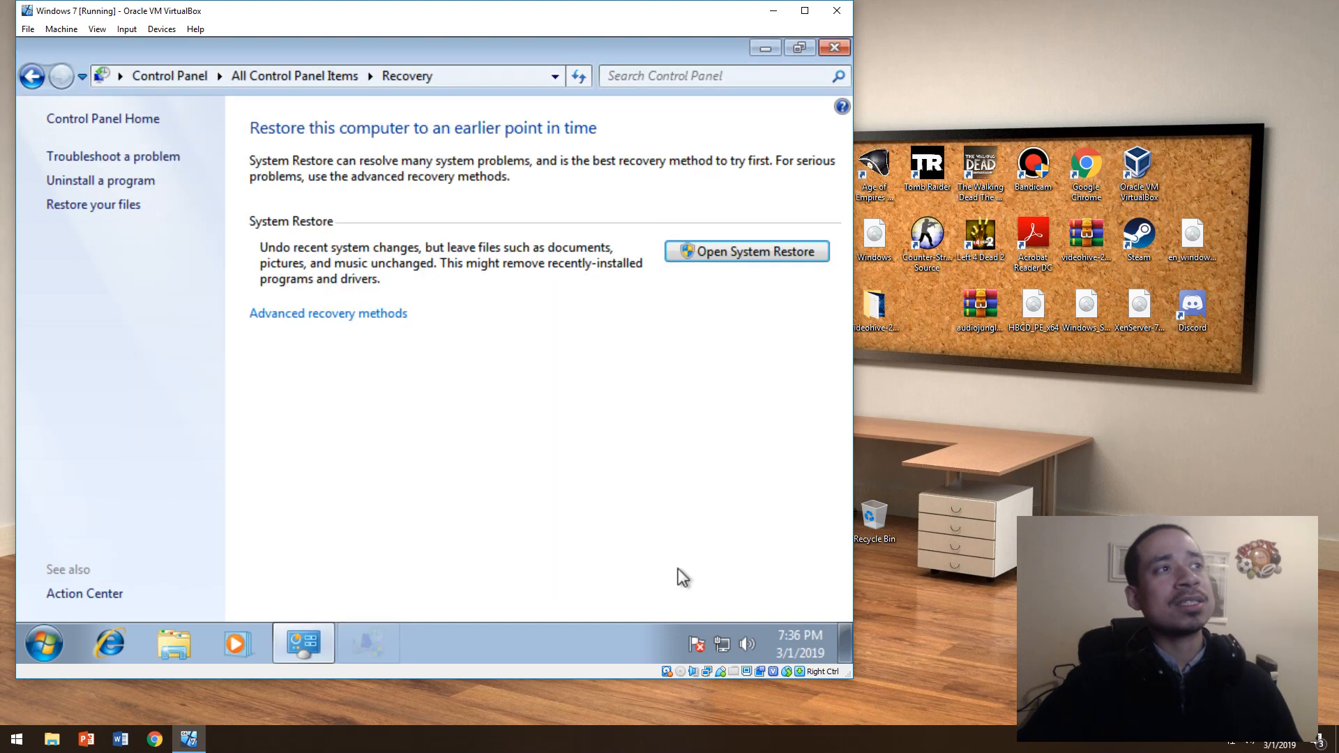
View Advanced recovery methods, close Control Panel, and bring up the Start menu
{"action": "left_click", "coordinate": [328, 312]}
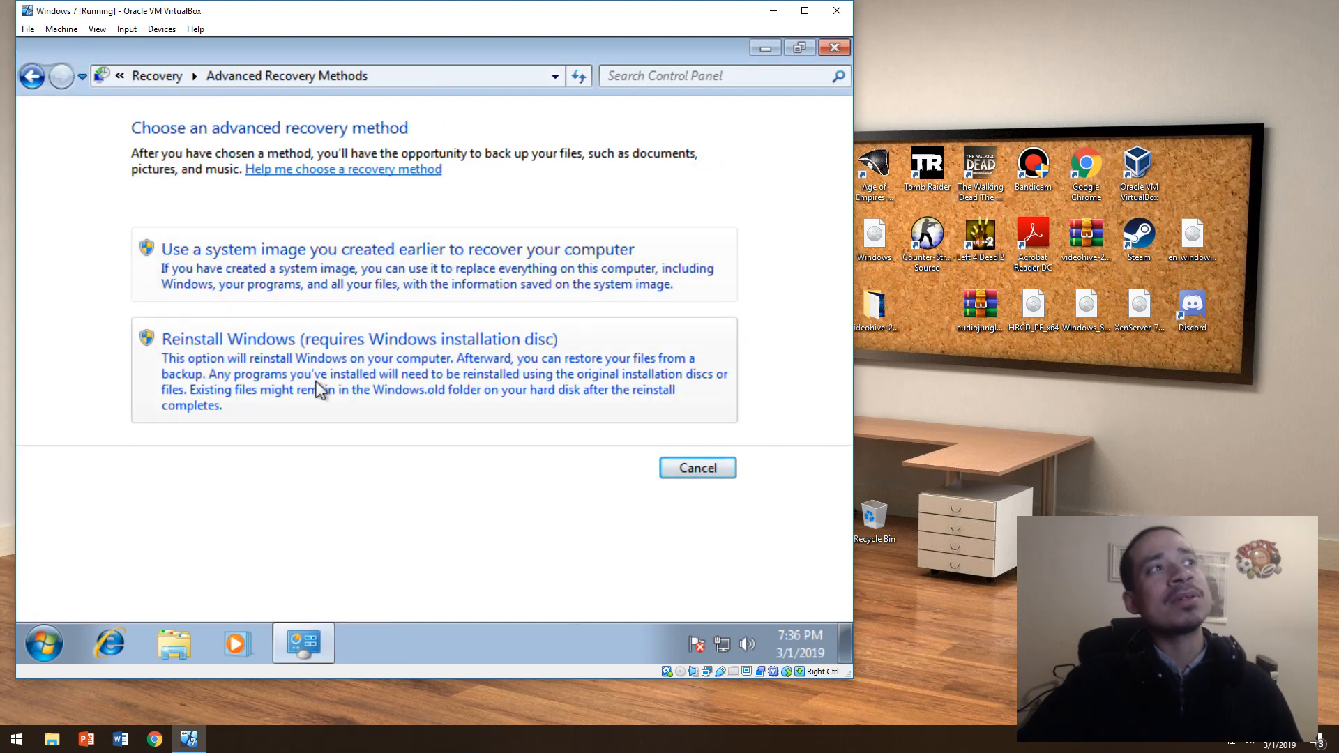
{"action": "mouse_move", "coordinate": [833, 57]}
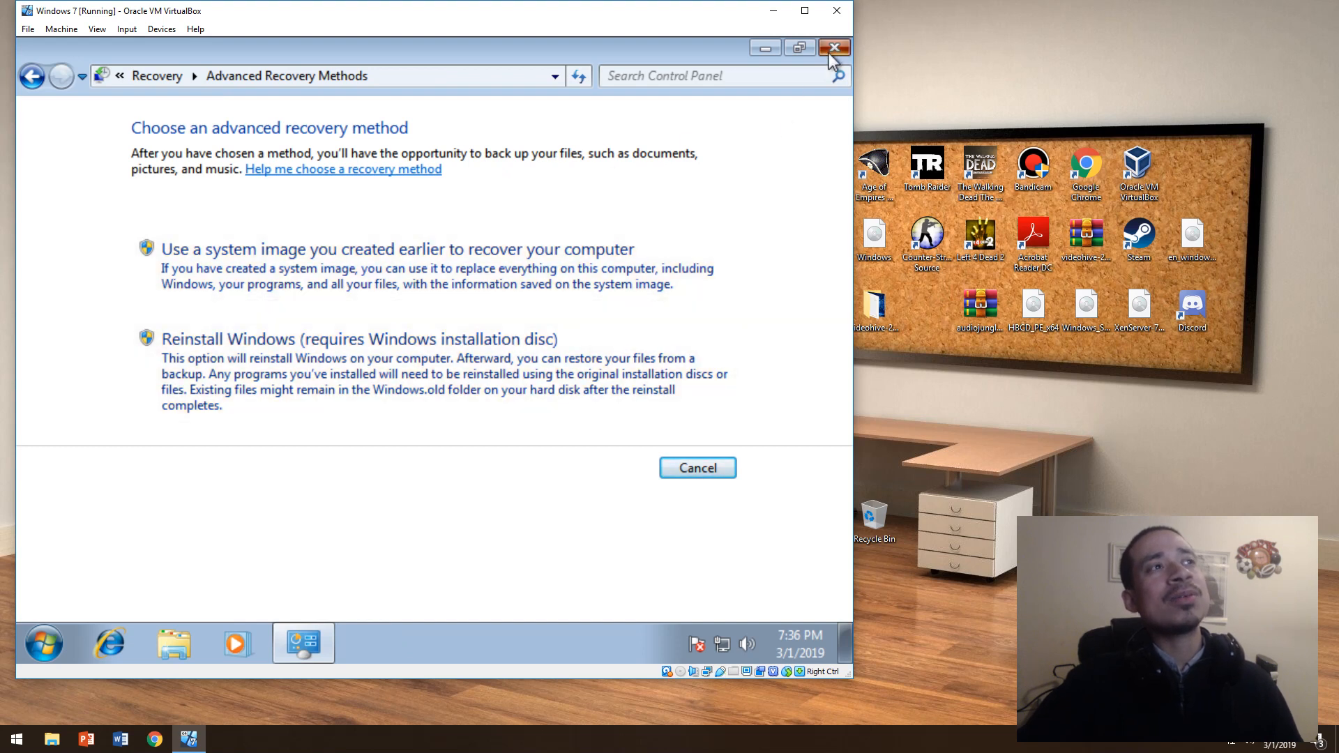
{"action": "left_click", "coordinate": [834, 47]}
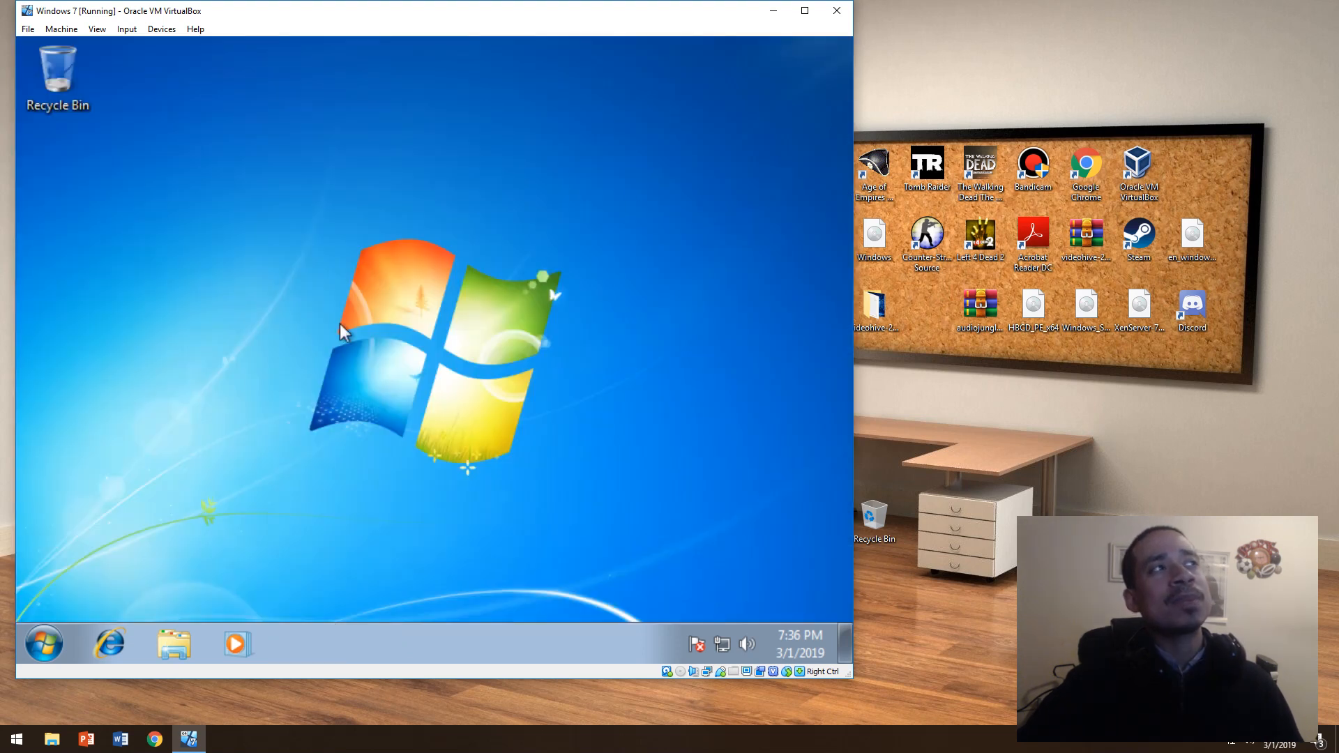
{"action": "left_click", "coordinate": [43, 644]}
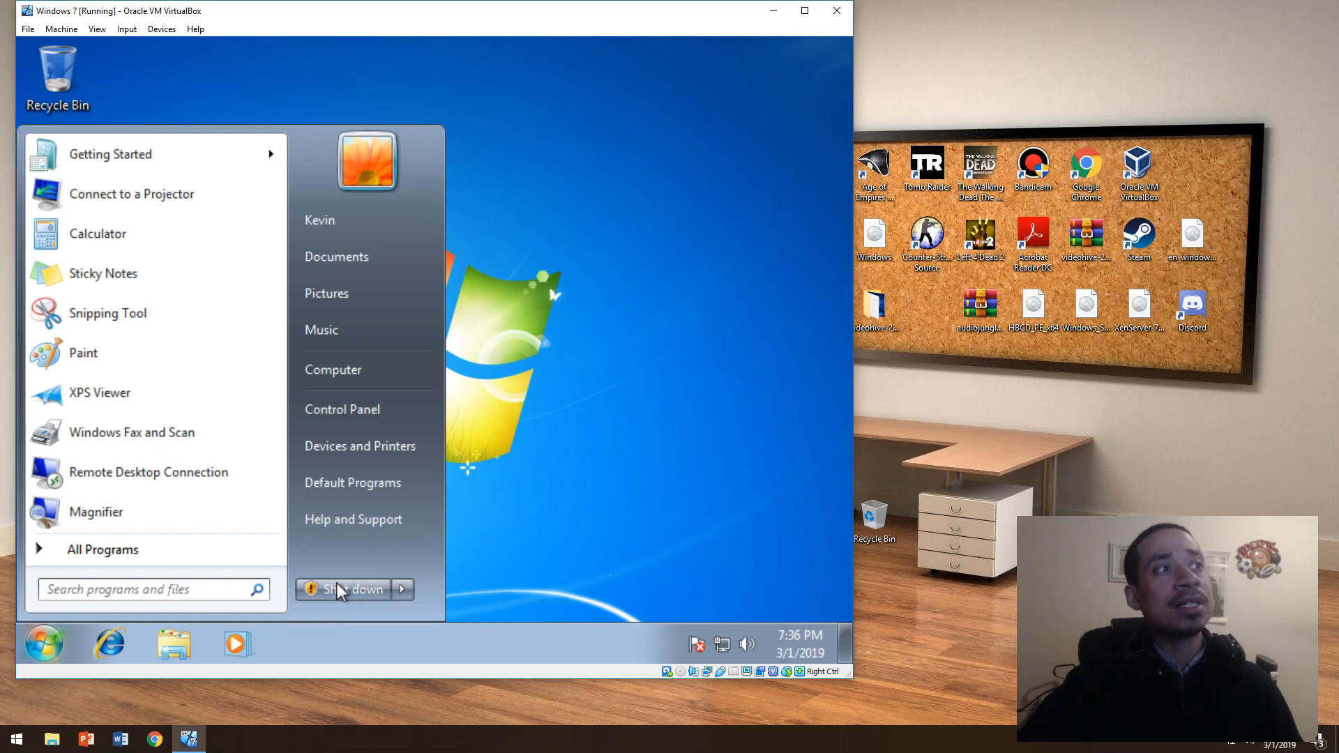
{"action": "mouse_move", "coordinate": [353, 518]}
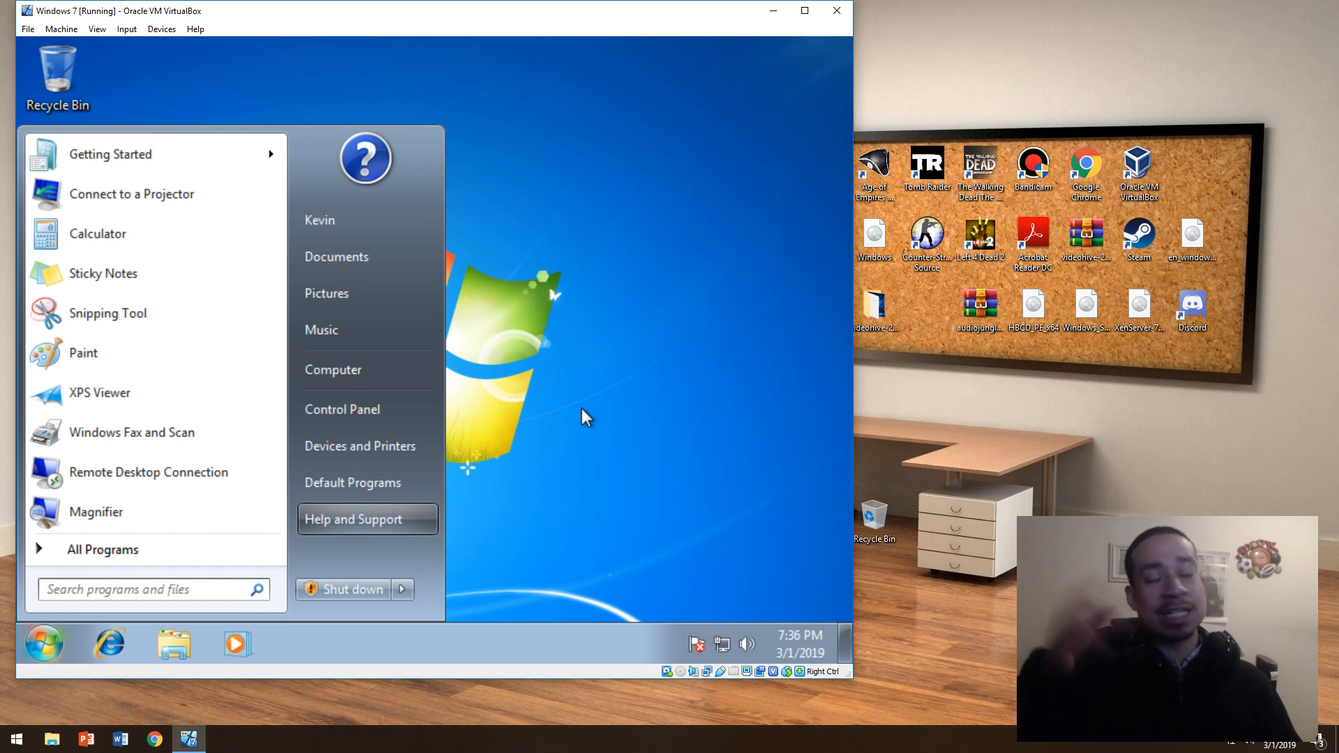
{"action": "mouse_move", "coordinate": [619, 408]}
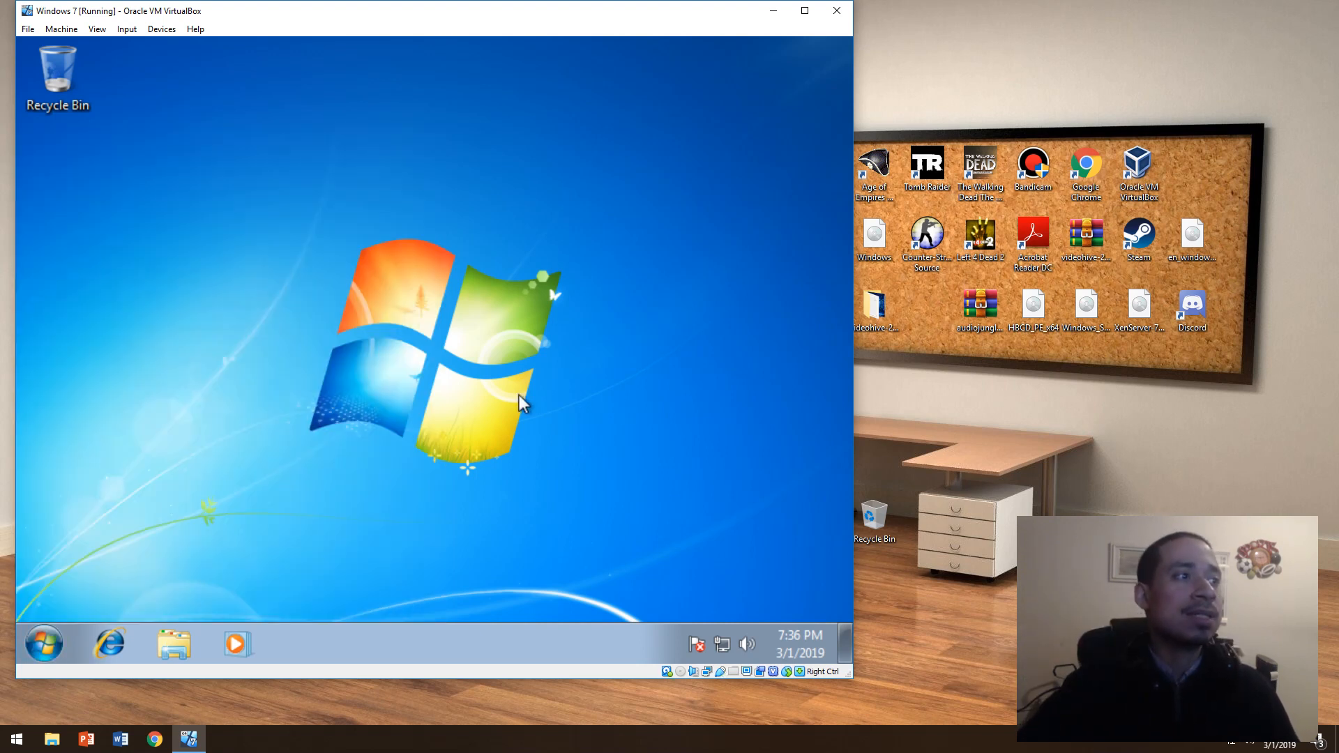
{"action": "mouse_move", "coordinate": [189, 481]}
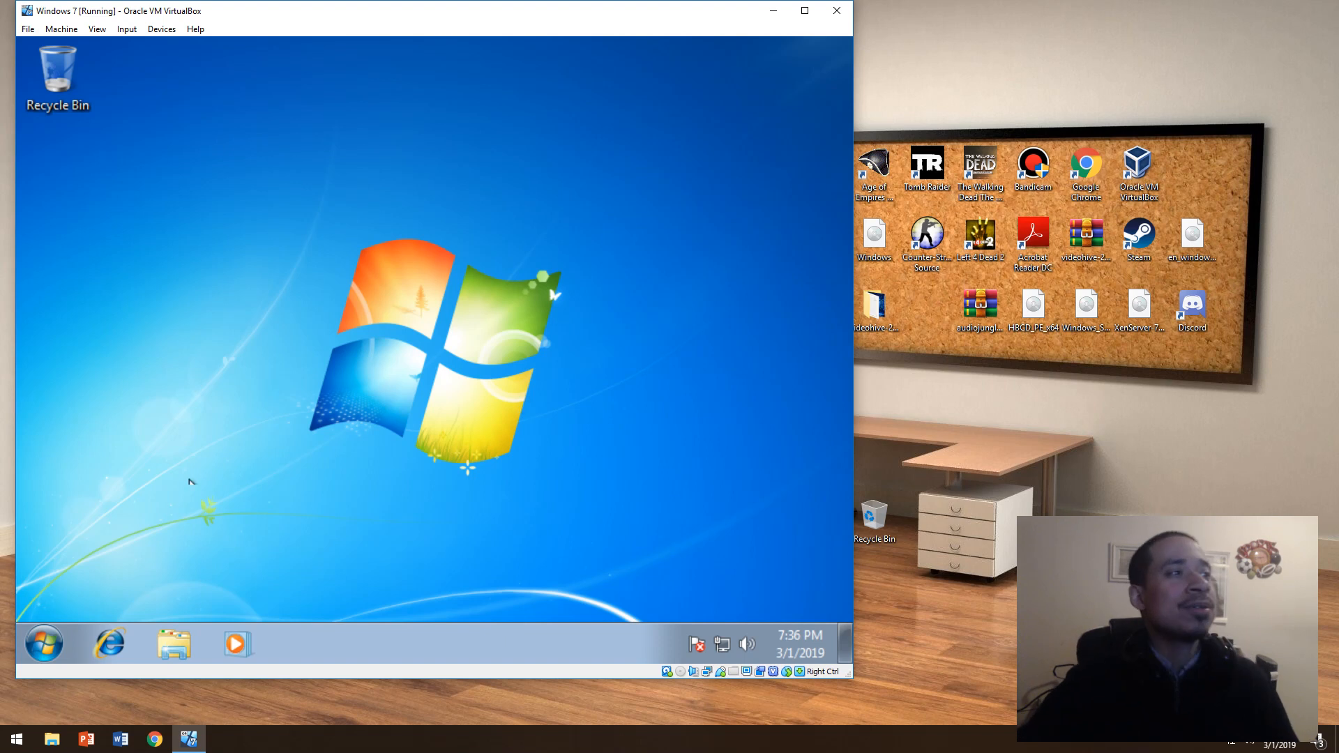
Search 'window up' for Windows Update, select KB2862335 in update history, then go back
{"action": "left_click", "coordinate": [42, 643]}
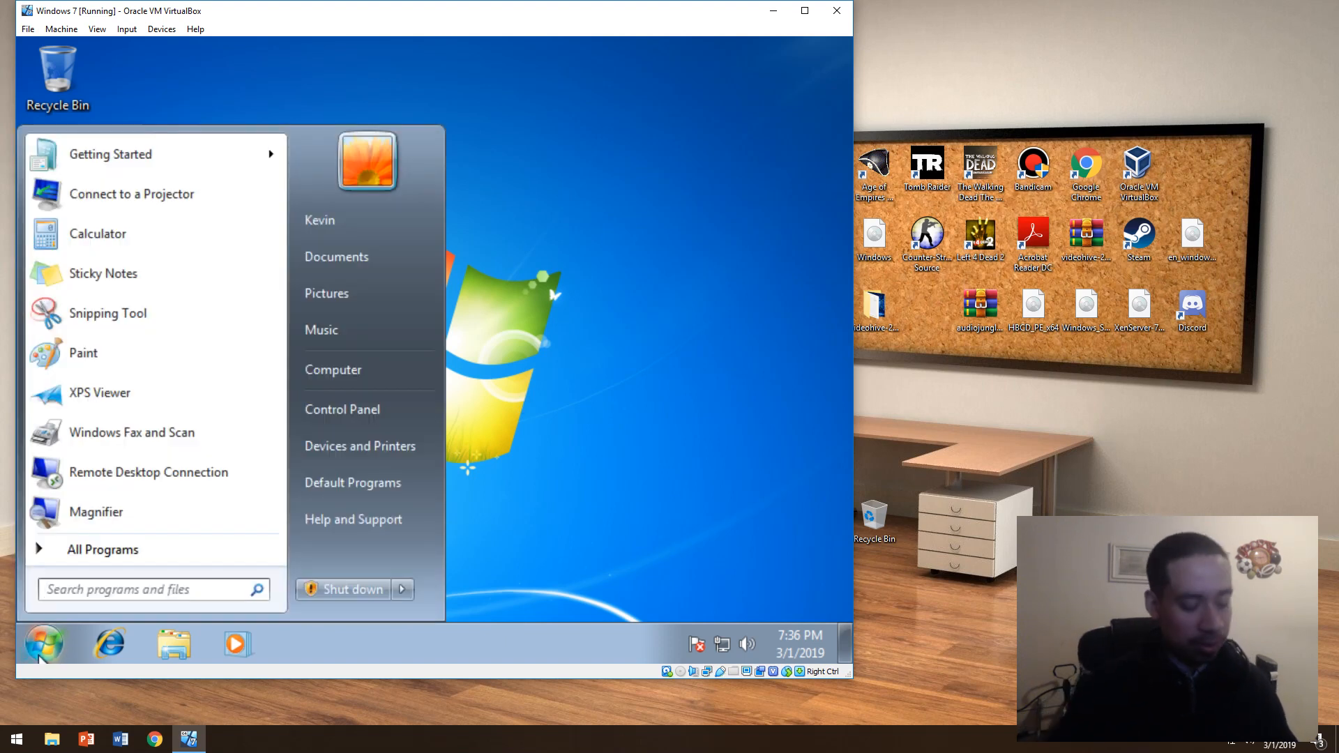
{"action": "type", "text": "window up"}
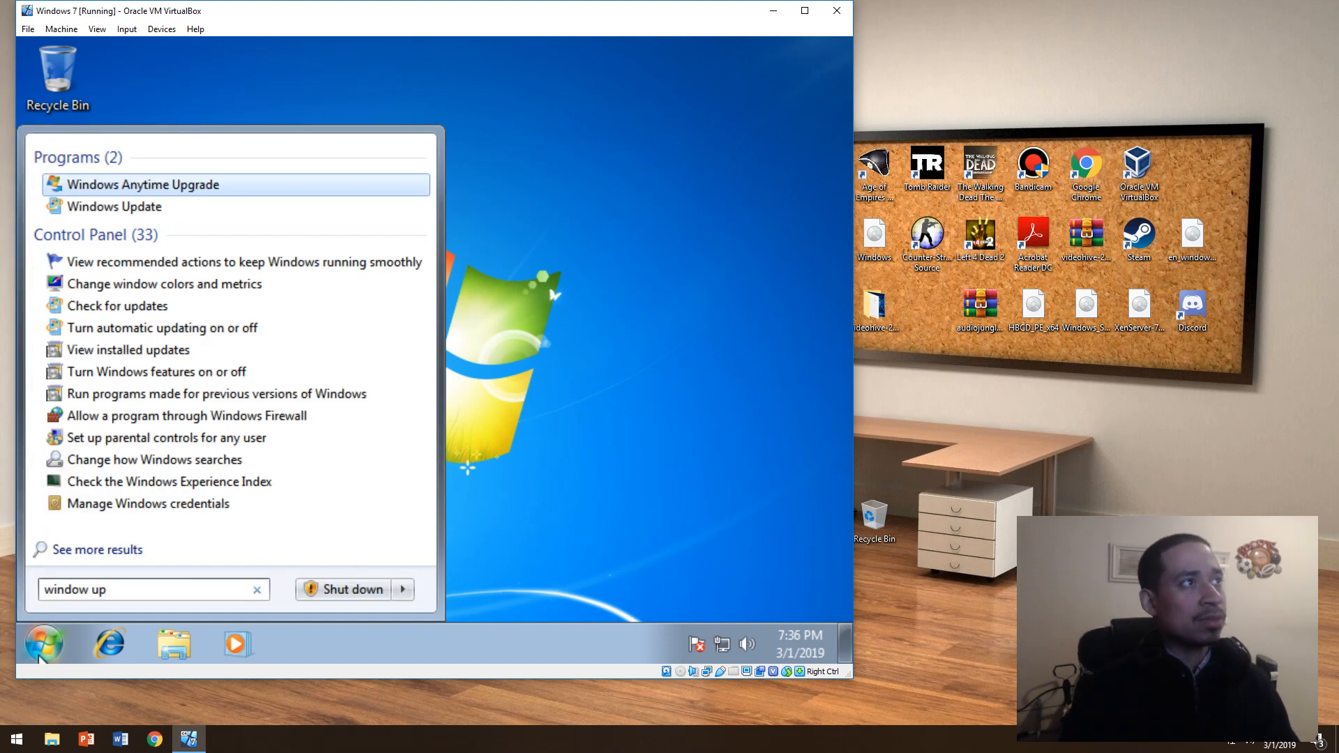
{"action": "left_click", "coordinate": [113, 206]}
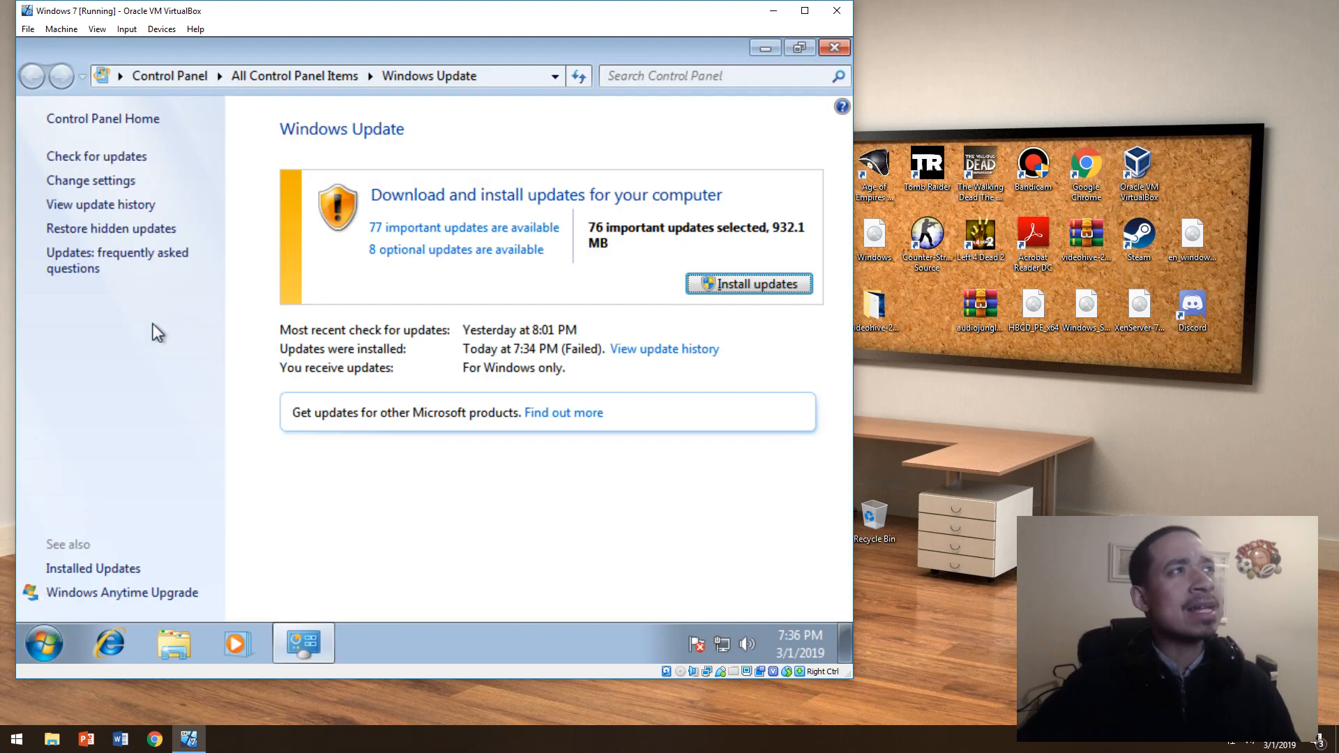
{"action": "mouse_move", "coordinate": [99, 204]}
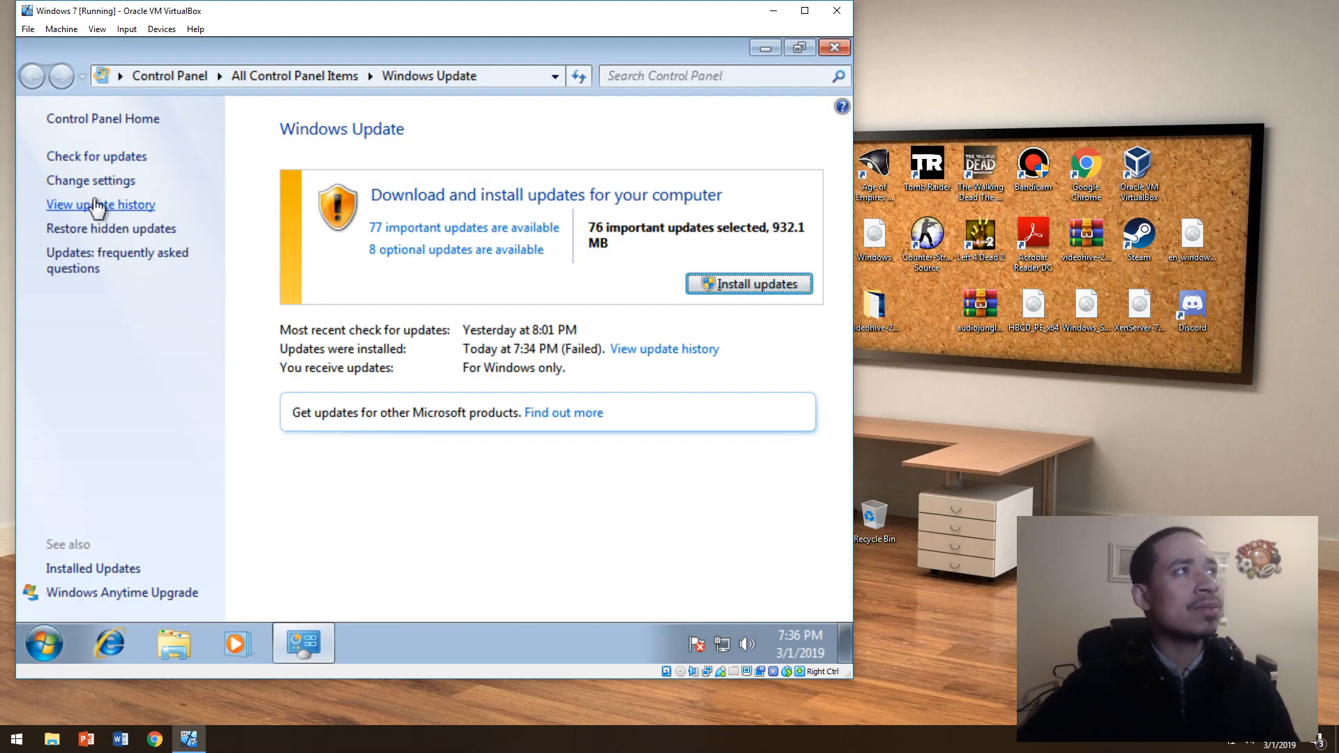
{"action": "left_click", "coordinate": [100, 204]}
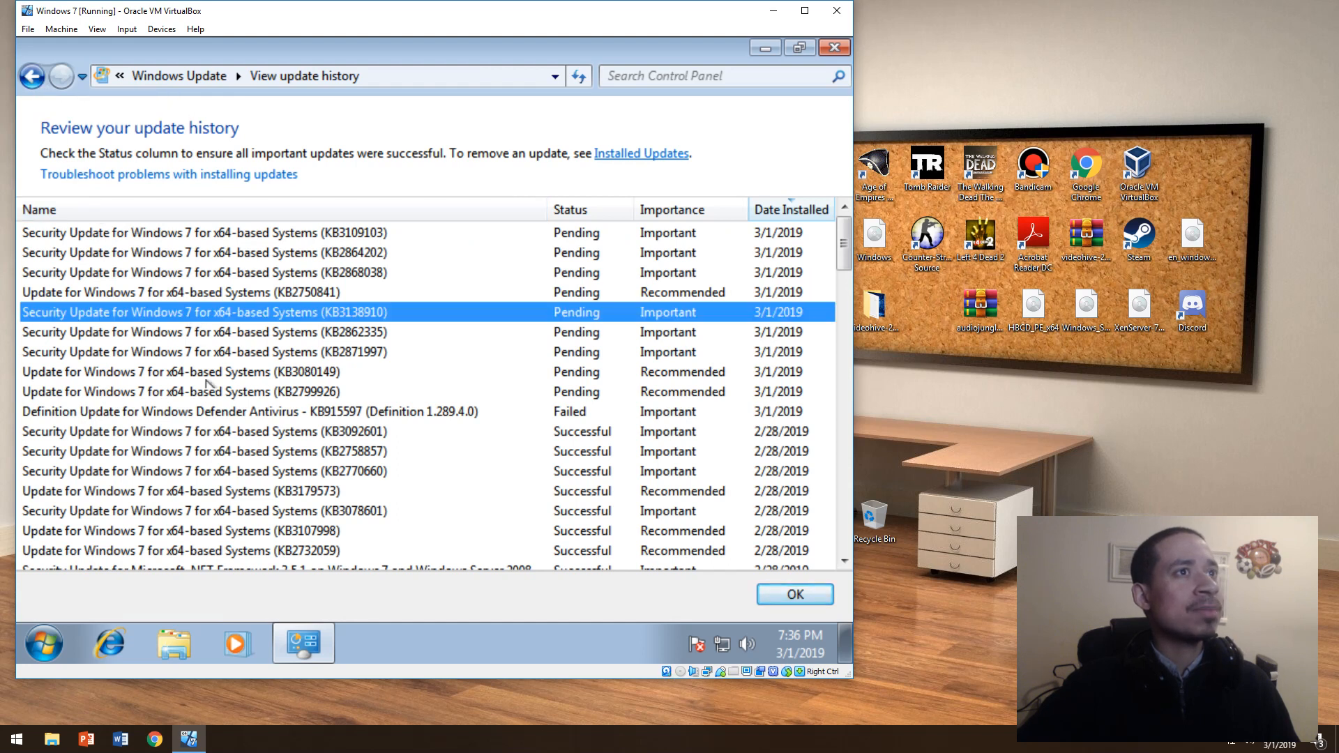
{"action": "left_click", "coordinate": [197, 331]}
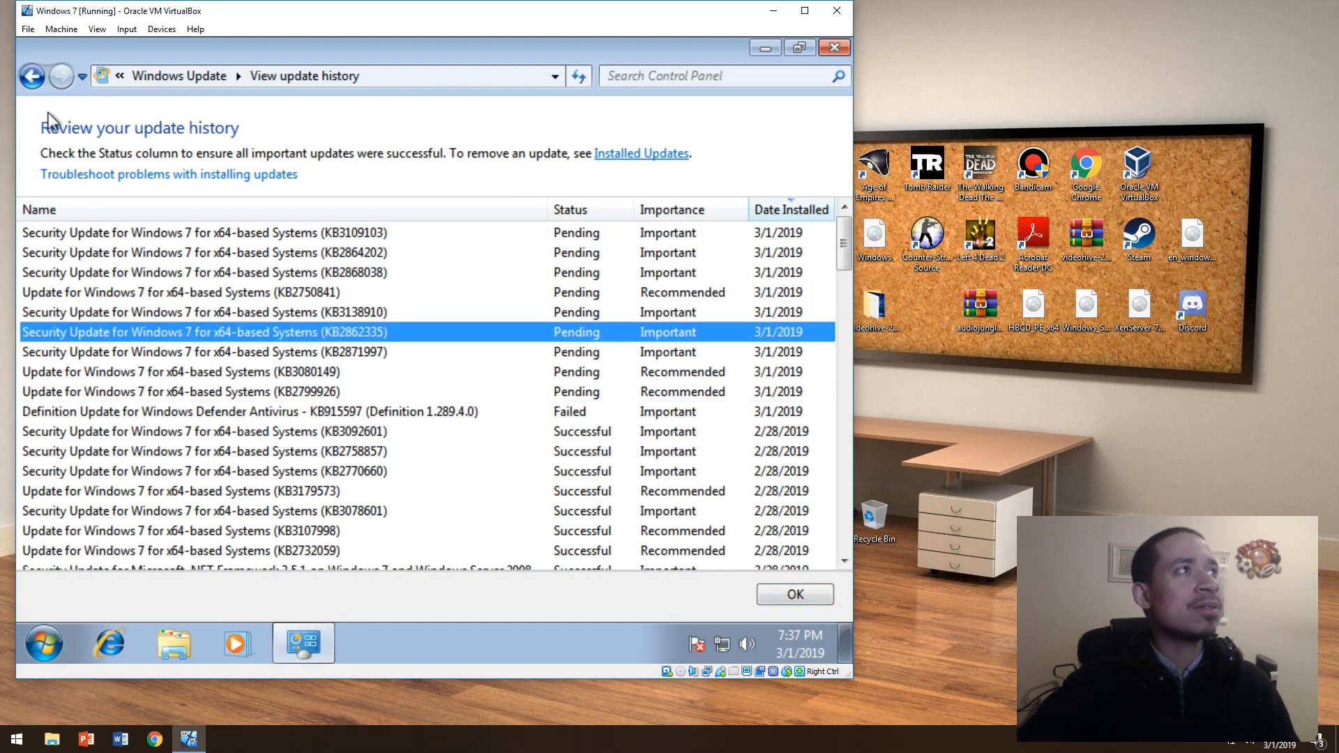
{"action": "left_click", "coordinate": [32, 76]}
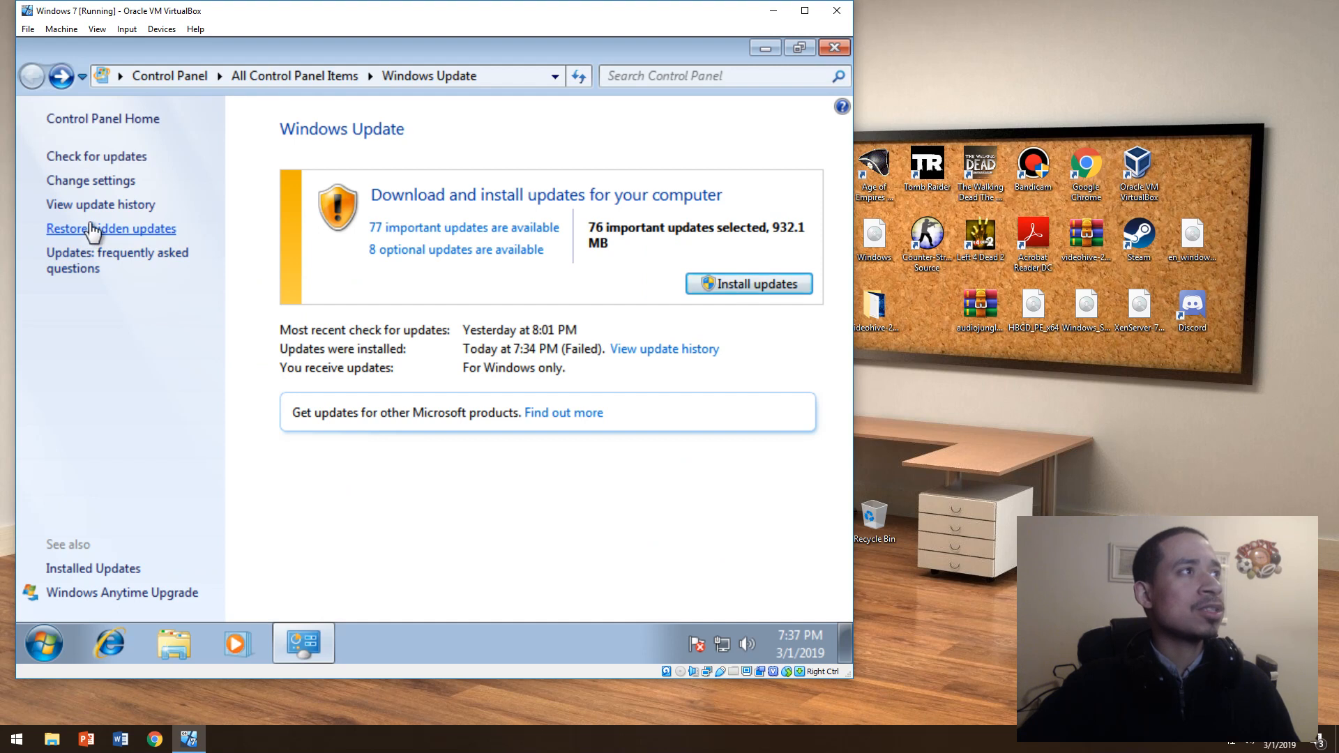
{"action": "mouse_move", "coordinate": [115, 555]}
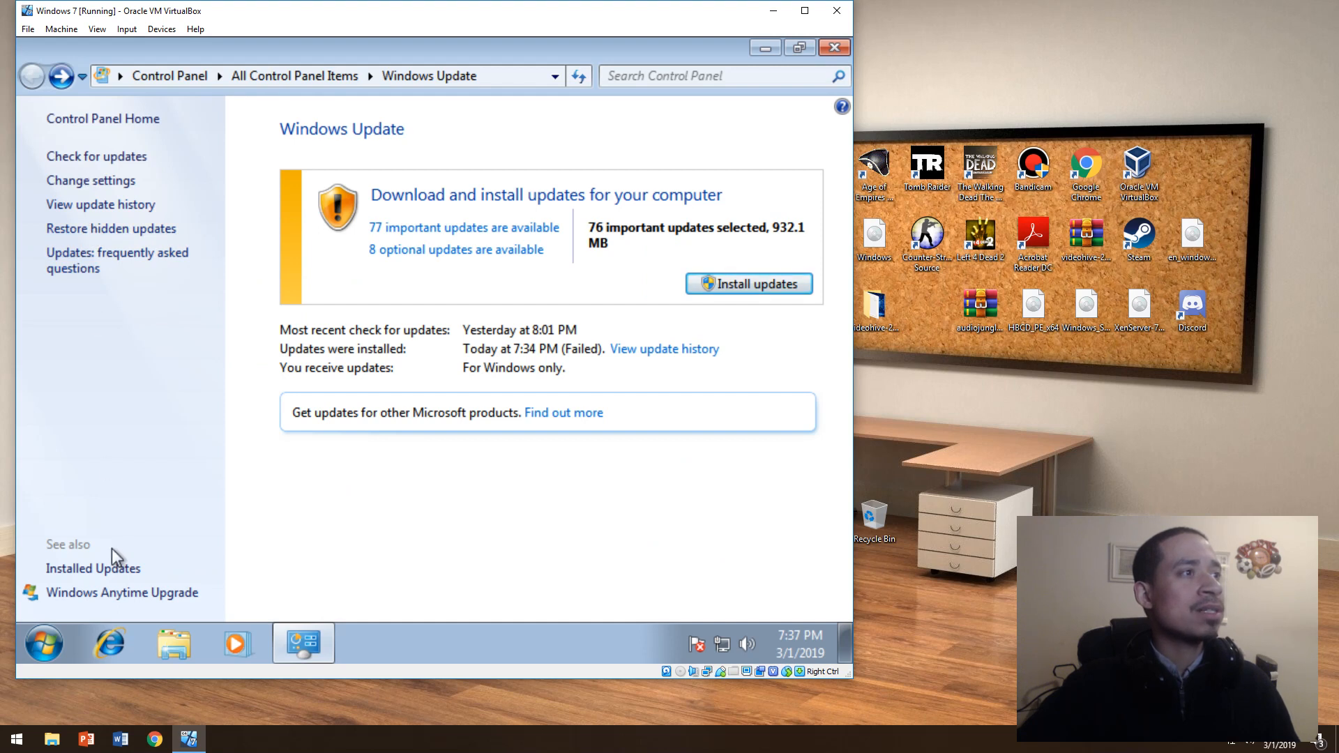
Browse installed updates KB3109103, KB2667402 and KB2864202, then launch Internet Explorer
{"action": "left_click", "coordinate": [94, 567]}
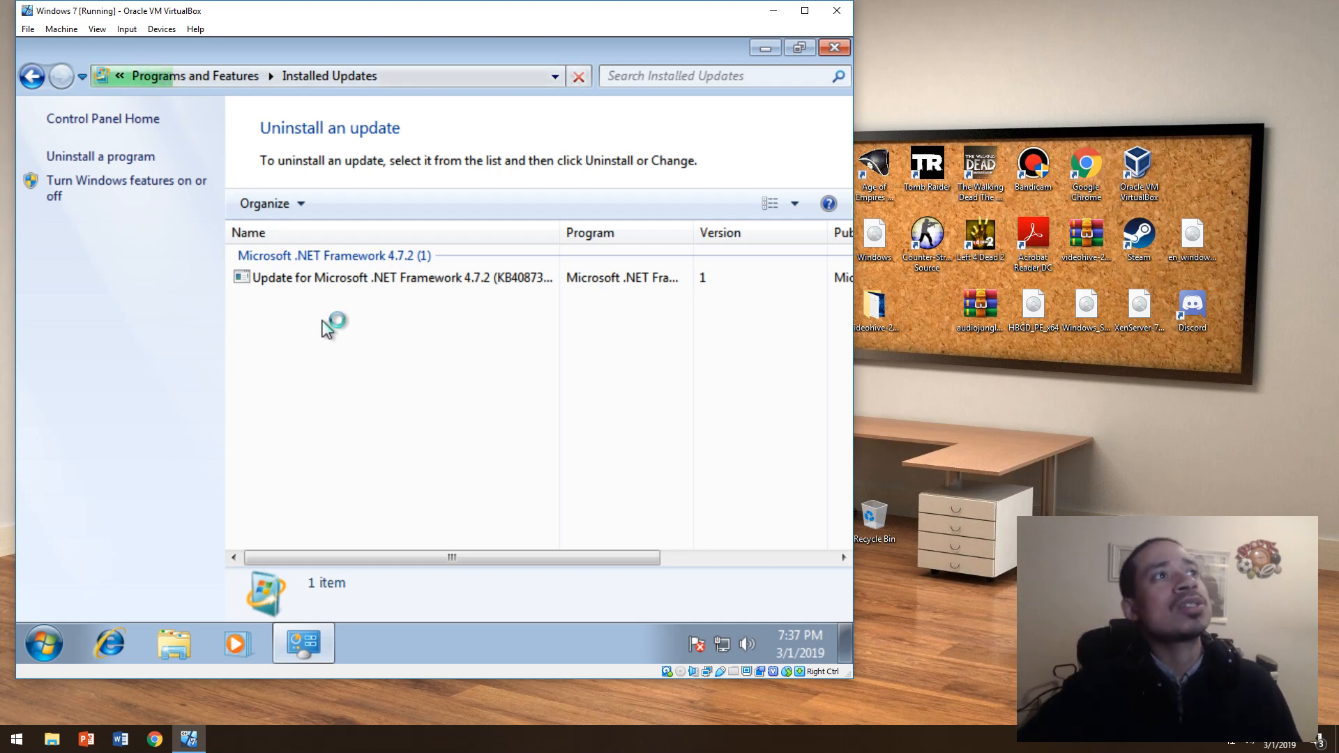
{"action": "left_click", "coordinate": [385, 366]}
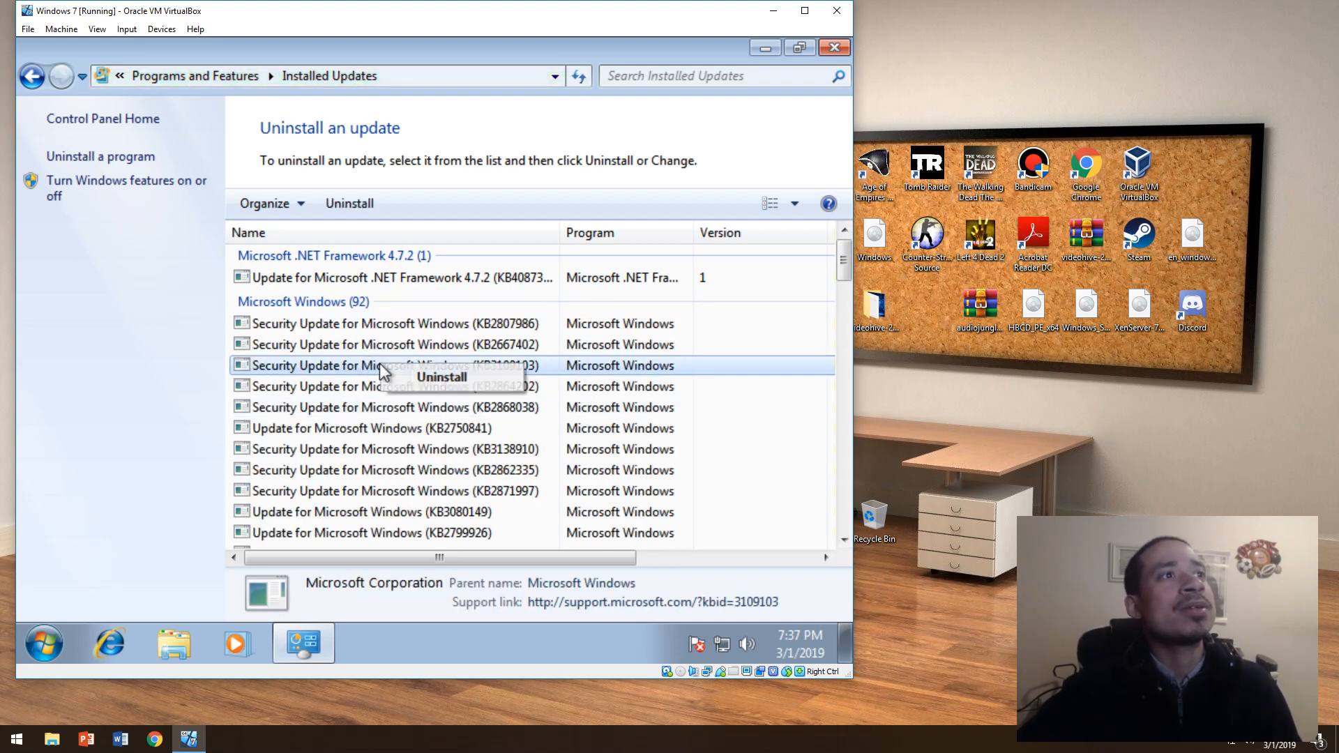
{"action": "left_click", "coordinate": [393, 344]}
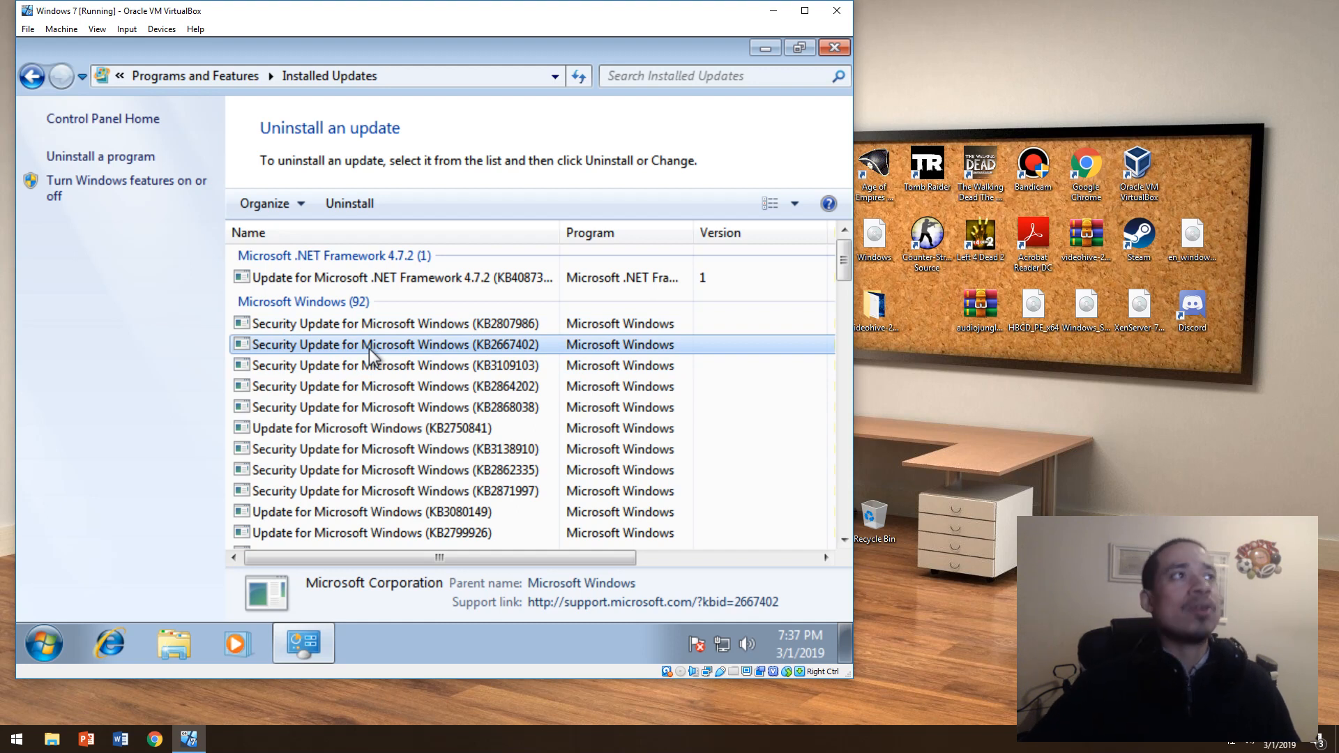
{"action": "mouse_move", "coordinate": [88, 163]}
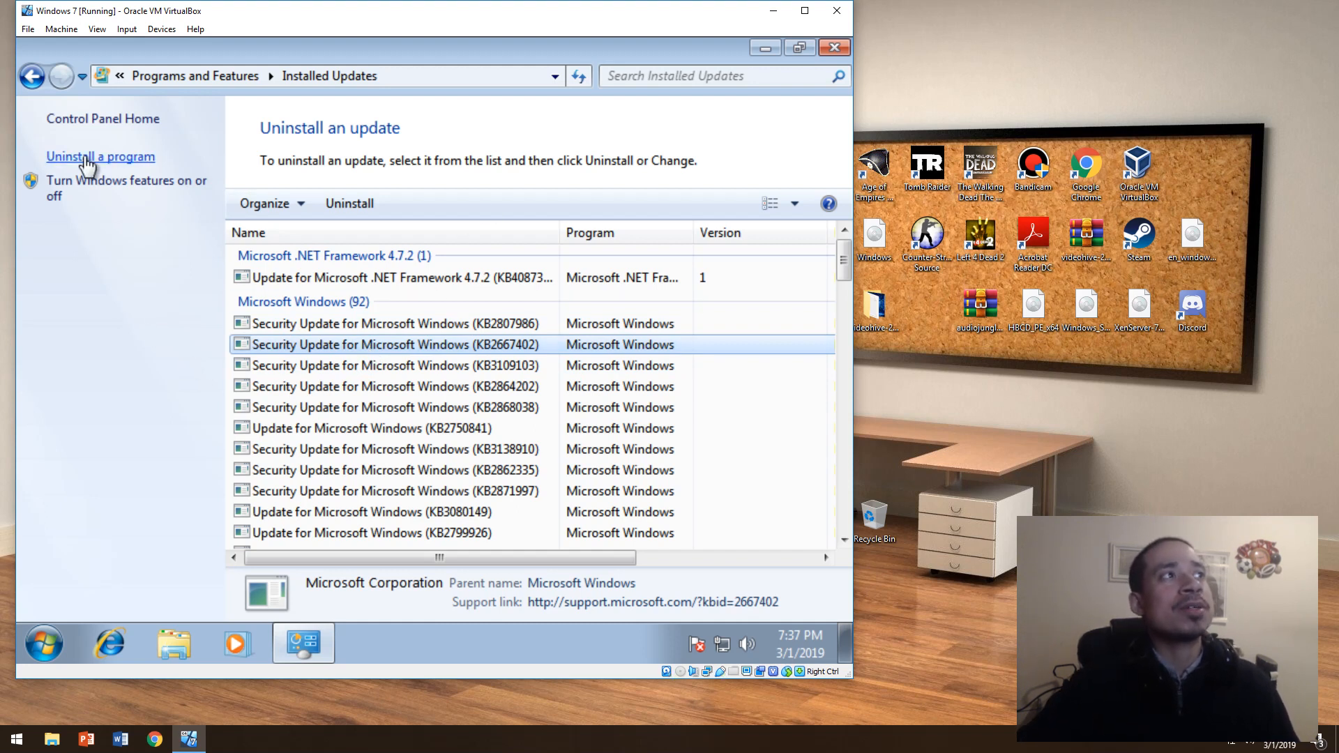
{"action": "mouse_move", "coordinate": [815, 69]}
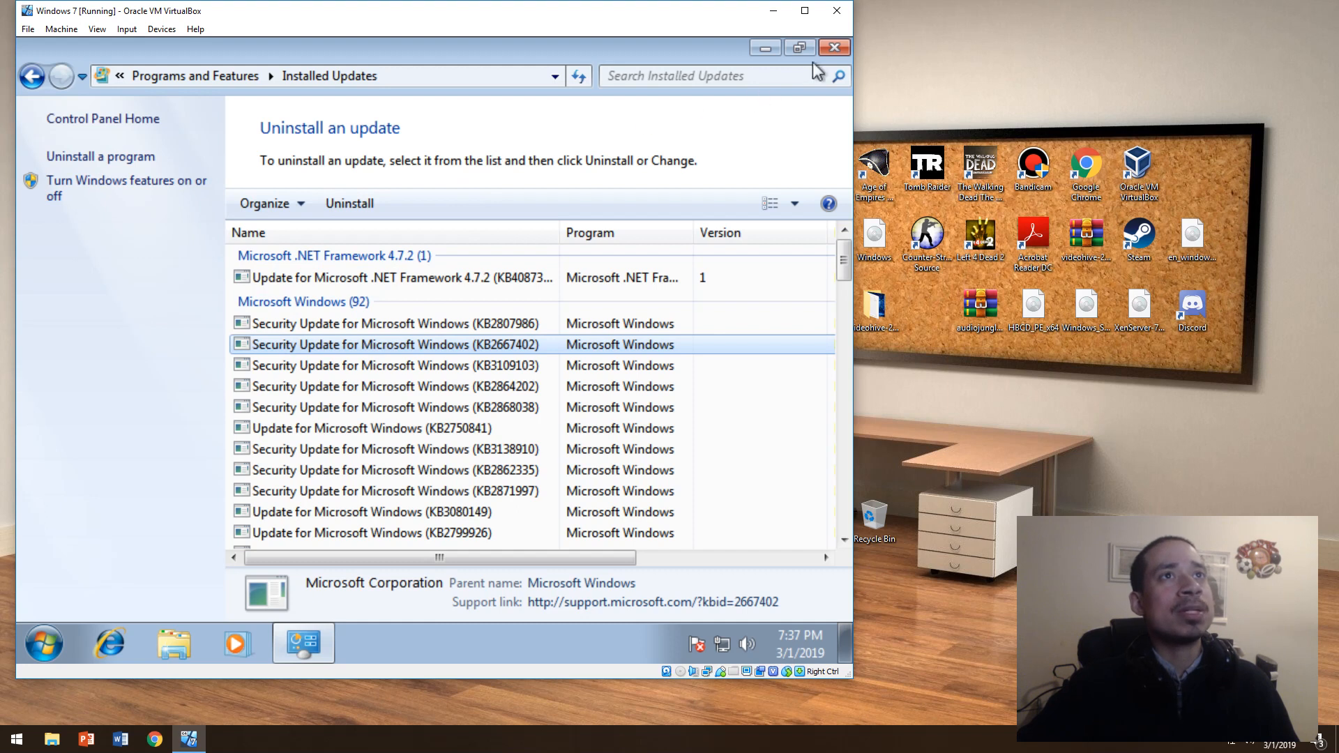
{"action": "left_click", "coordinate": [392, 385]}
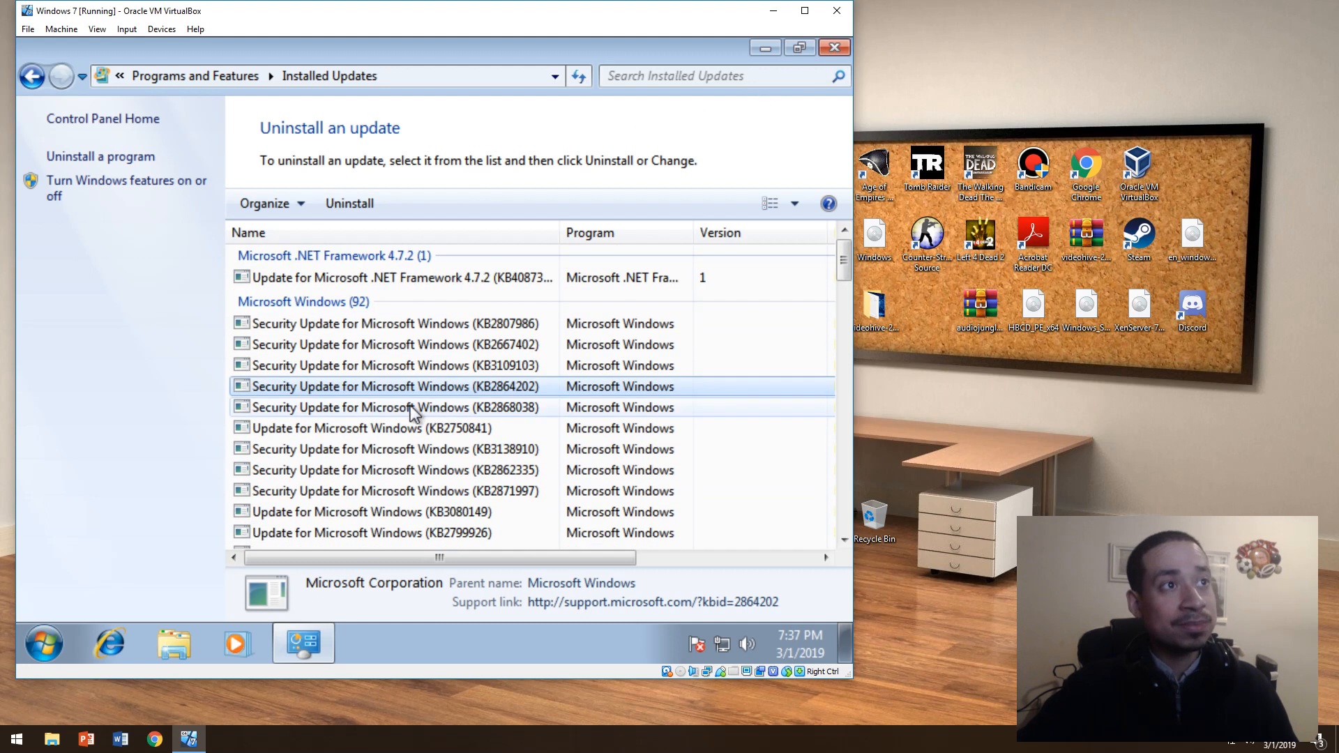
{"action": "mouse_move", "coordinate": [150, 640]}
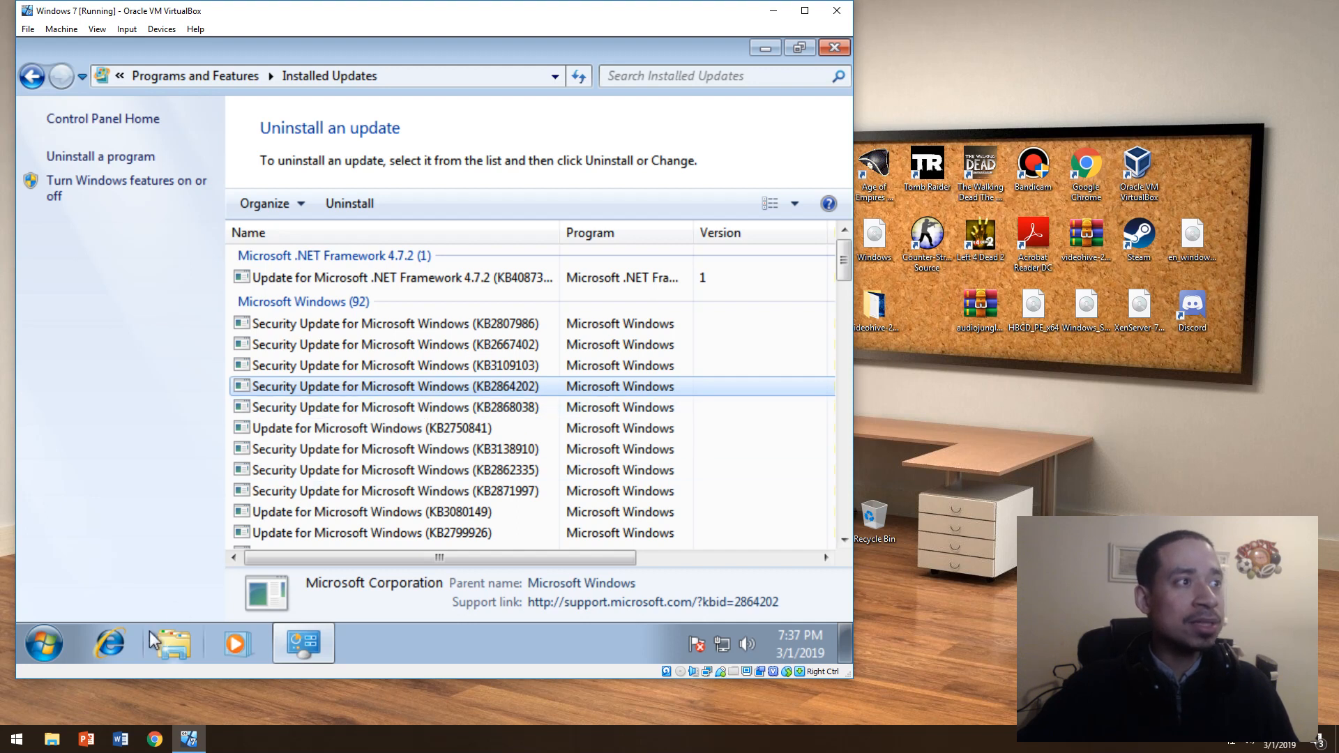
{"action": "left_click", "coordinate": [109, 643]}
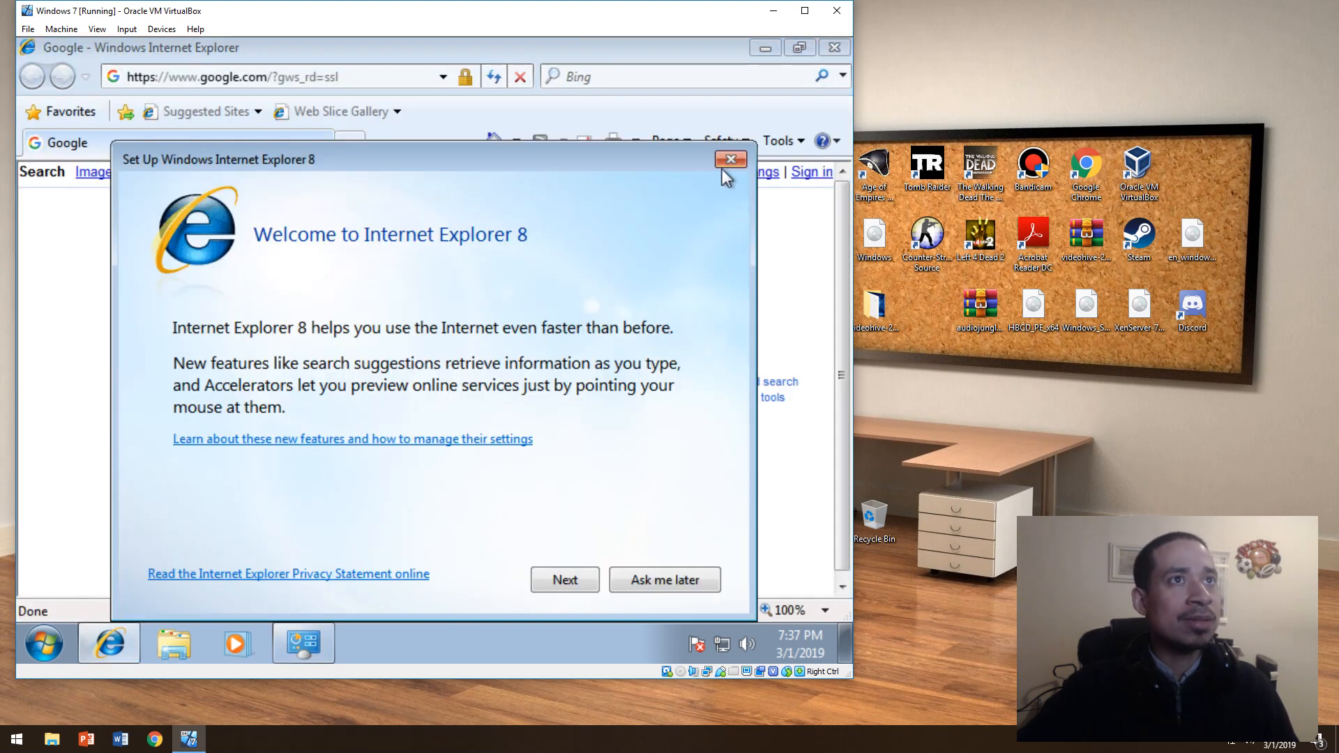
Dismiss the IE8 welcome, check the Safety, Tools and Home menus, then close all tabs
{"action": "left_click", "coordinate": [778, 140]}
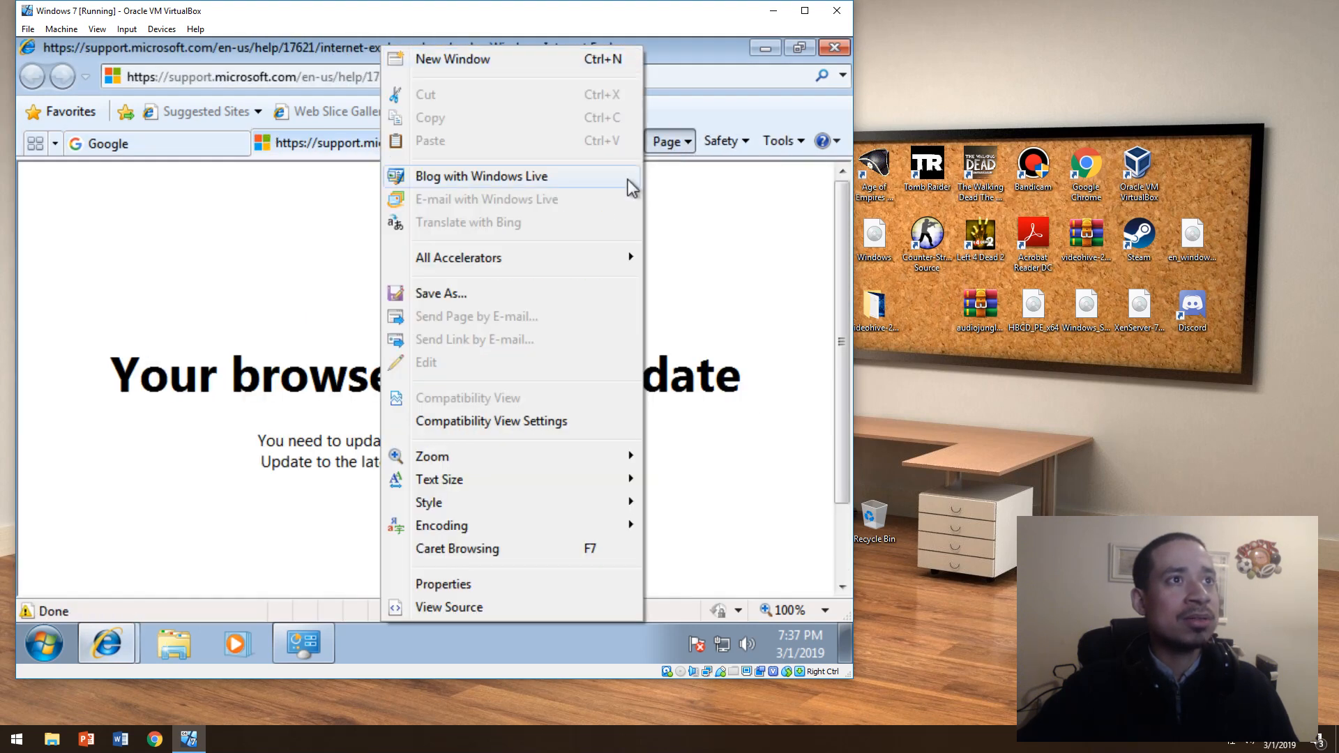
{"action": "left_click", "coordinate": [722, 140]}
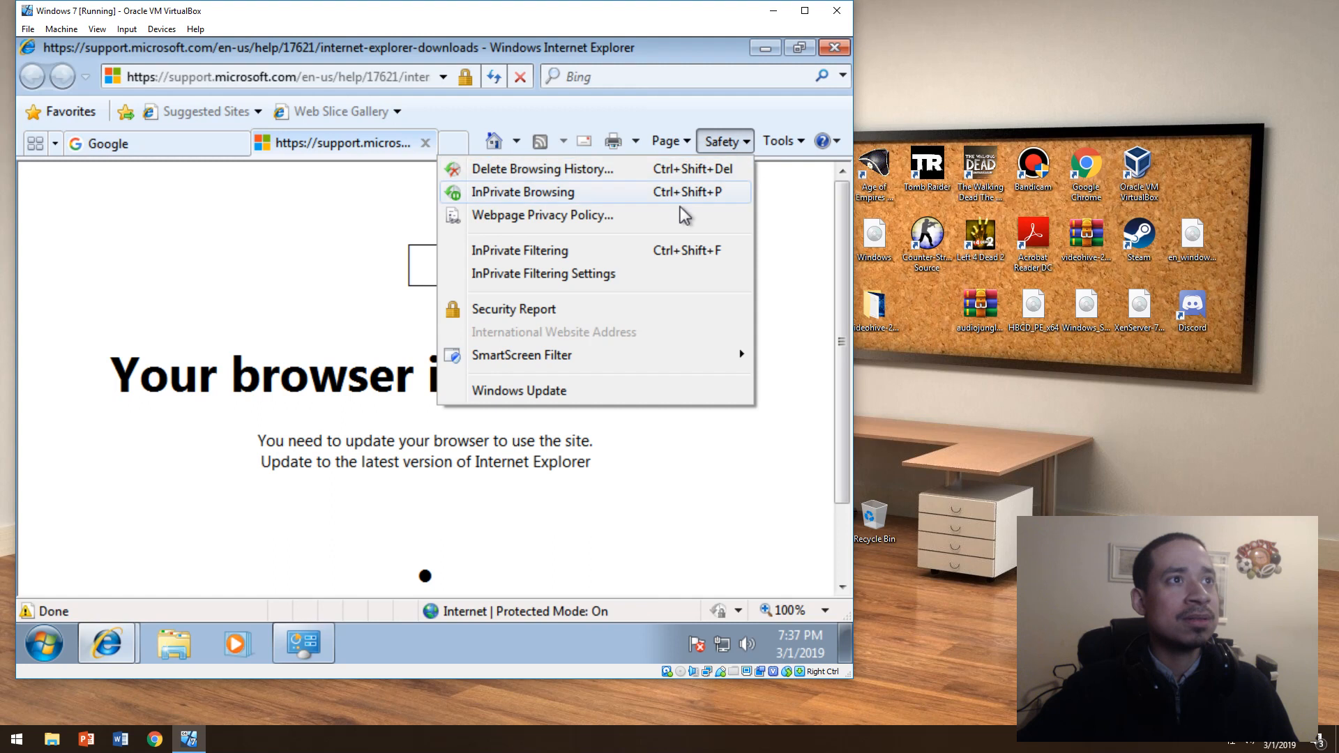
{"action": "left_click", "coordinate": [777, 140]}
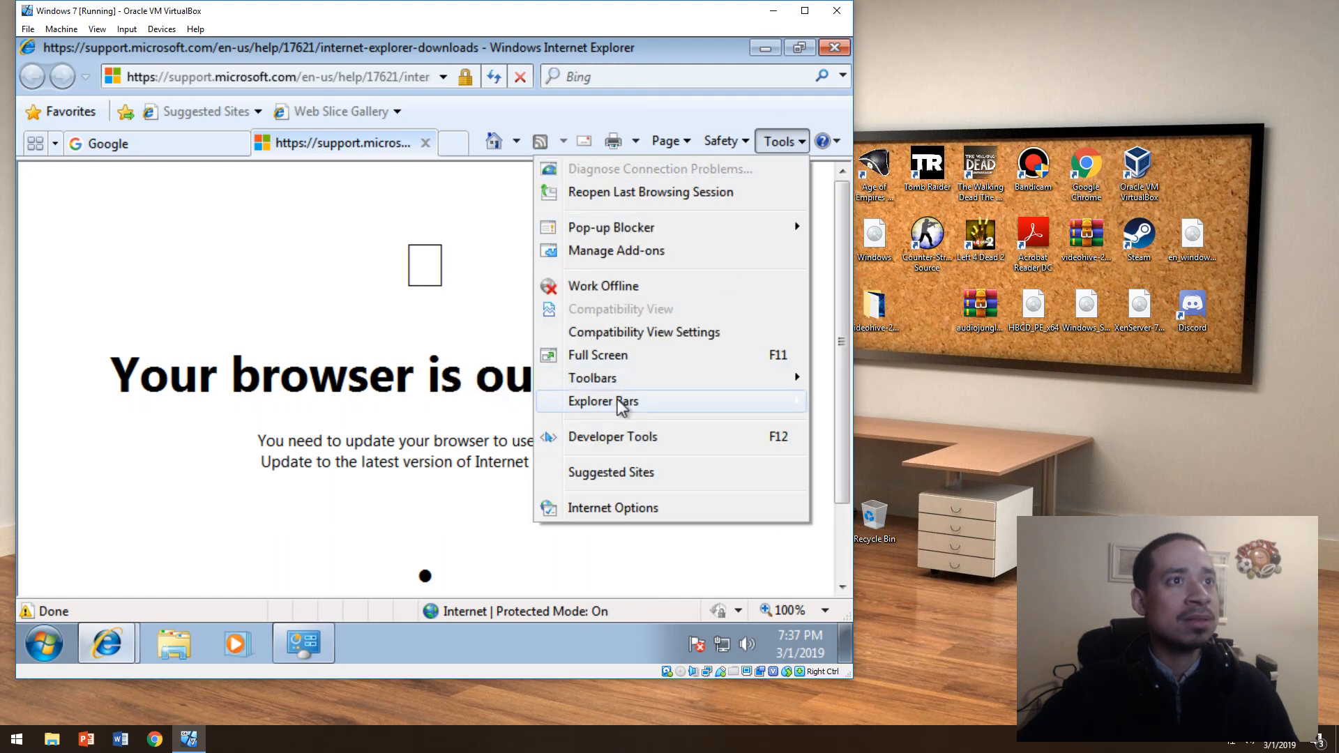
{"action": "left_click", "coordinate": [514, 141]}
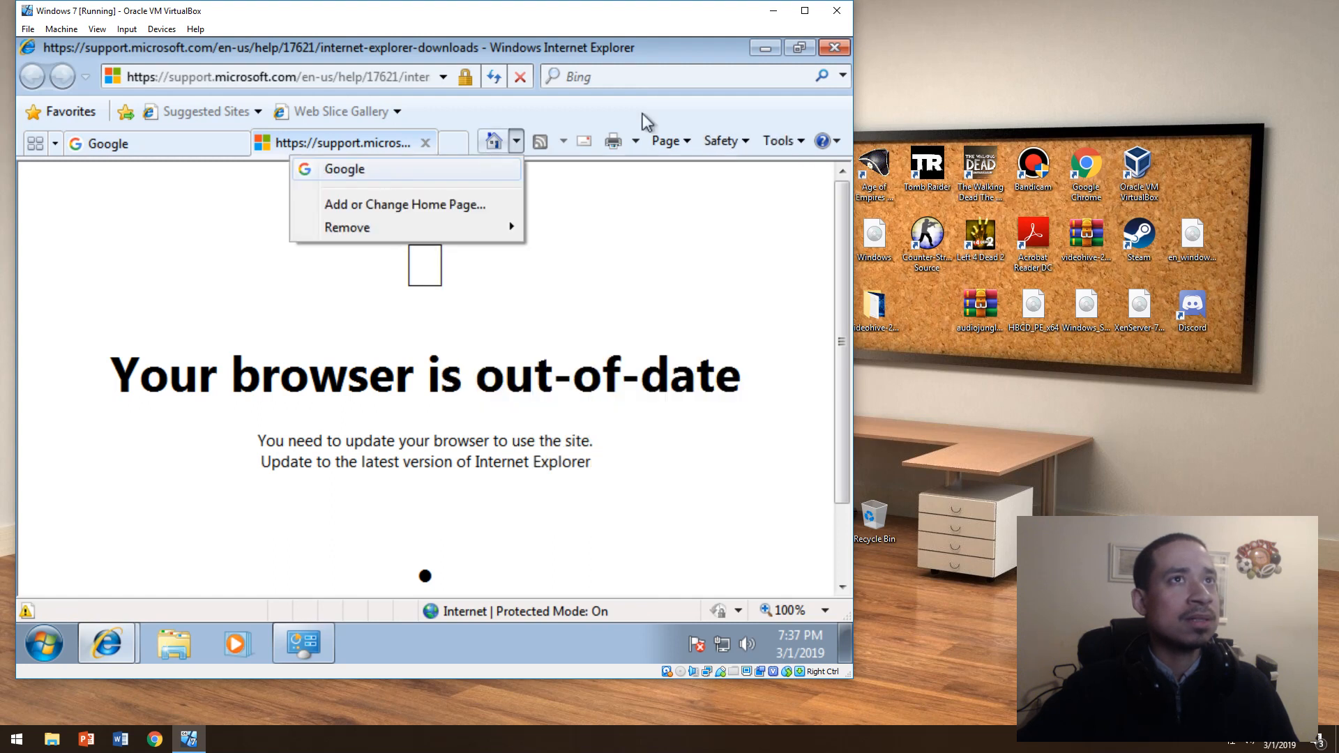
{"action": "left_click", "coordinate": [834, 46]}
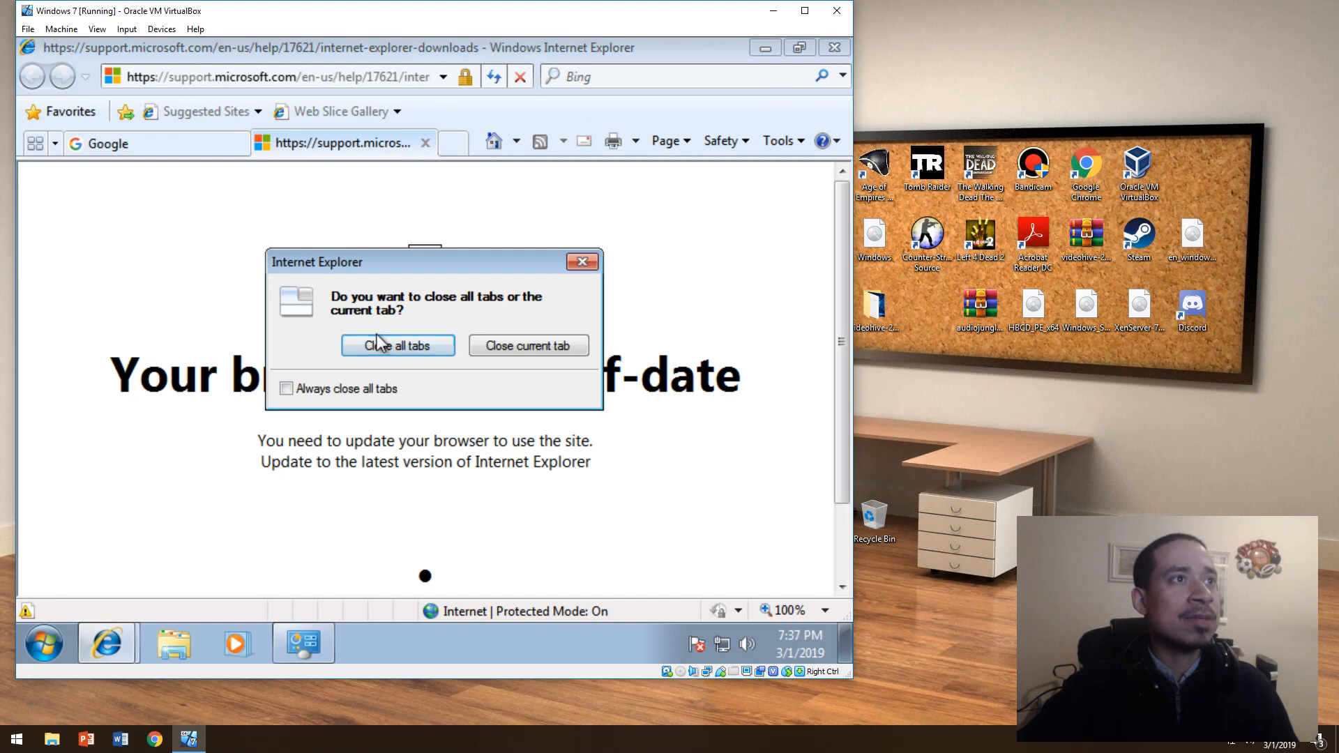
{"action": "left_click", "coordinate": [396, 345]}
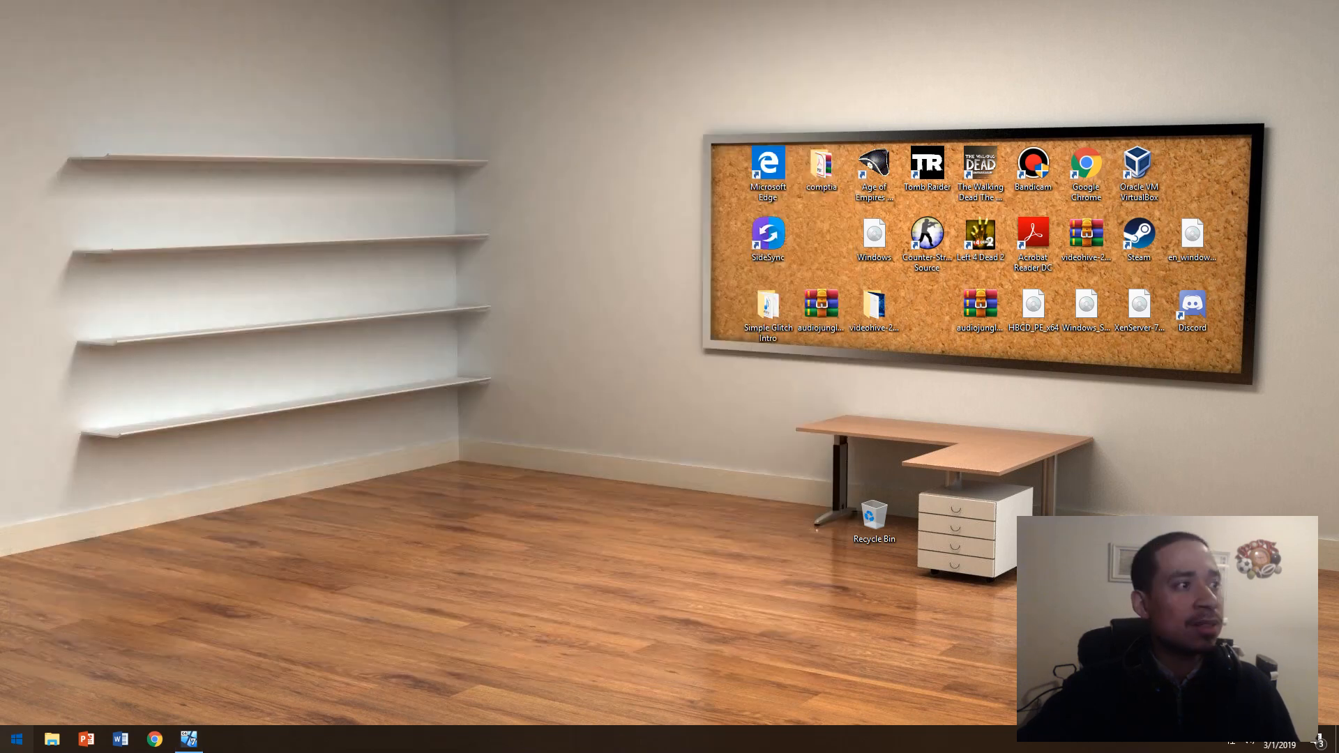
Search 're' from Start and open the Control Panel Recovery result
{"action": "left_click", "coordinate": [15, 738]}
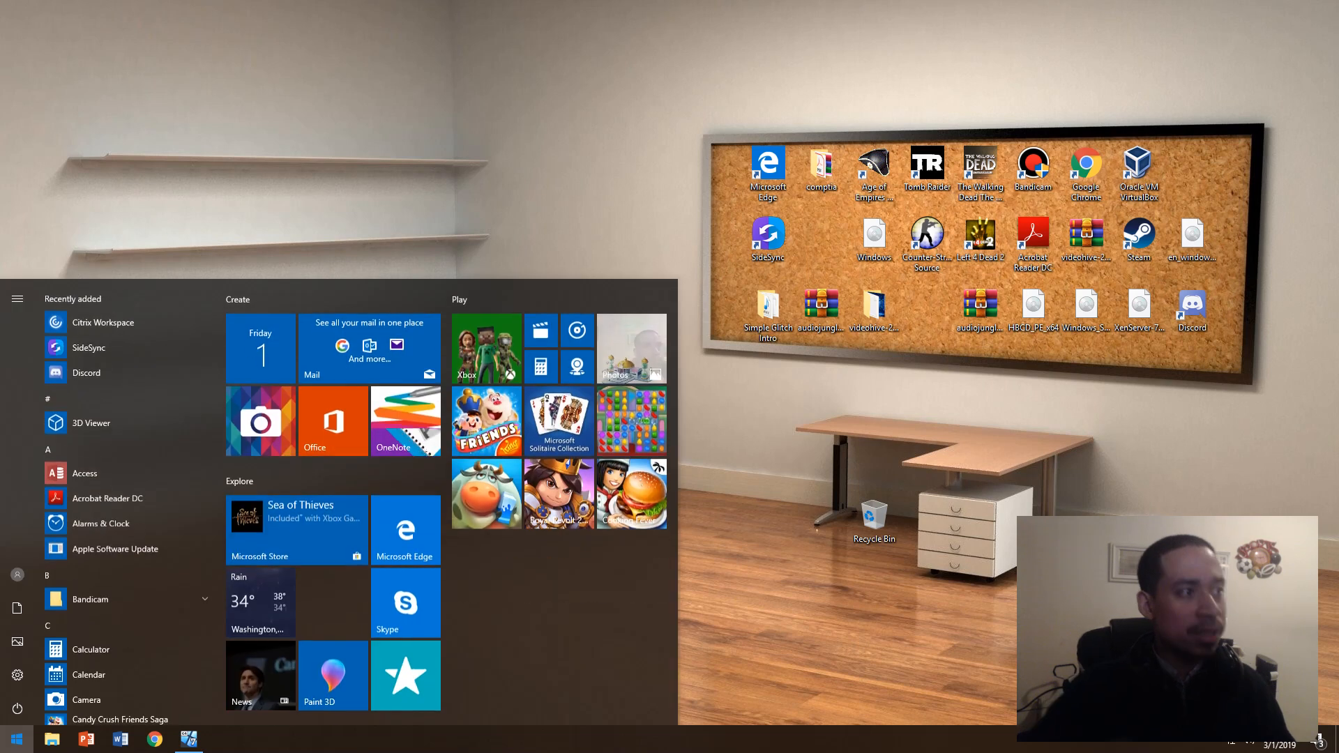
{"action": "type", "text": "re"}
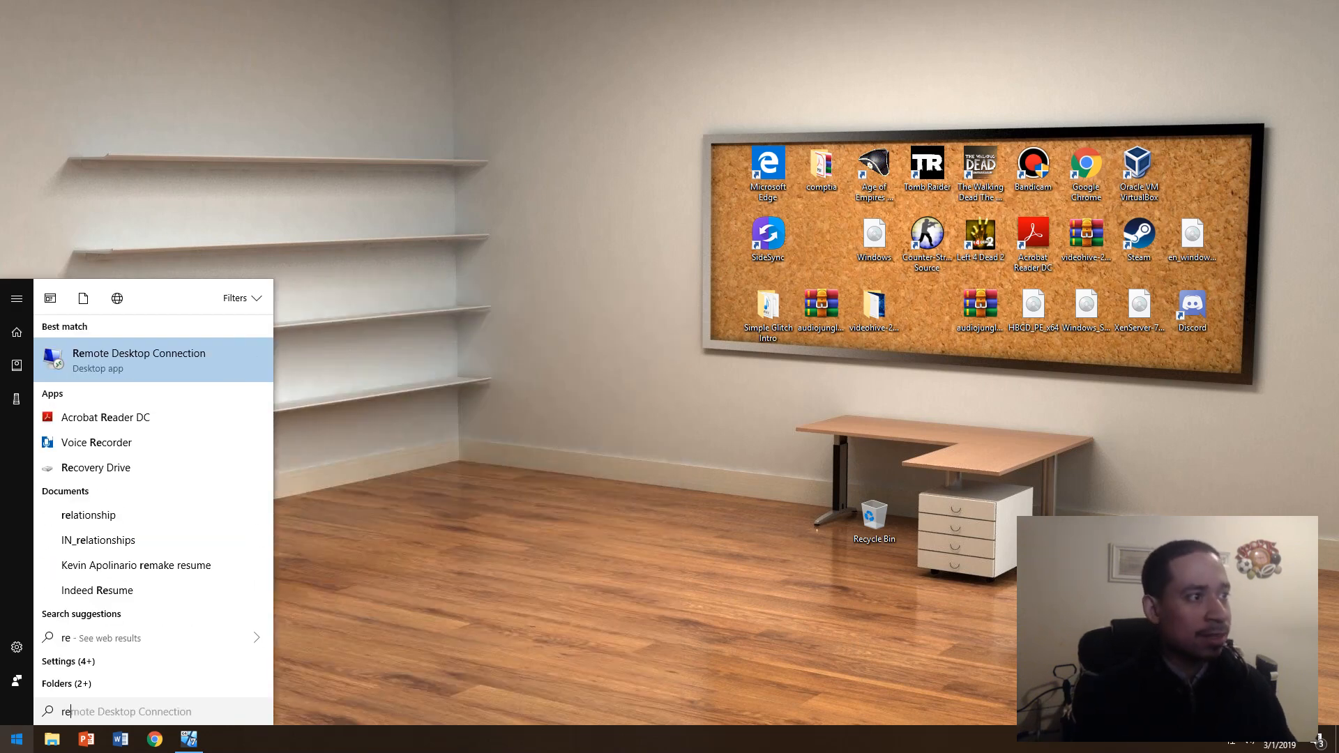
{"action": "left_click", "coordinate": [96, 468]}
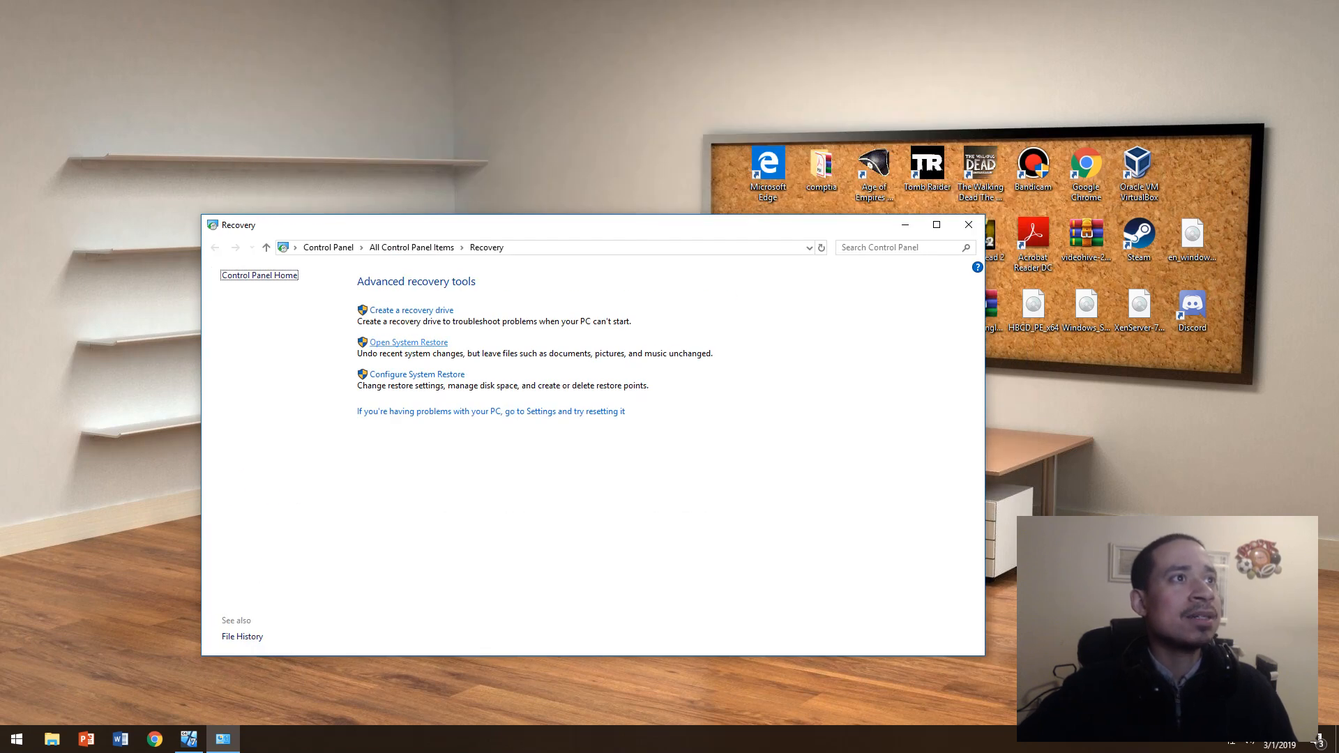
{"action": "left_click", "coordinate": [408, 341]}
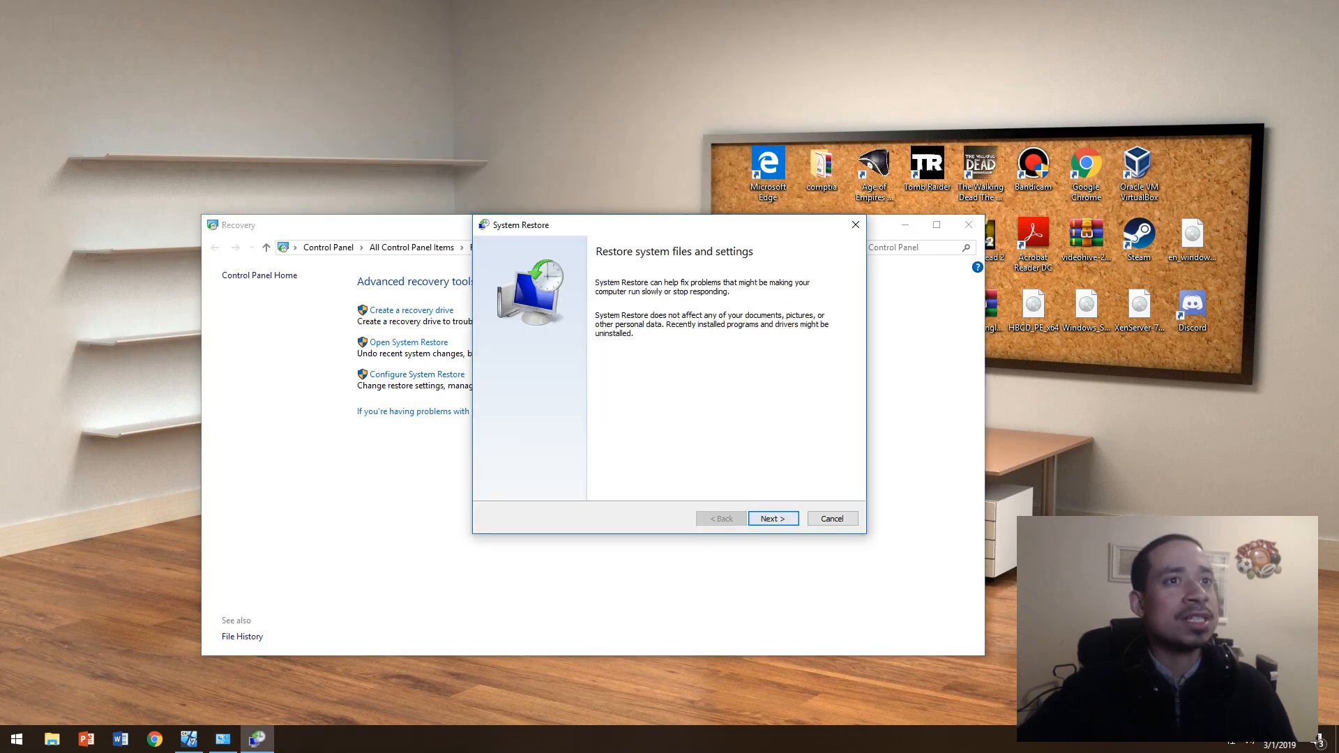
{"action": "left_click", "coordinate": [771, 518]}
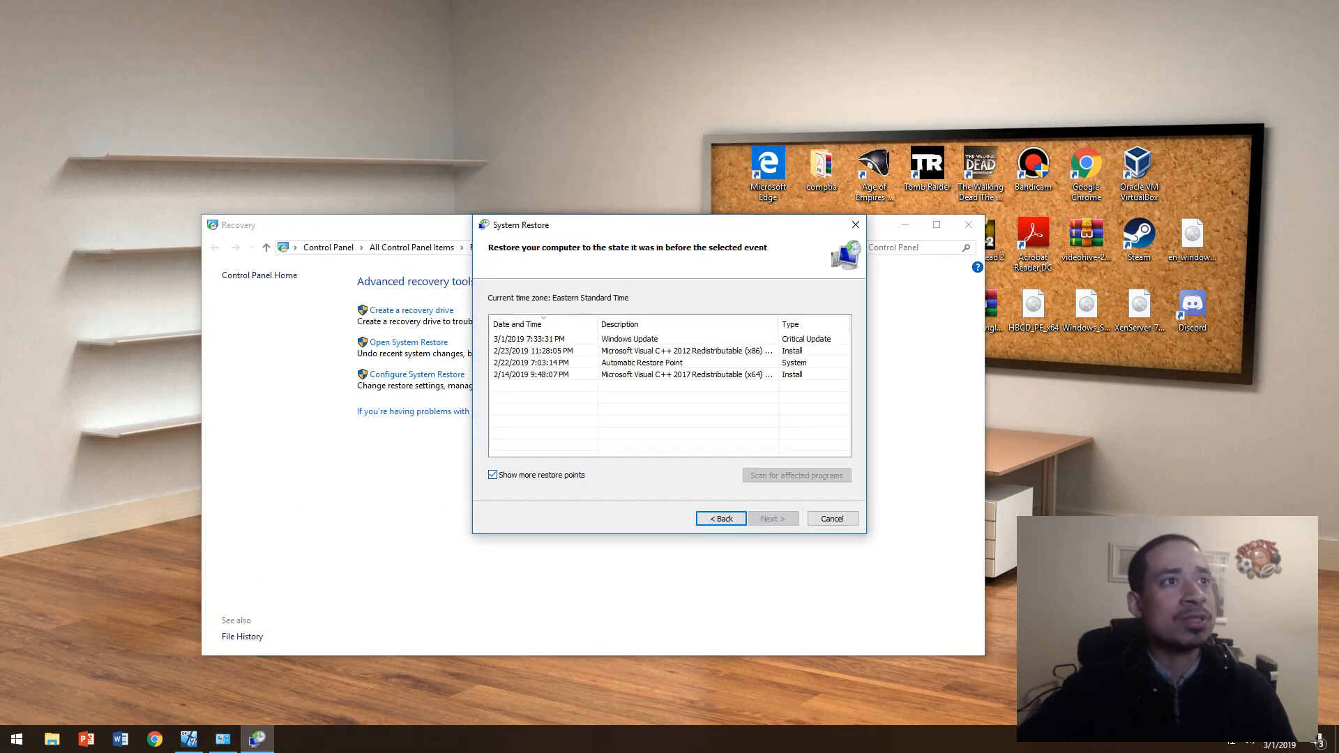
{"action": "left_click", "coordinate": [666, 373]}
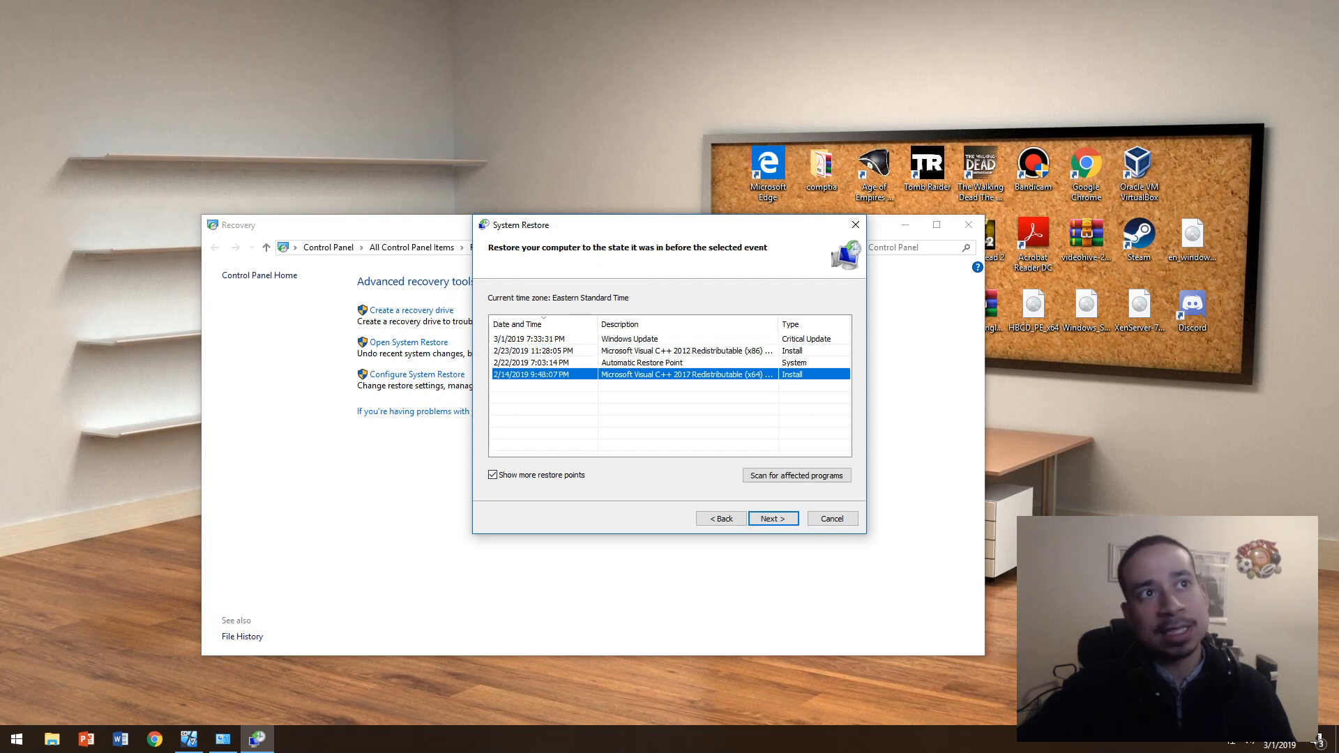
{"action": "left_click", "coordinate": [518, 323]}
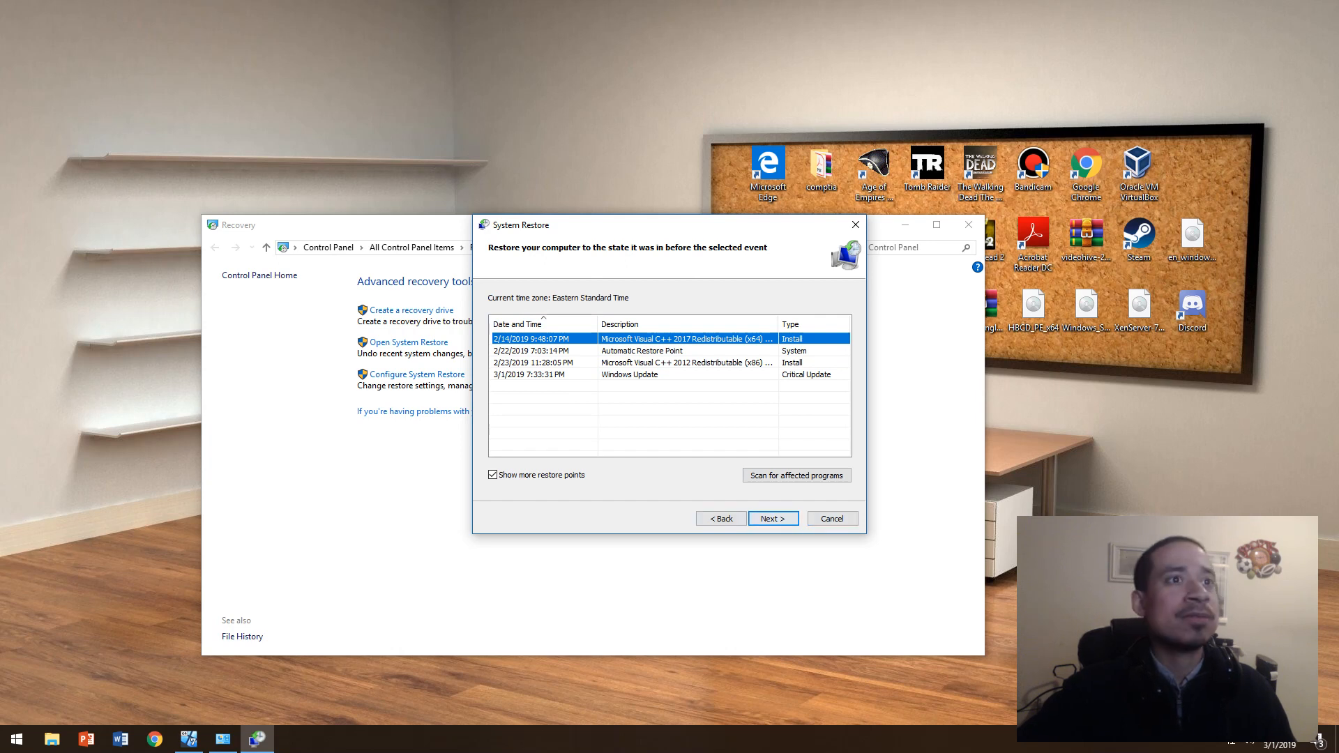
{"action": "left_click", "coordinate": [831, 519]}
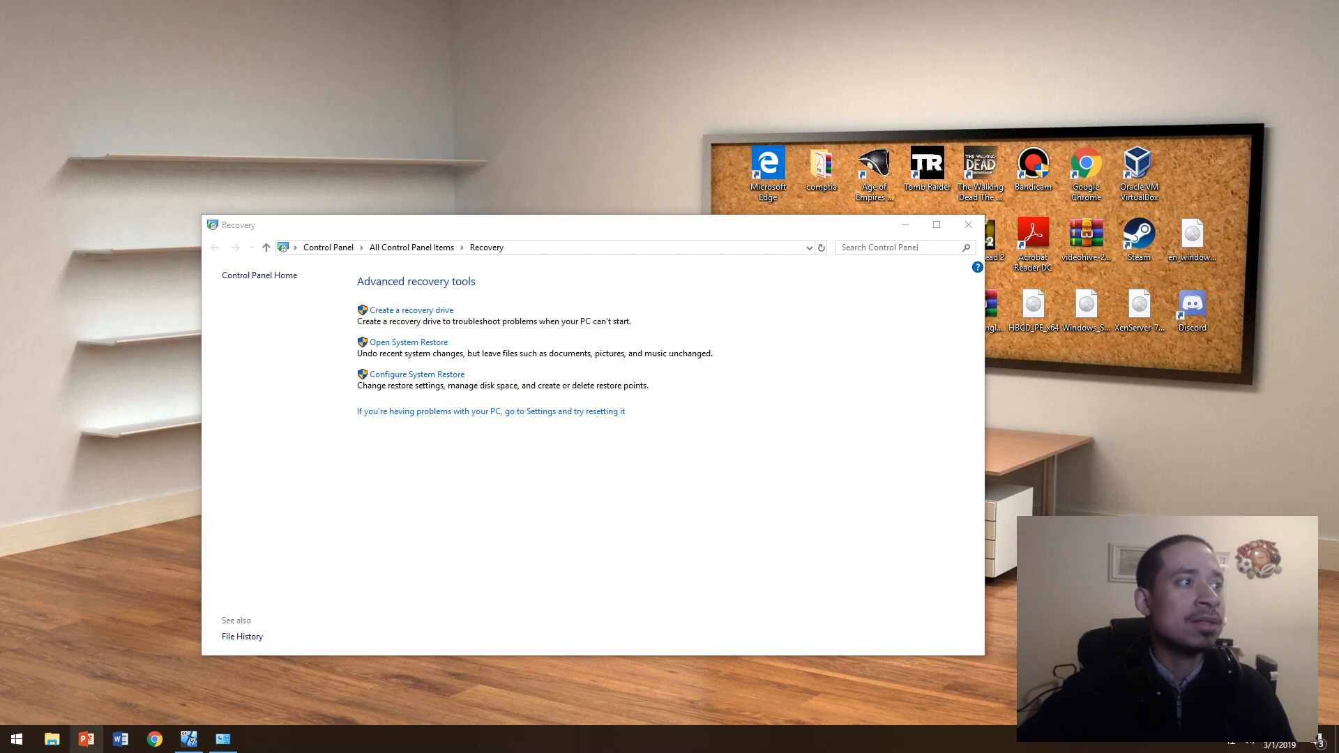
Open the System page, then Advanced system settings on the System Protection tab
{"action": "right_click", "coordinate": [242, 406]}
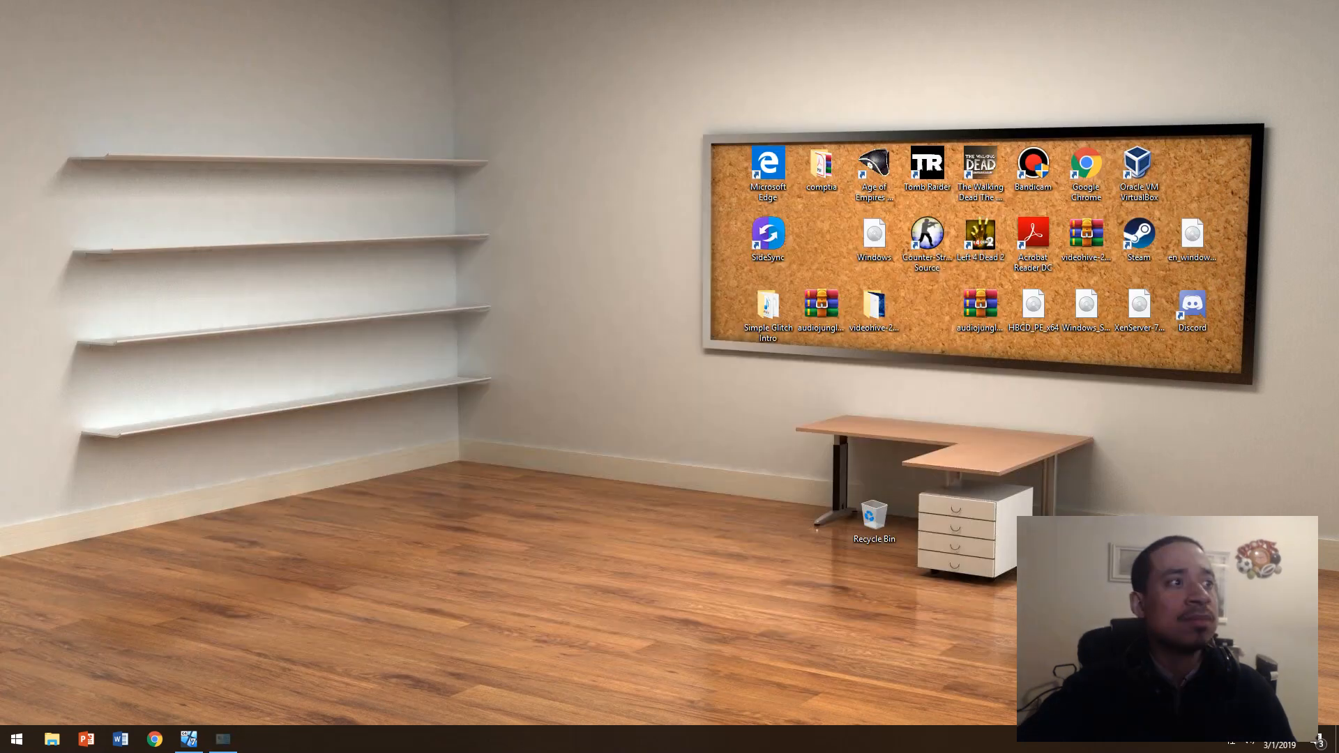
{"action": "type", "text": "c"}
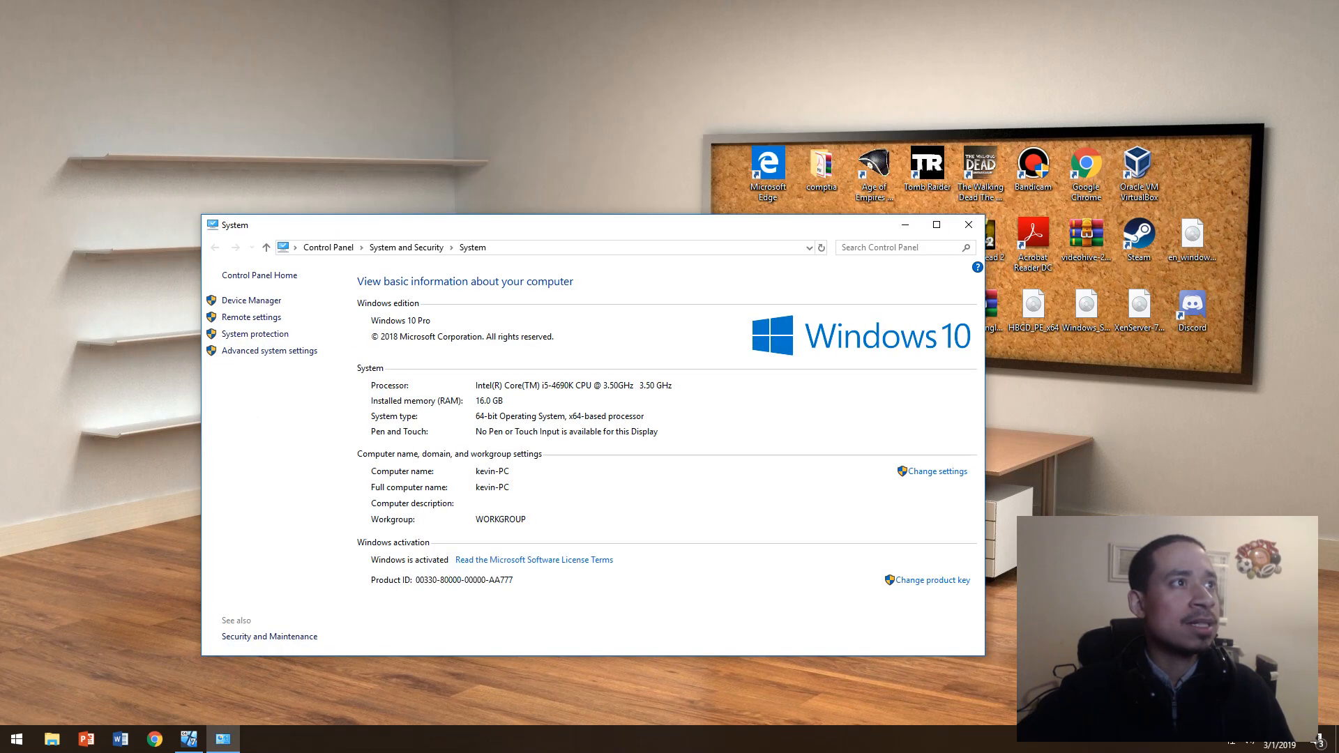
{"action": "left_click", "coordinate": [270, 350]}
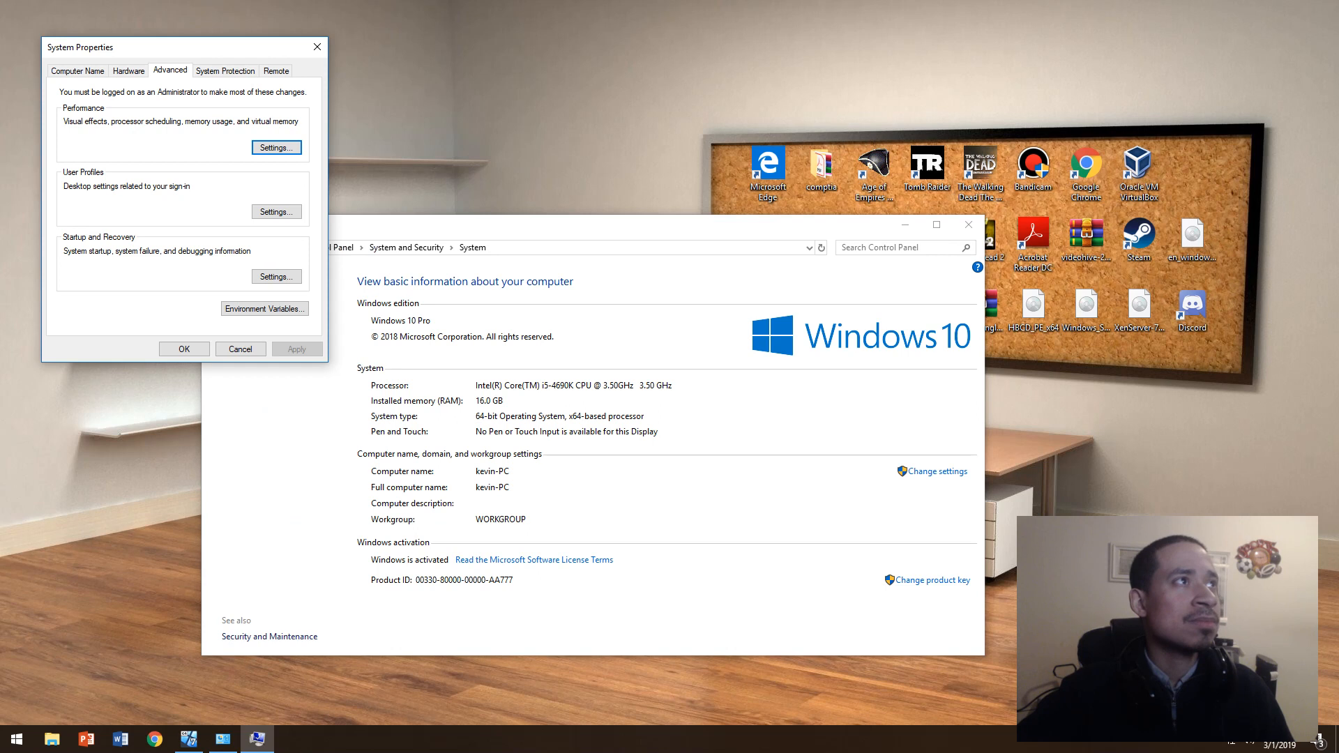
{"action": "left_click", "coordinate": [224, 70]}
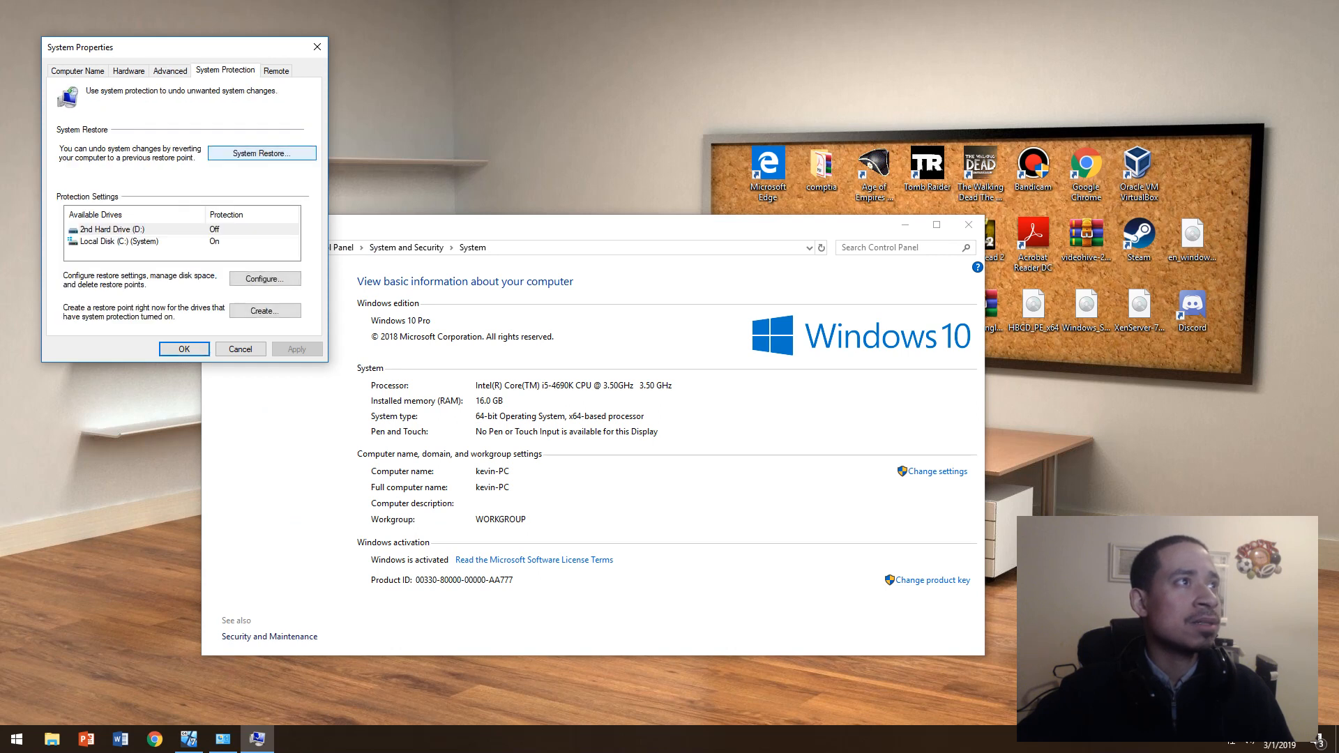
Review drive D: protection and the System Restore wizard, cancelling both without changes
{"action": "left_click", "coordinate": [265, 278]}
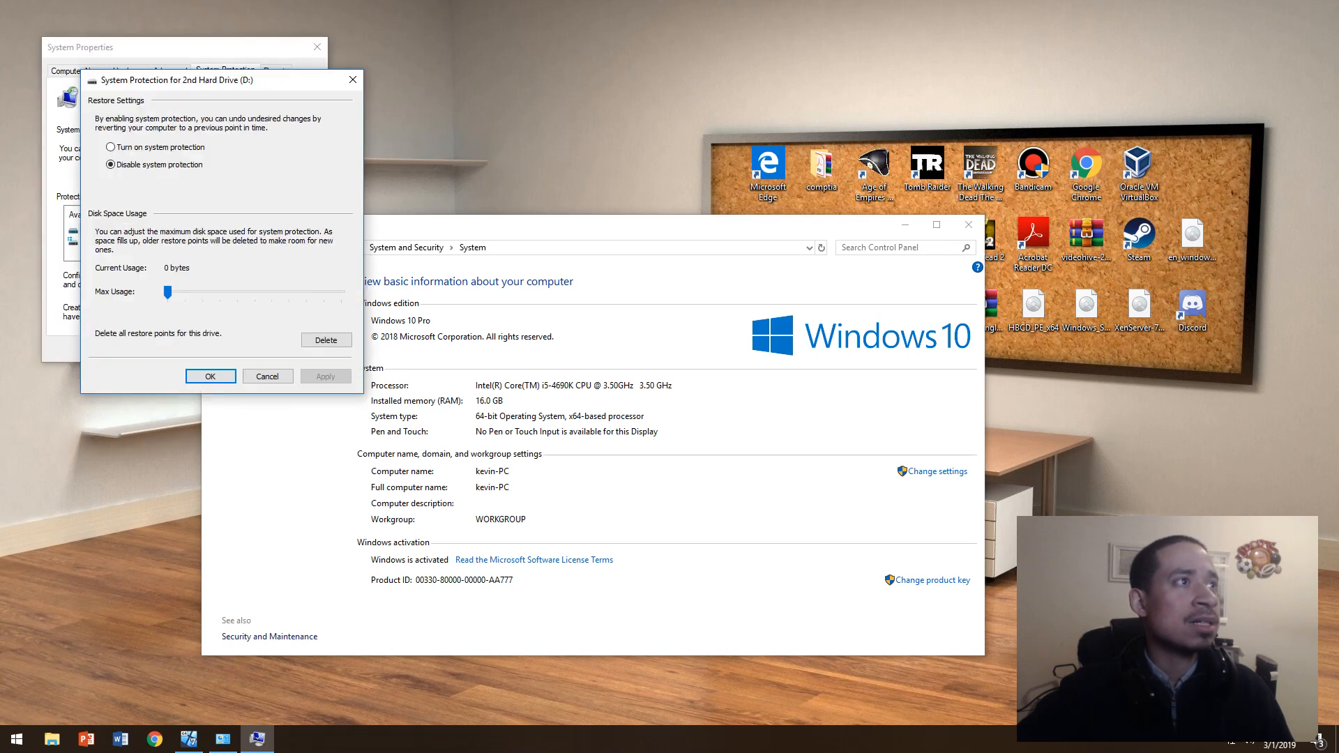
{"action": "left_click", "coordinate": [110, 147]}
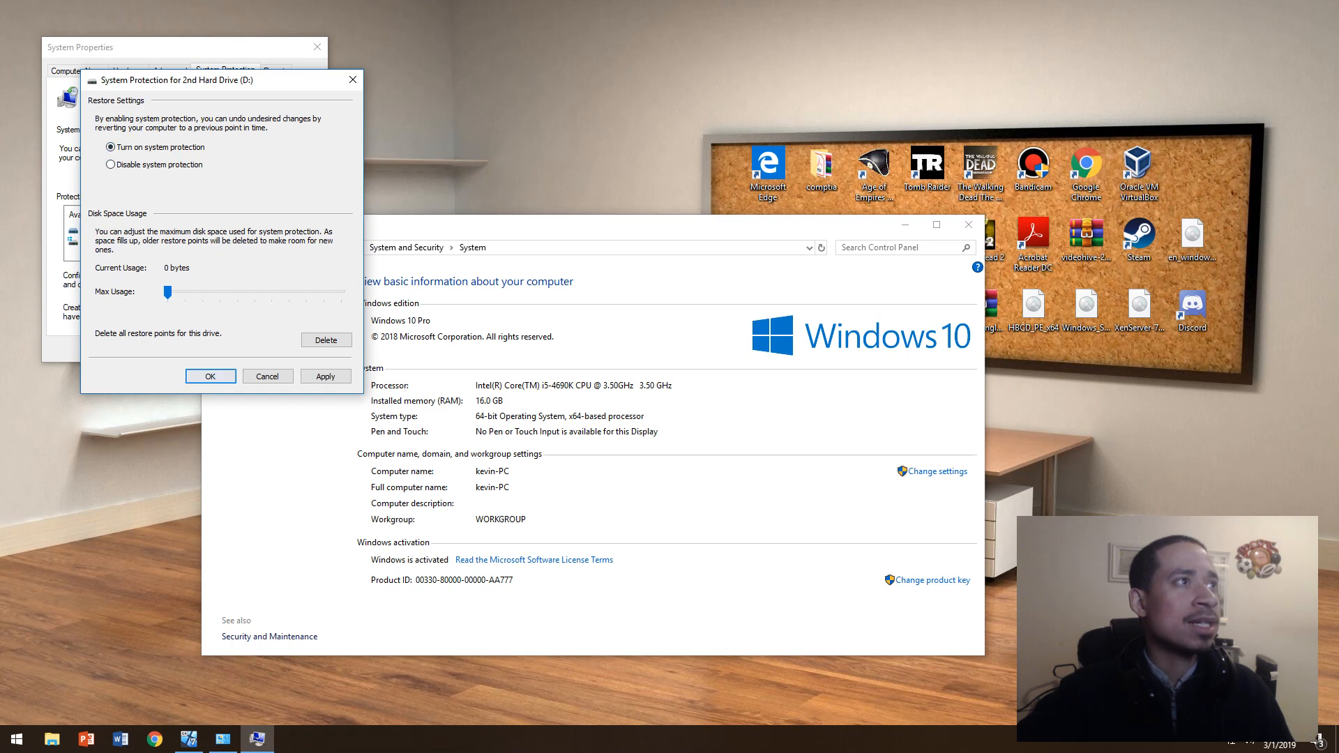
{"action": "left_click", "coordinate": [210, 376]}
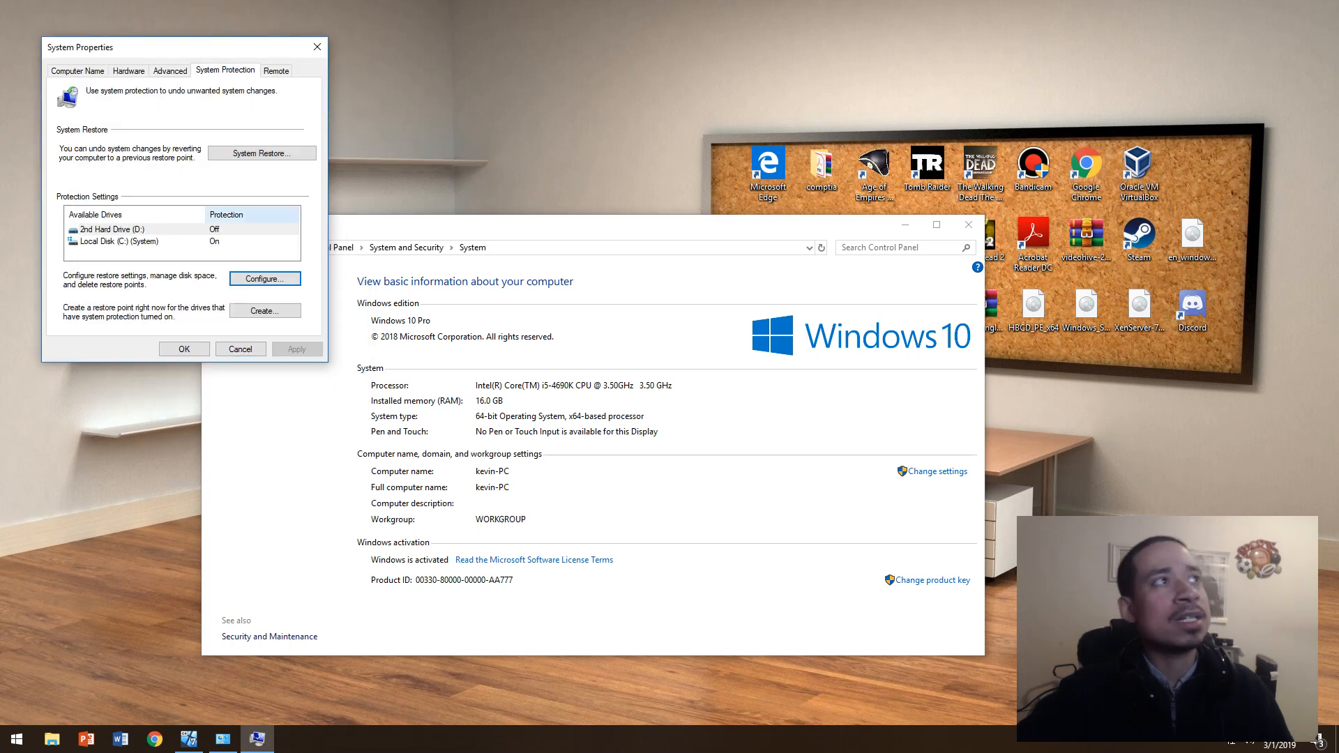
{"action": "left_click", "coordinate": [262, 153]}
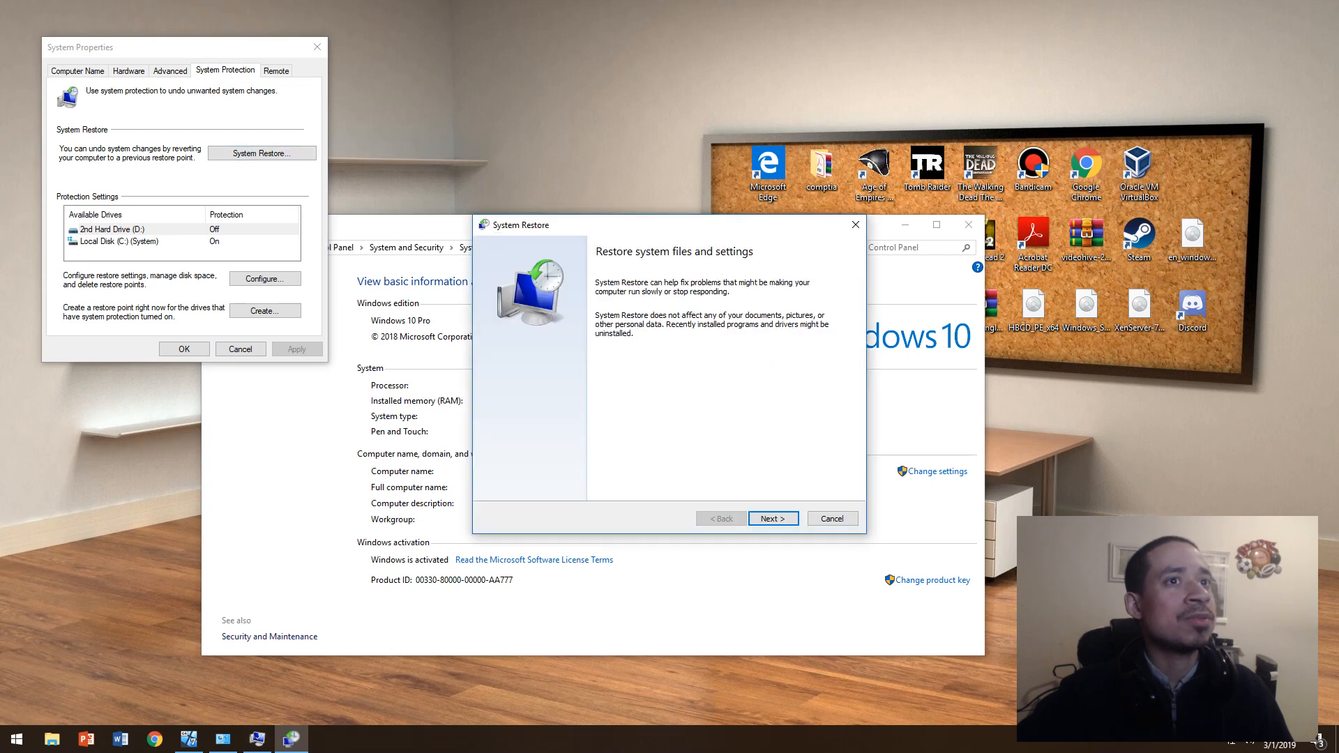
{"action": "left_click", "coordinate": [830, 518]}
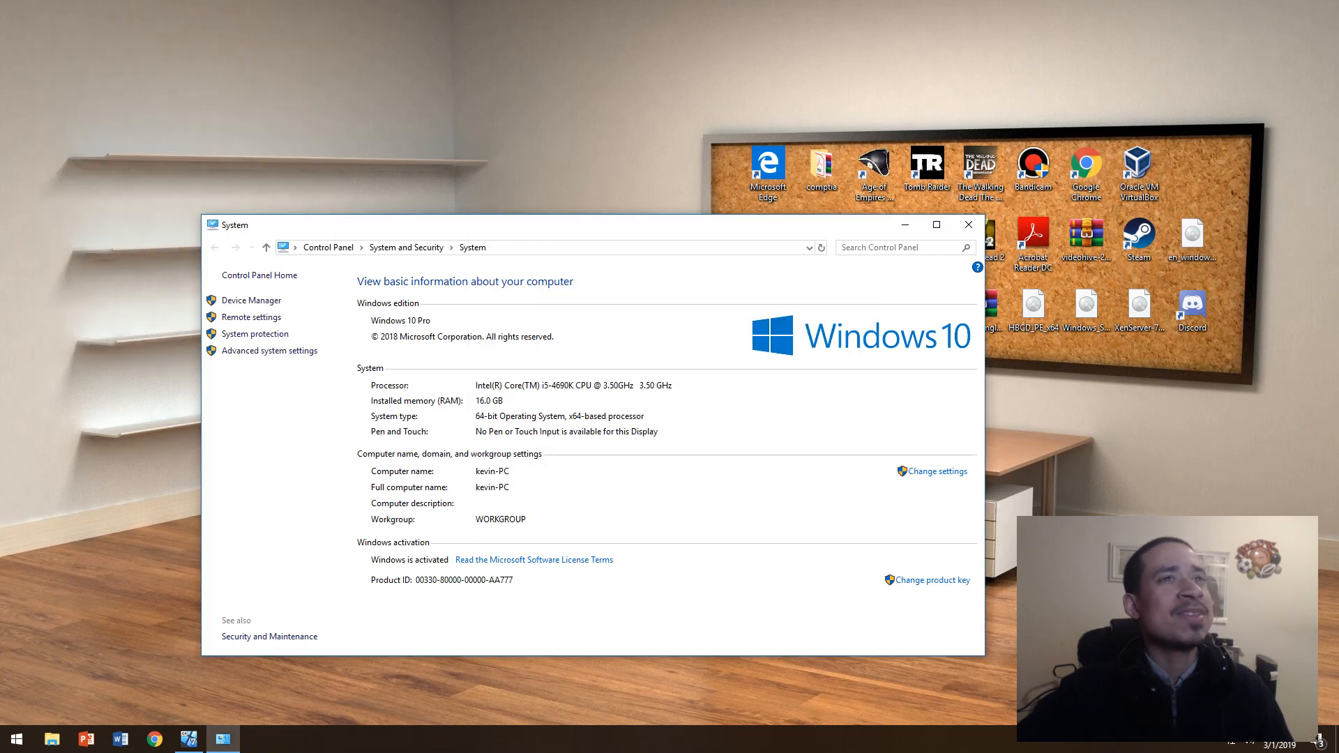
Search 'recovery' from Start and follow the link to Settings' Reset this PC page
{"action": "left_click", "coordinate": [16, 738]}
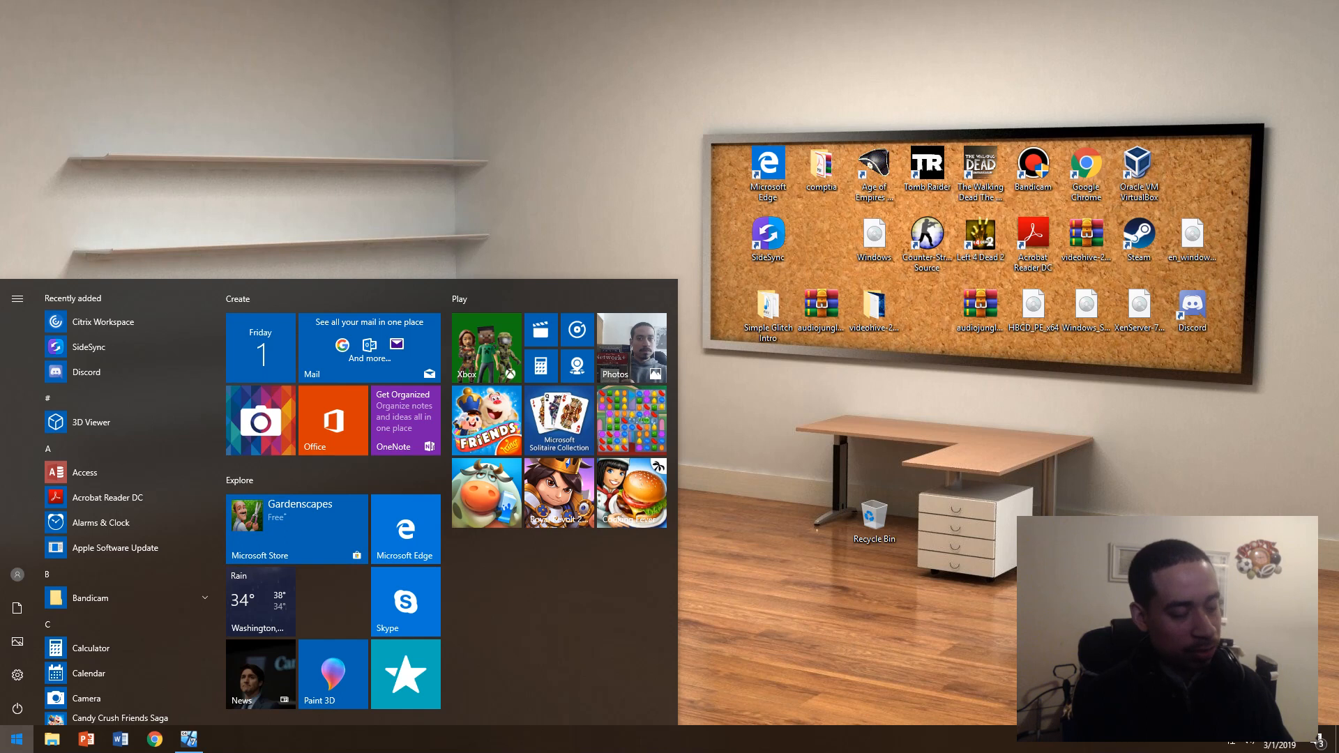
{"action": "type", "text": "recovery"}
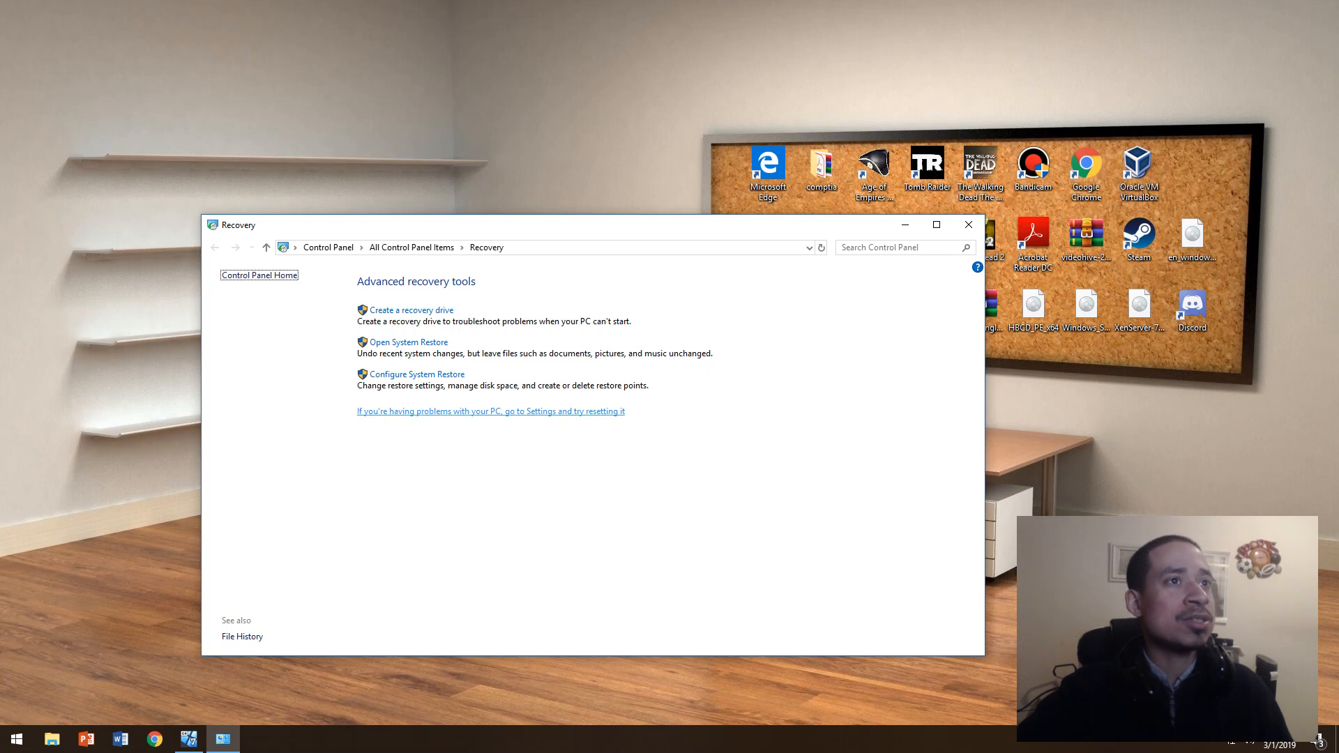
{"action": "left_click", "coordinate": [490, 410]}
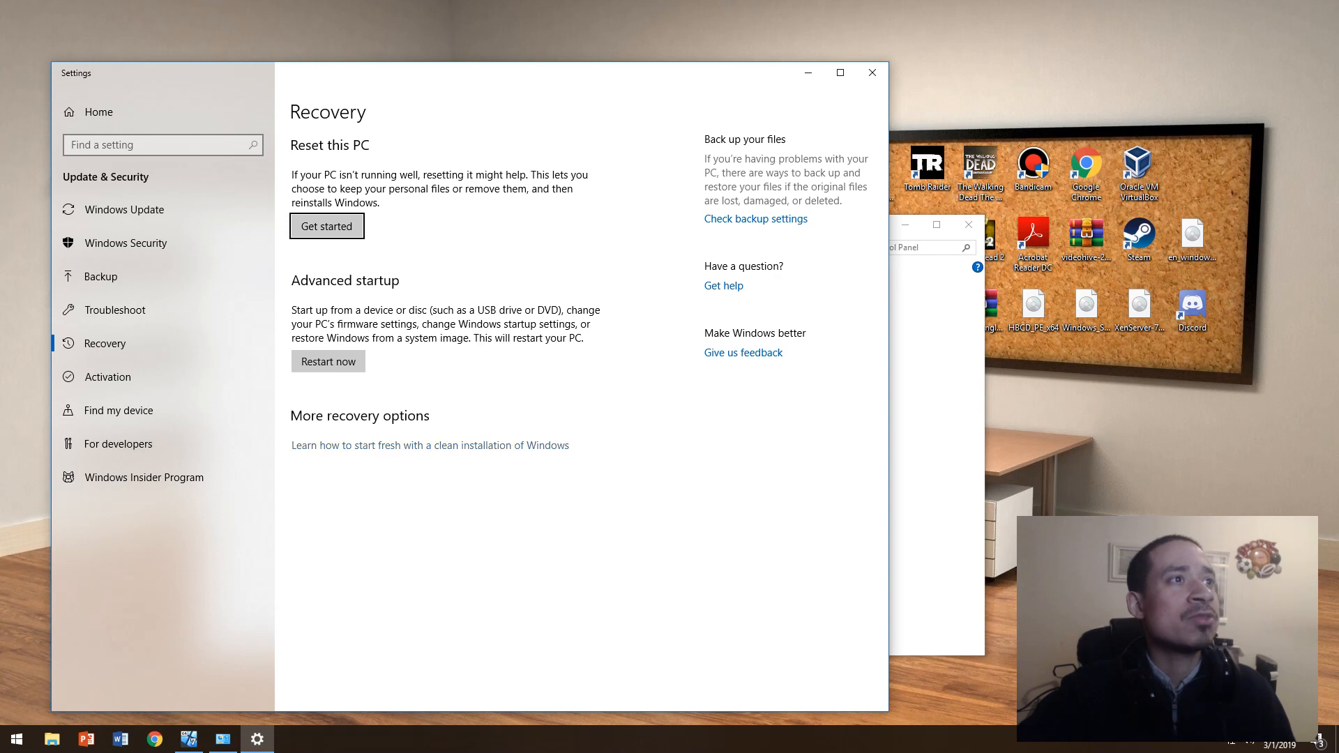
Browse the Troubleshoot, Backup, Windows Security and Windows Update pages, then open Internet Explorer
{"action": "left_click", "coordinate": [326, 226]}
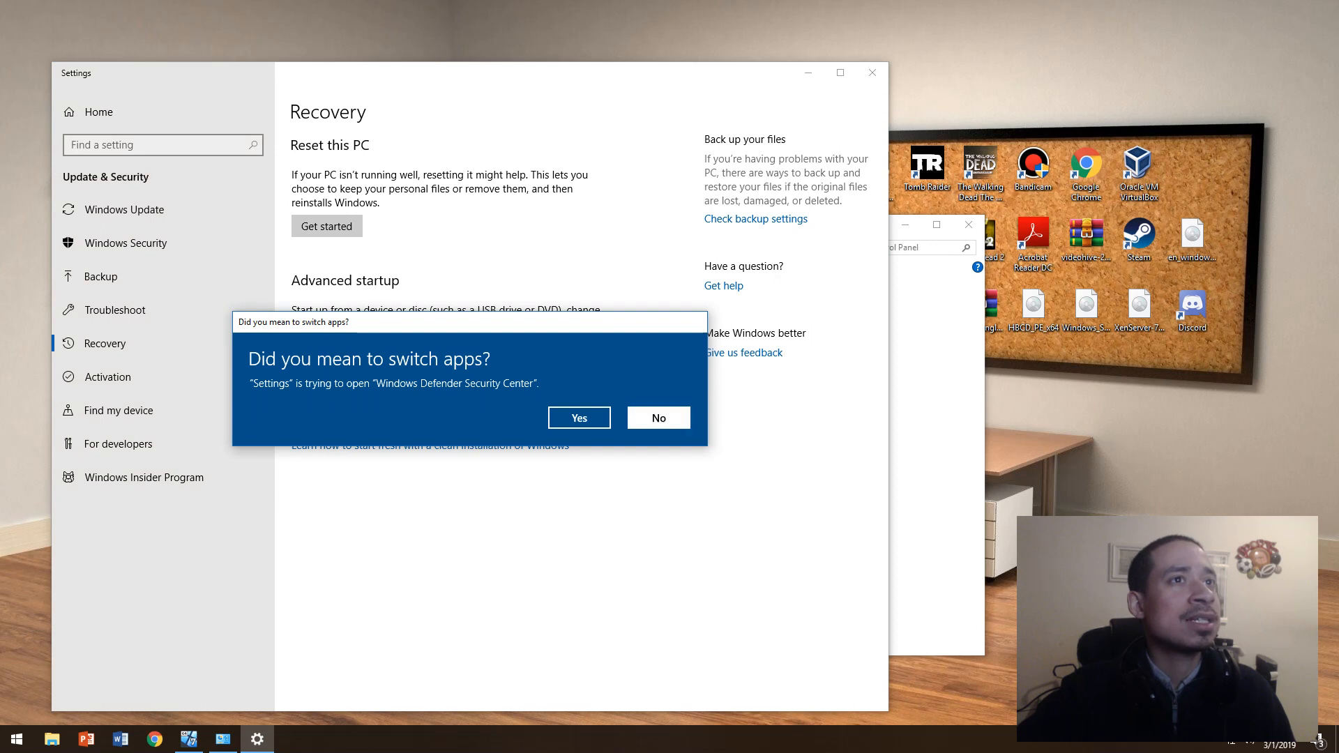
{"action": "left_click", "coordinate": [658, 418]}
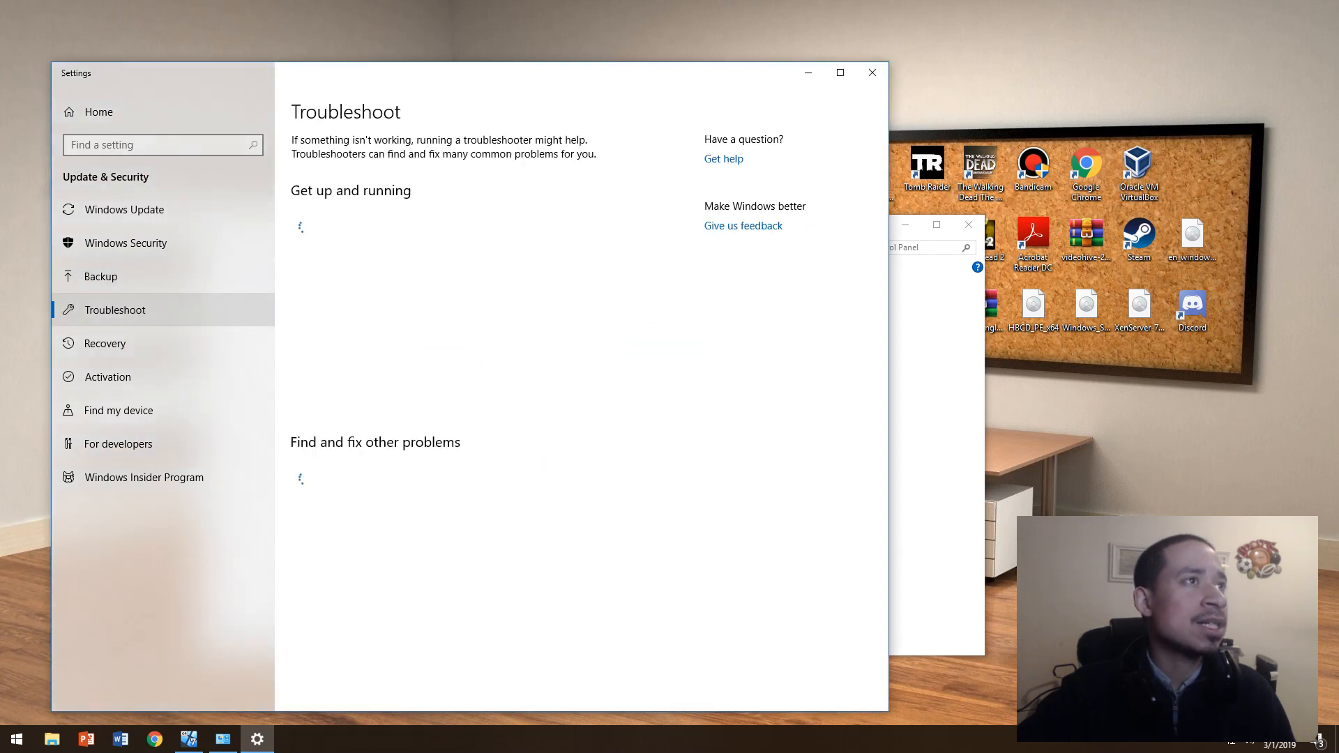
{"action": "left_click", "coordinate": [100, 276]}
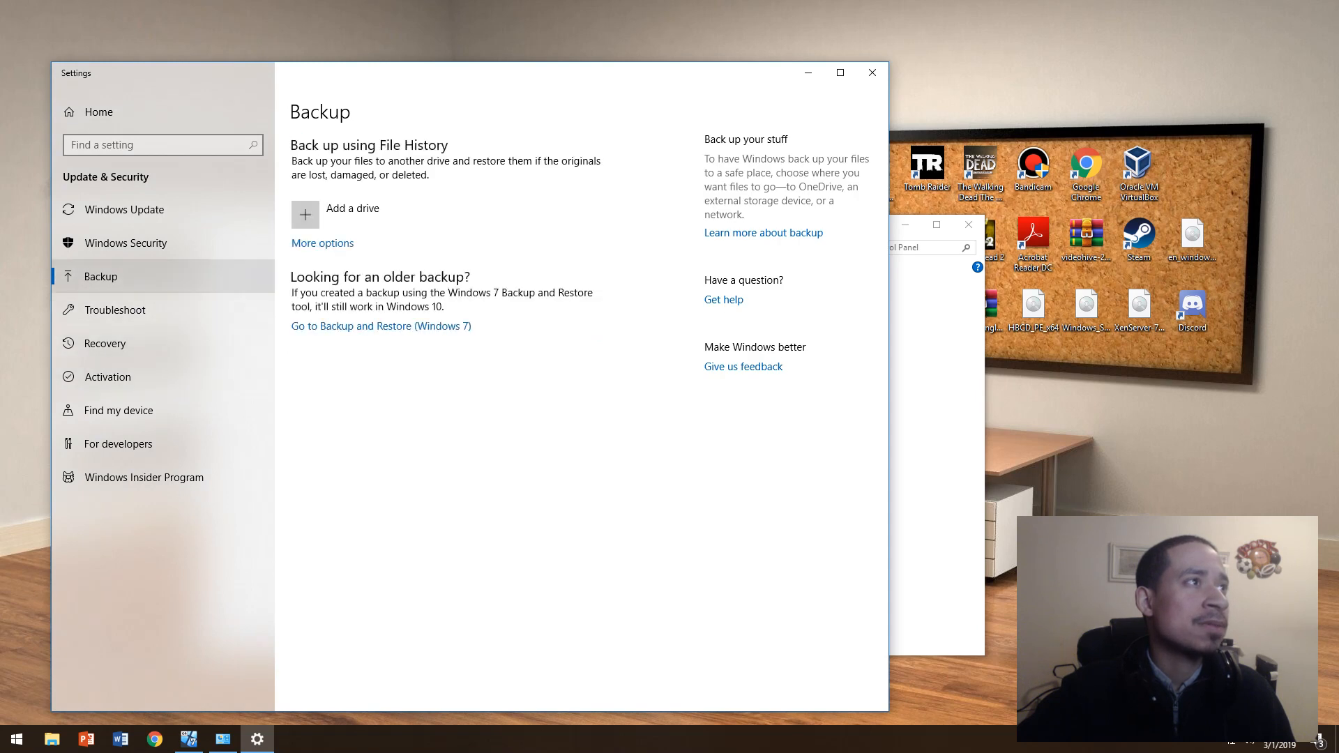
{"action": "left_click", "coordinate": [125, 243]}
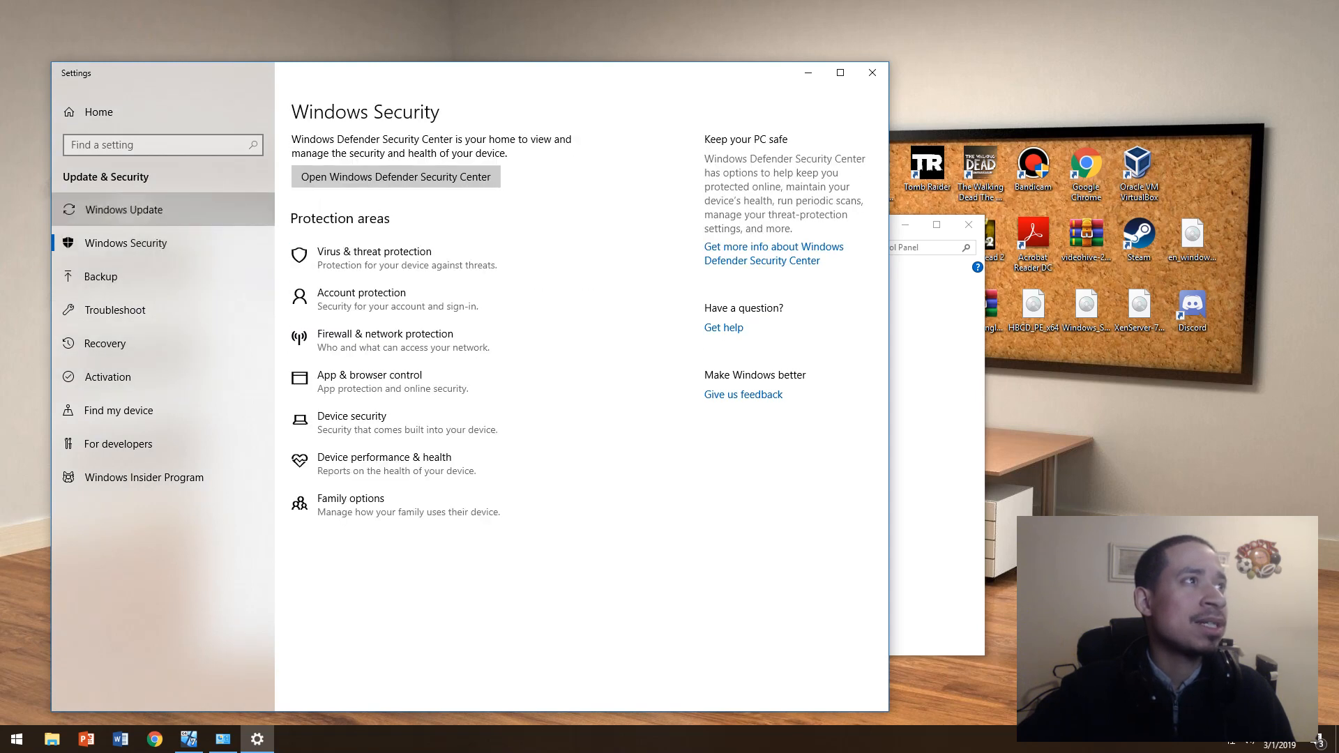
{"action": "left_click", "coordinate": [125, 210]}
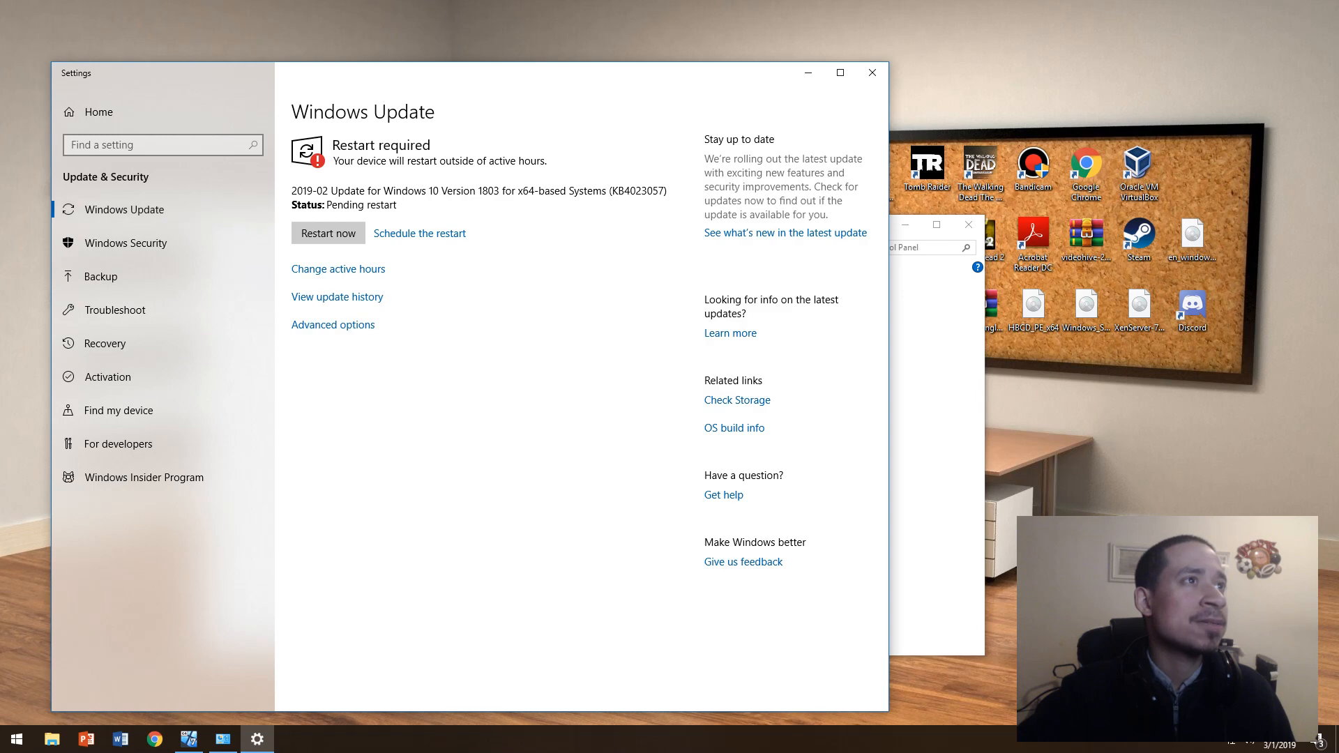
{"action": "left_click", "coordinate": [13, 738]}
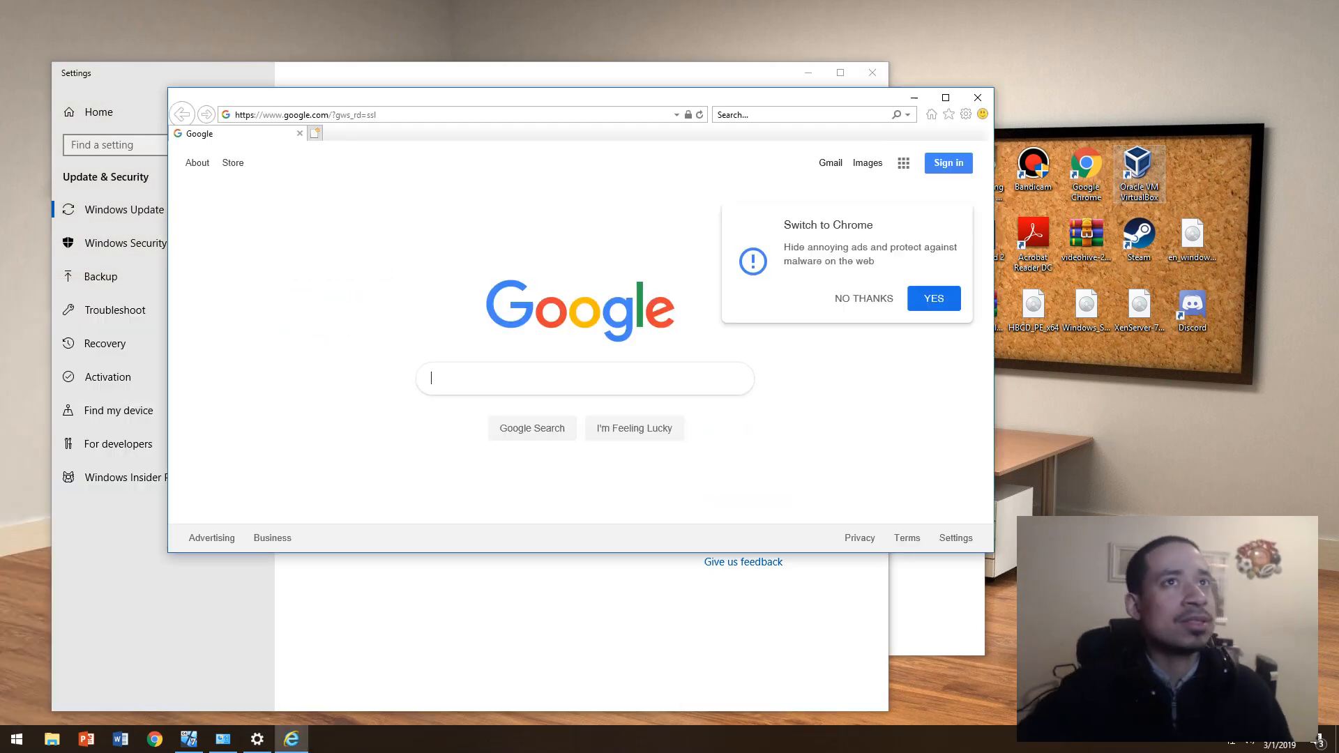
Dismiss the Chrome prompt and open About Internet Explorer showing version 11.590.17134.0 and KB4486474
{"action": "left_click", "coordinate": [863, 298]}
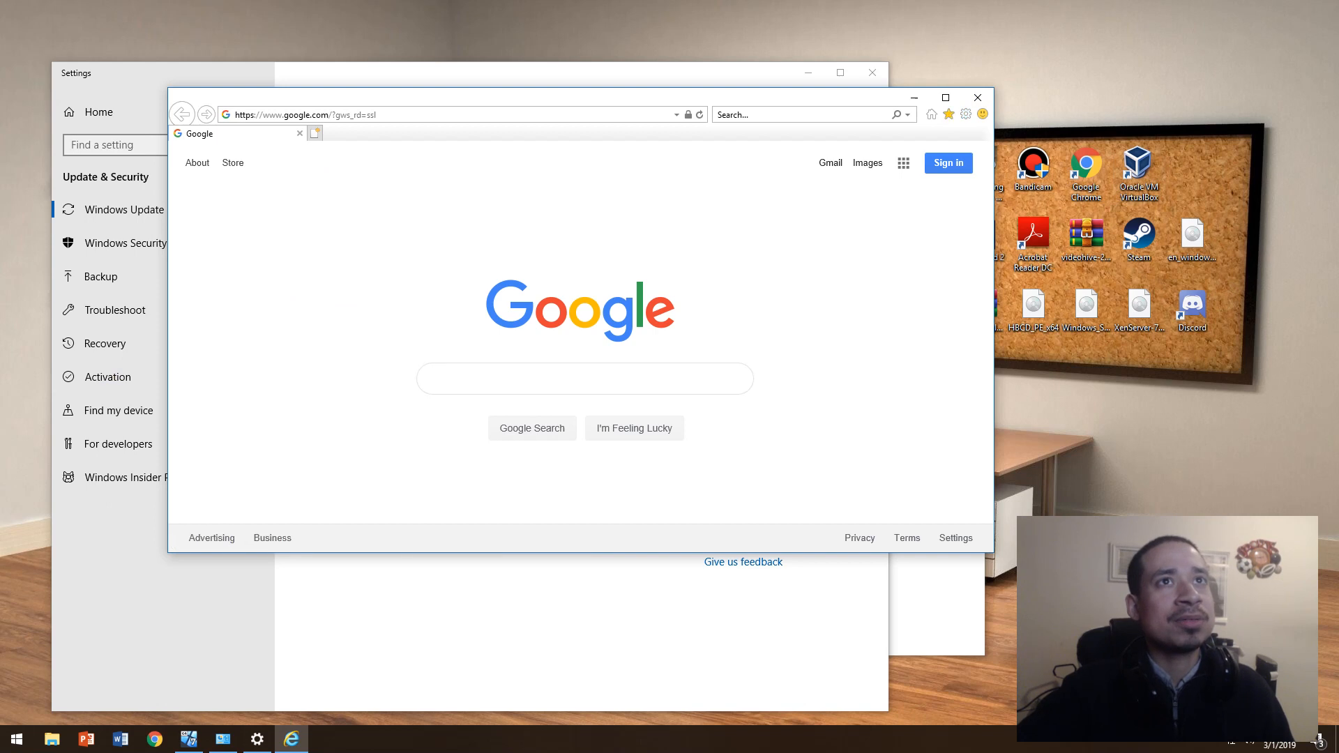
{"action": "left_click", "coordinate": [966, 114]}
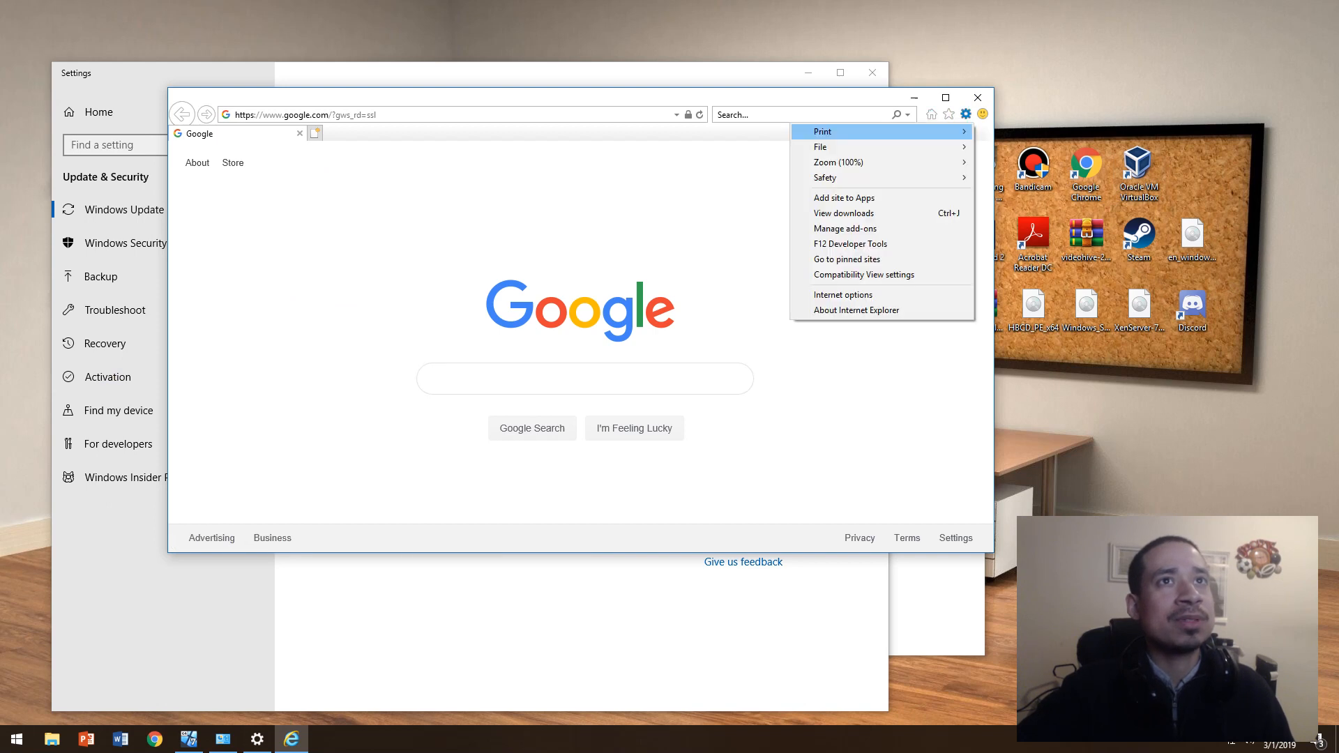
{"action": "left_click", "coordinate": [855, 309]}
{"action": "type", "text": "w"}
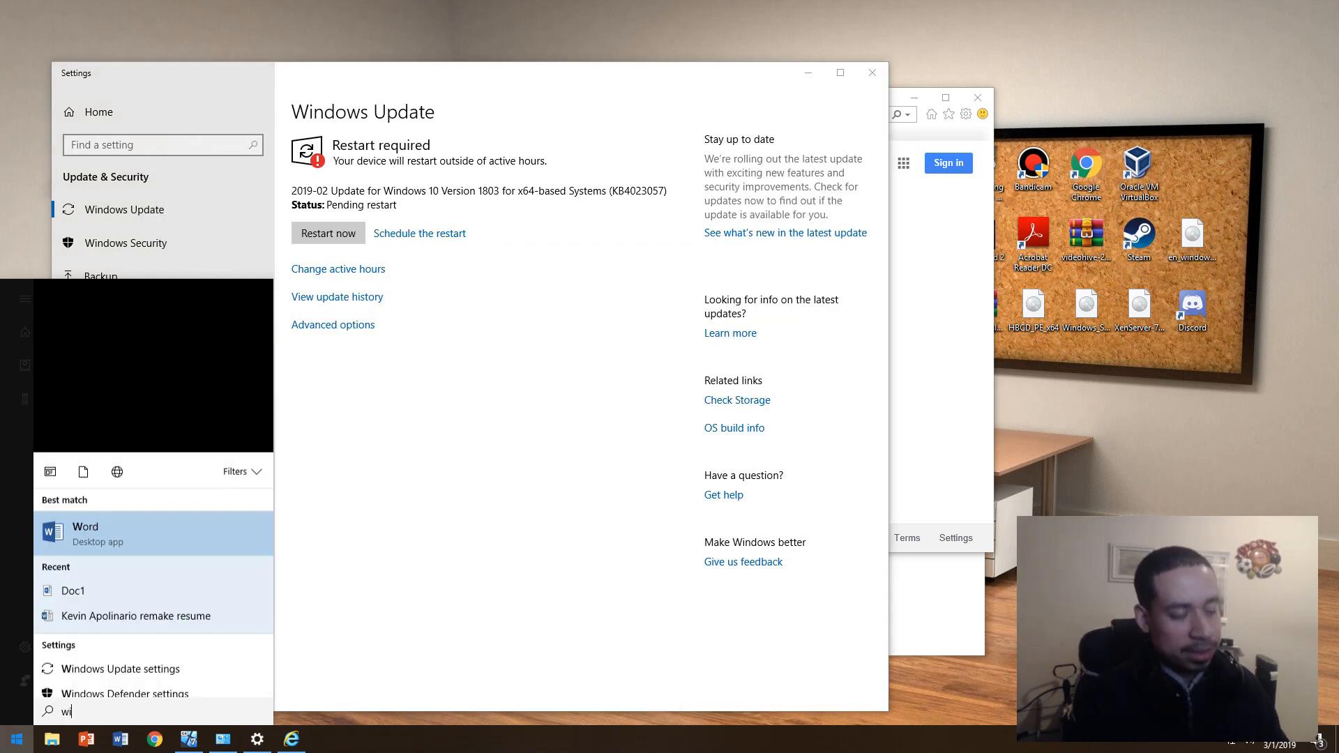
{"action": "type", "text": "Check for updates"}
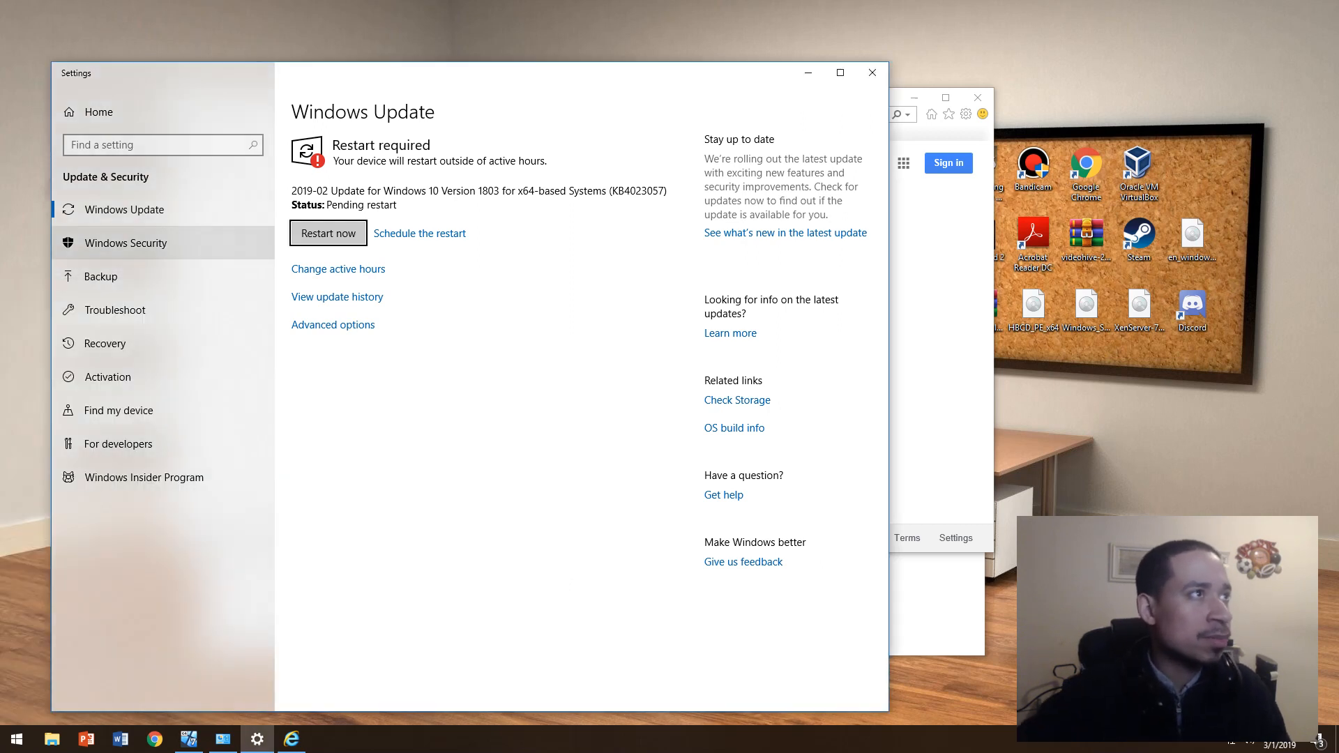
{"action": "left_click", "coordinate": [125, 243]}
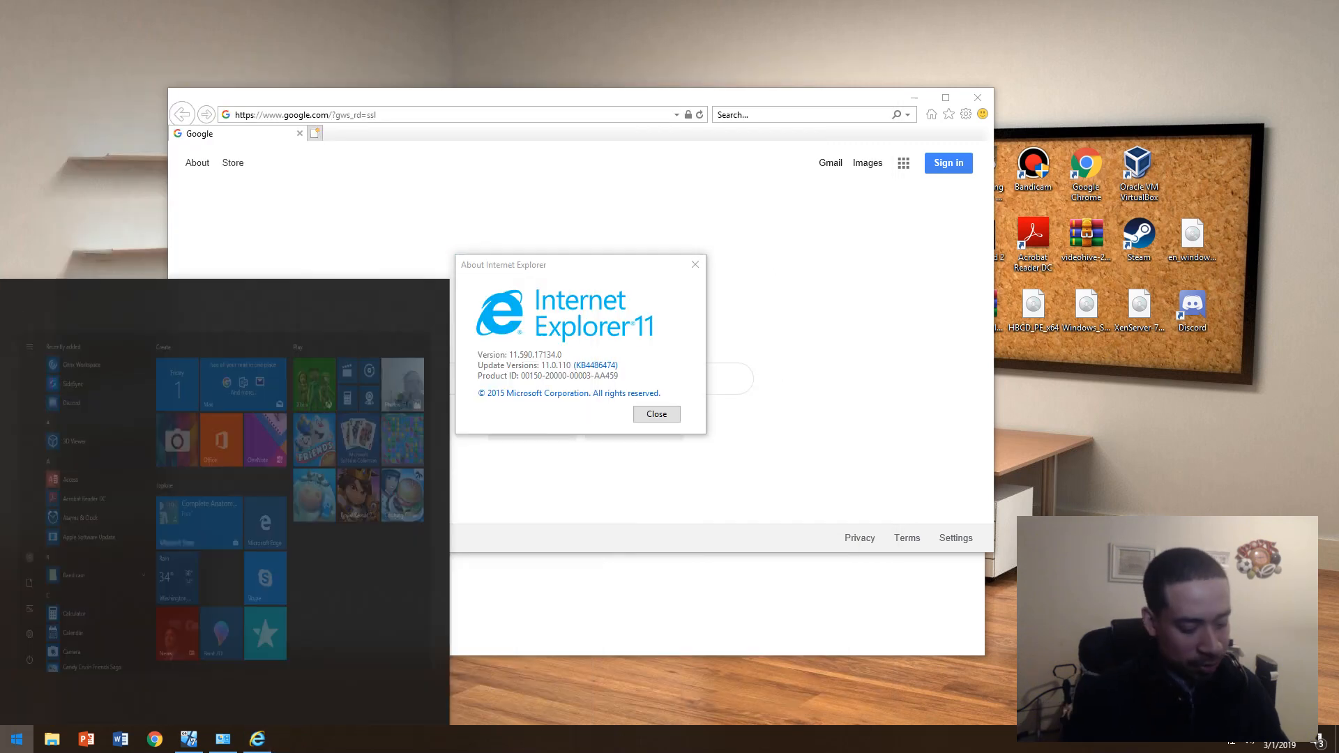
From Control Panel, search 'win' and open the installed updates list
{"action": "left_click", "coordinate": [655, 414]}
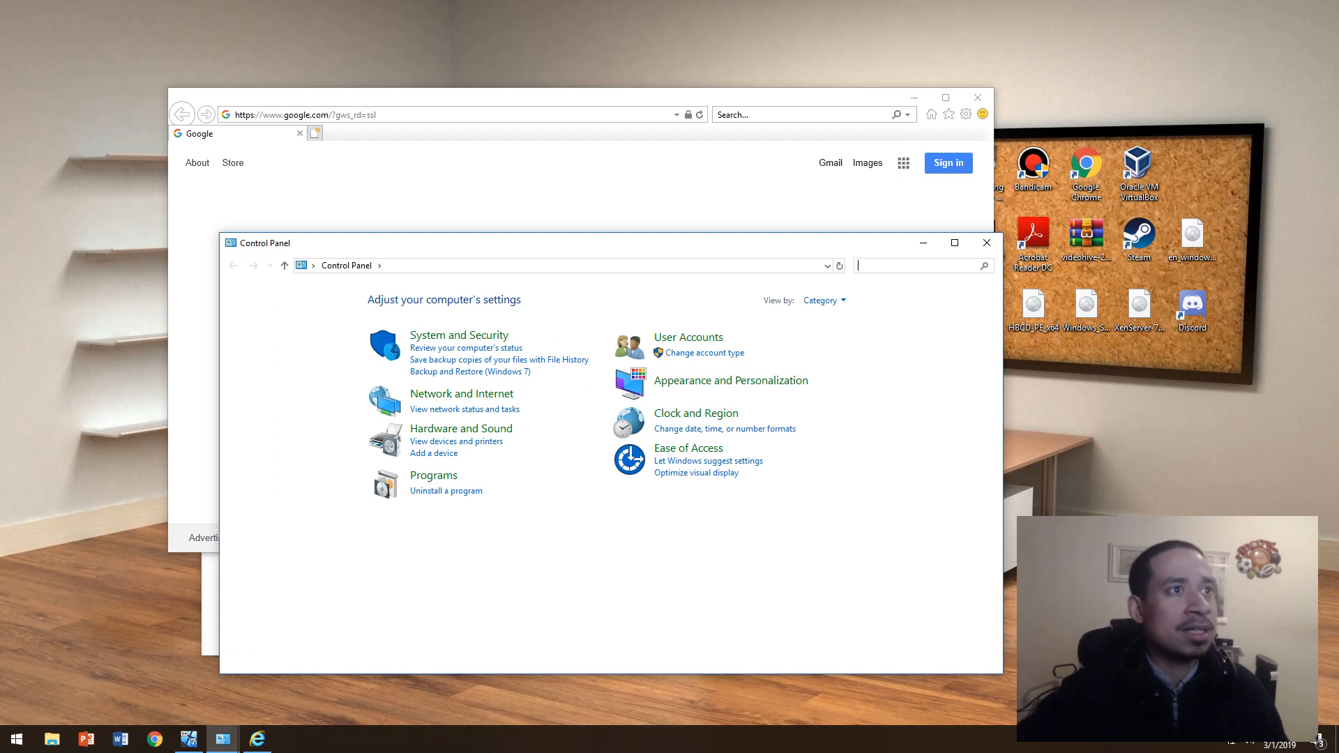
{"action": "type", "text": "win"}
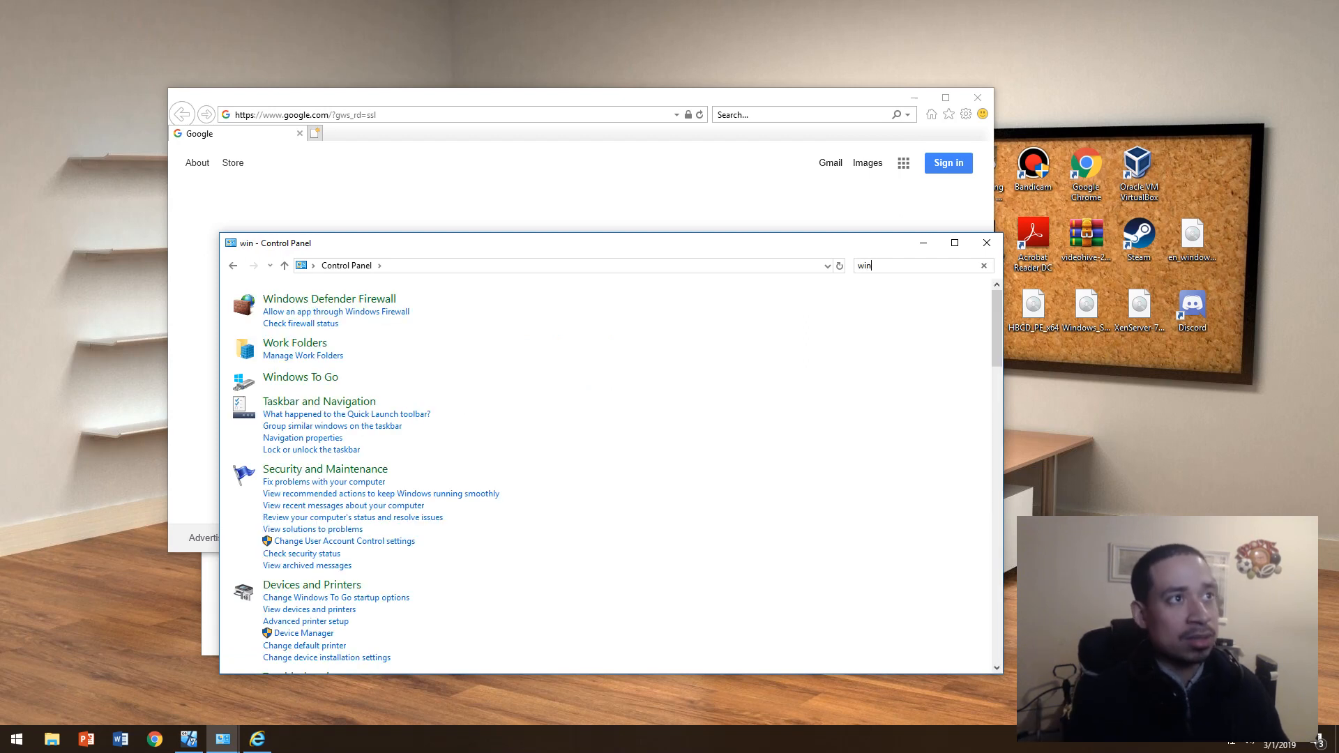
{"action": "scroll", "scroll_direction": "down", "scroll_amount": 3}
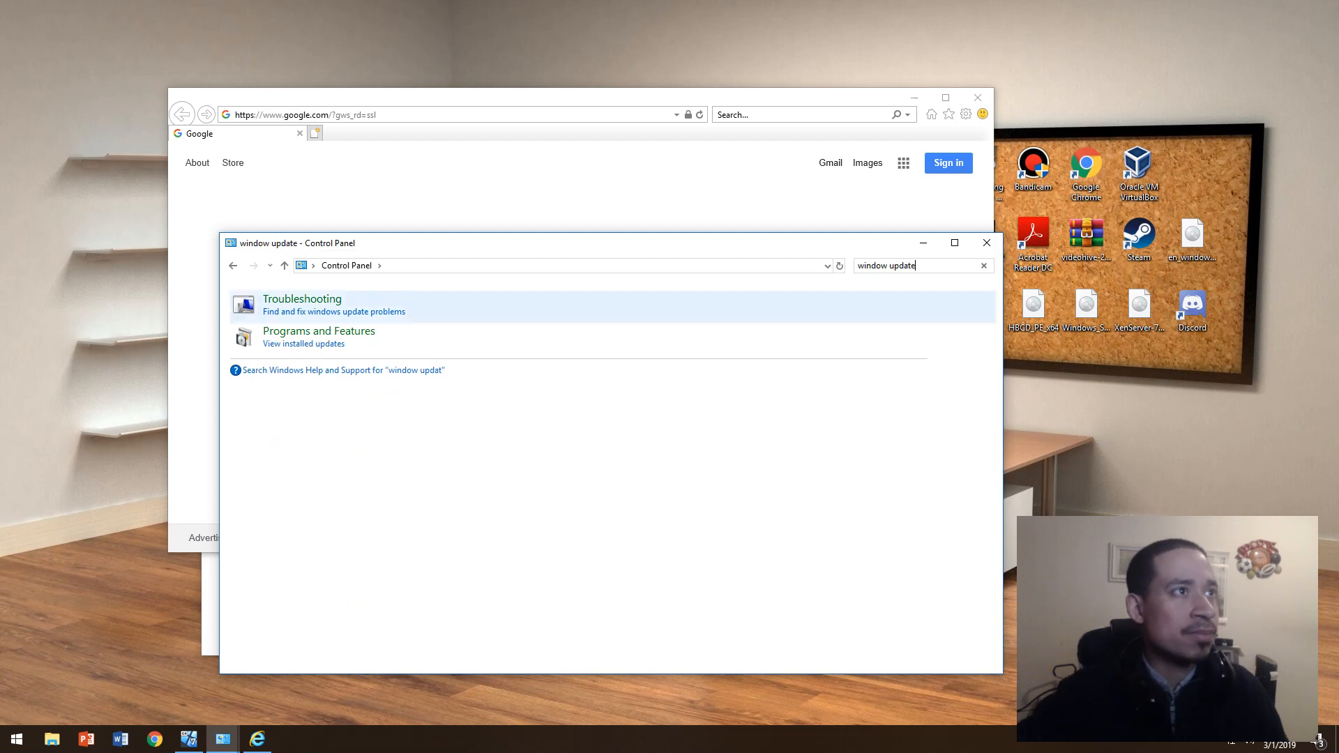
{"action": "mouse_move", "coordinate": [319, 332]}
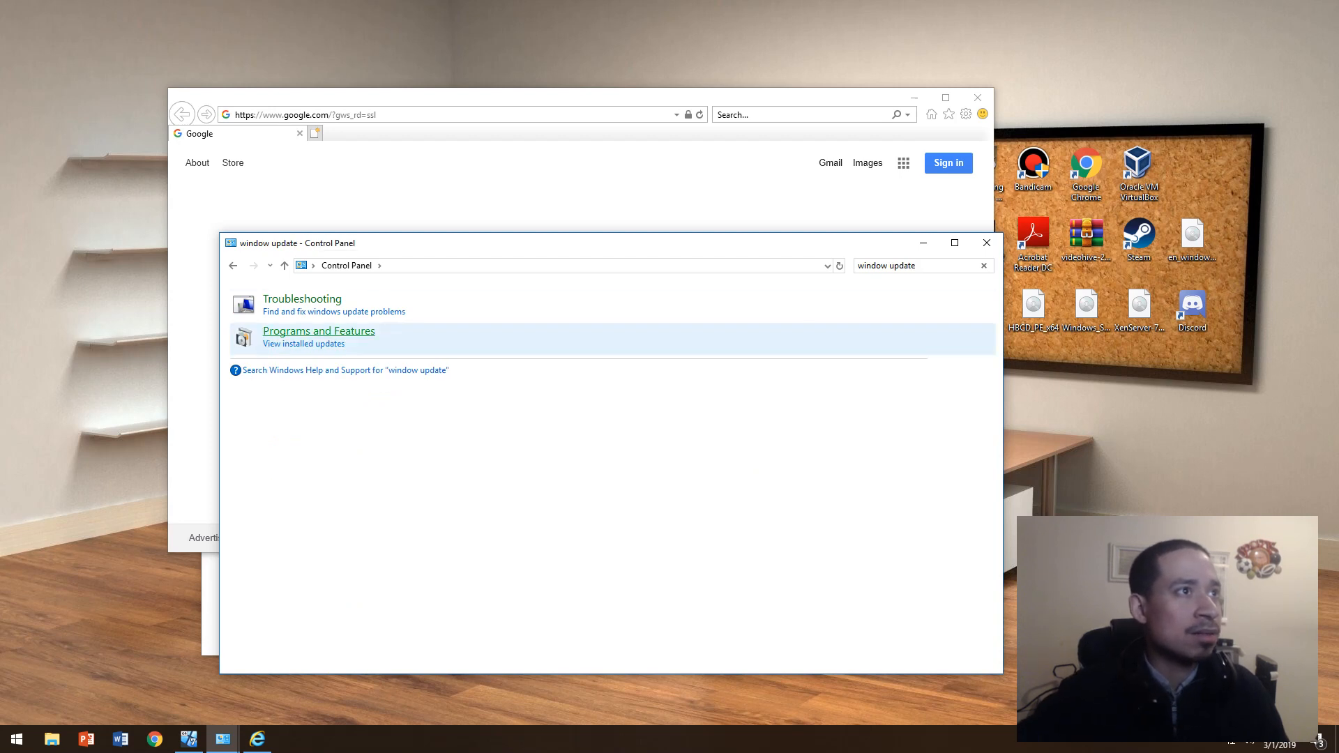
{"action": "left_click", "coordinate": [302, 343]}
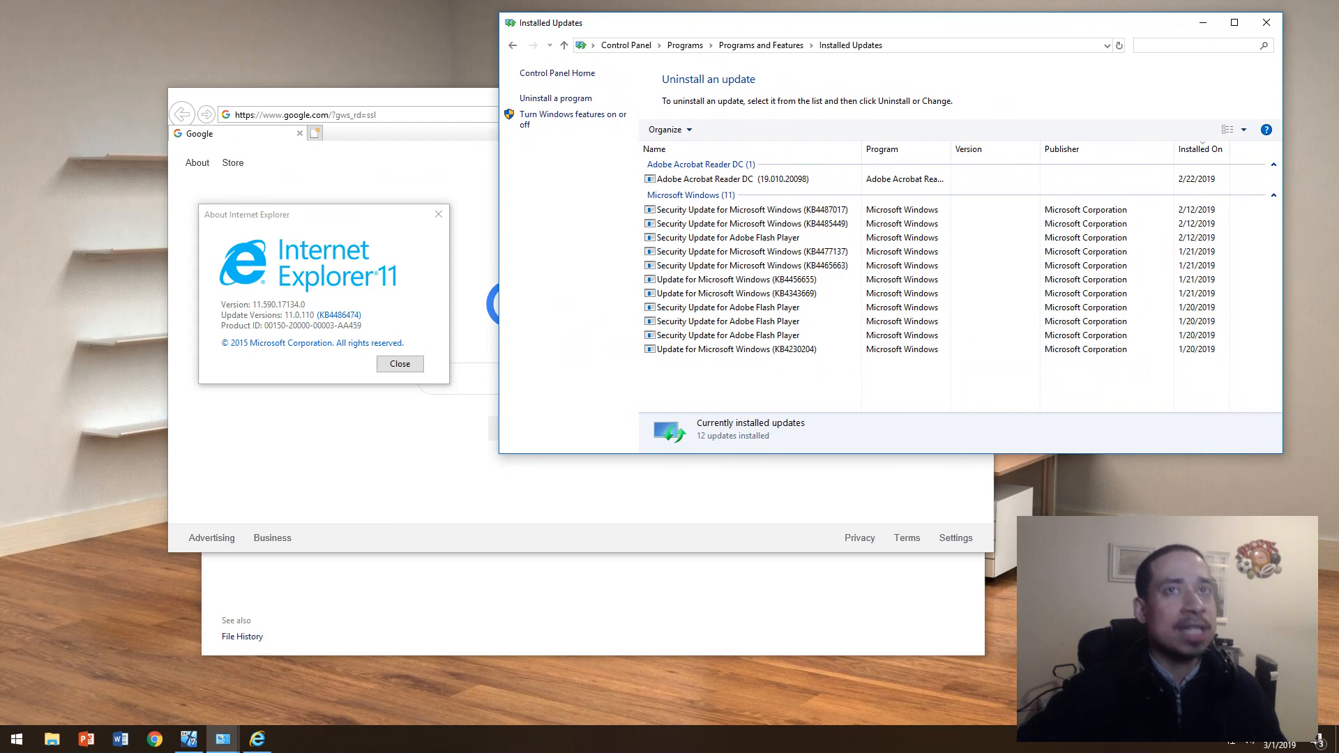
Search installed updates for KB4486474, find no match, and close the window
{"action": "type", "text": "kb4486"}
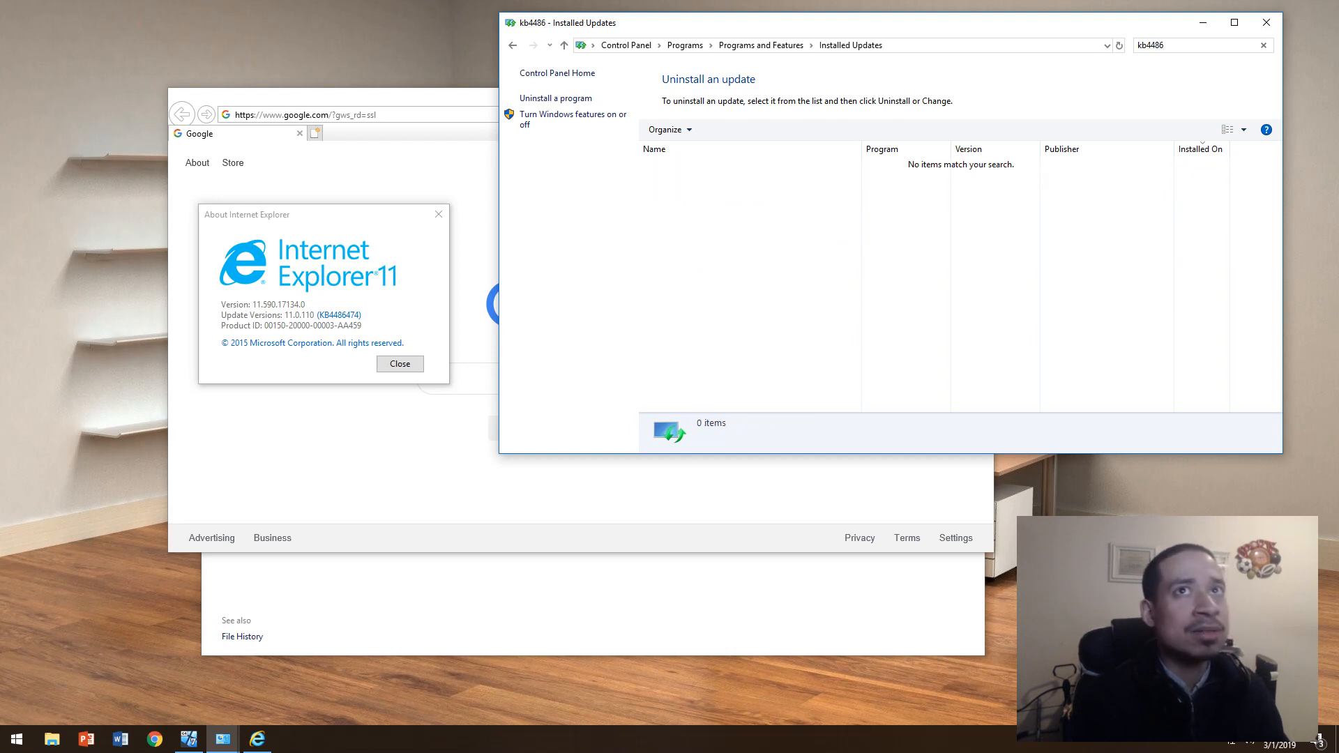
{"action": "type", "text": "474"}
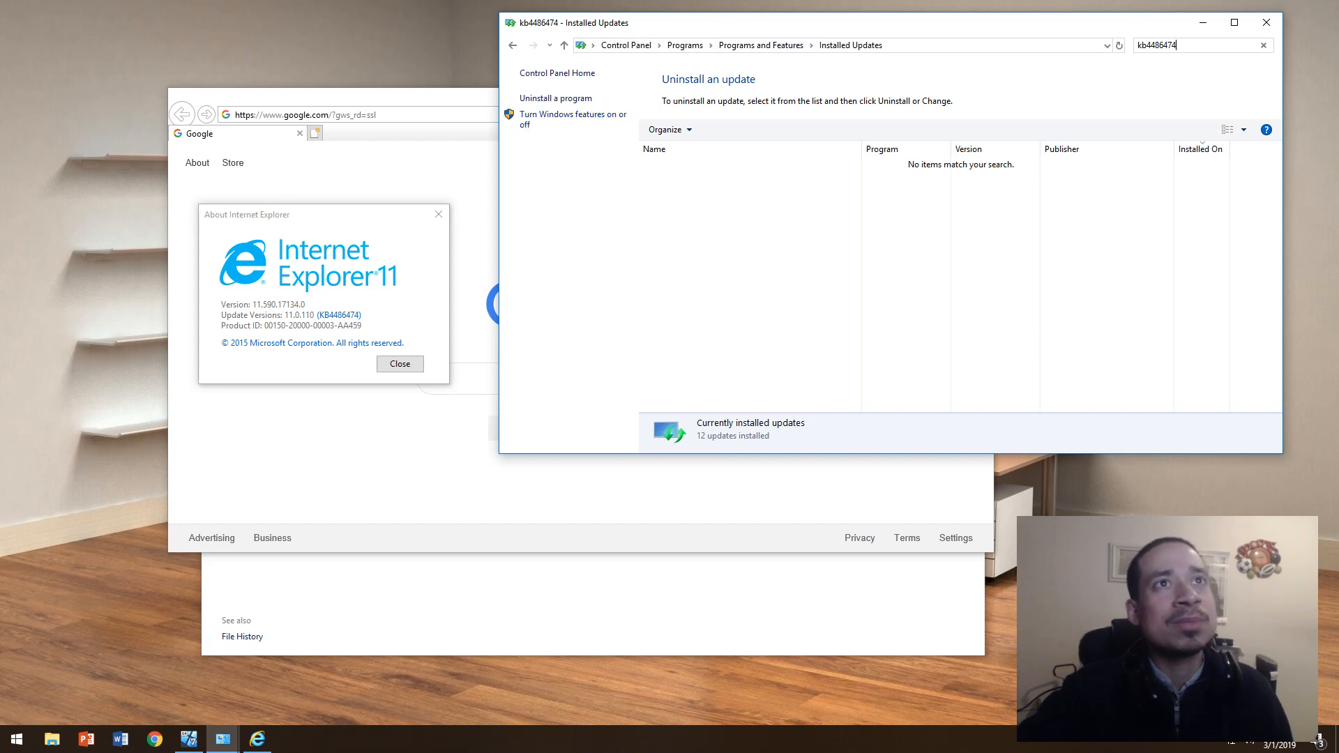
{"action": "triple_click", "coordinate": [1190, 45]}
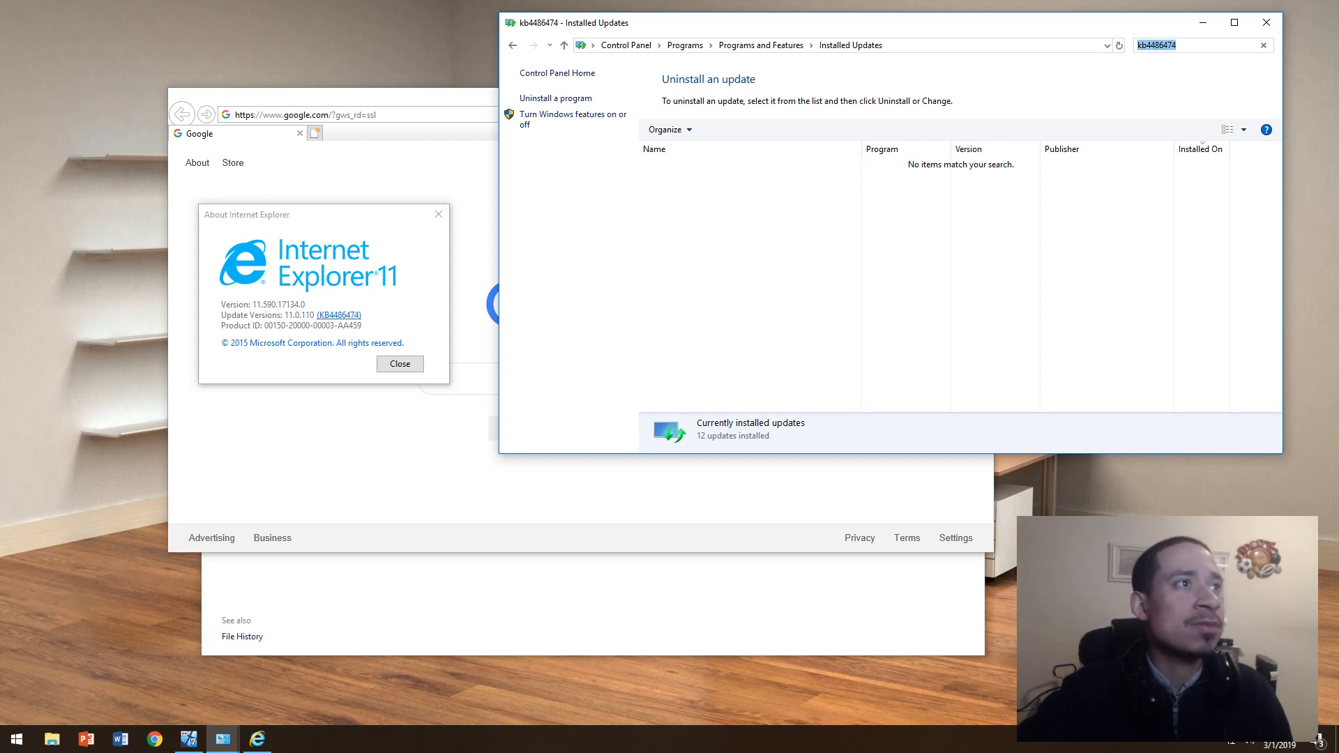
{"action": "left_click", "coordinate": [1266, 22]}
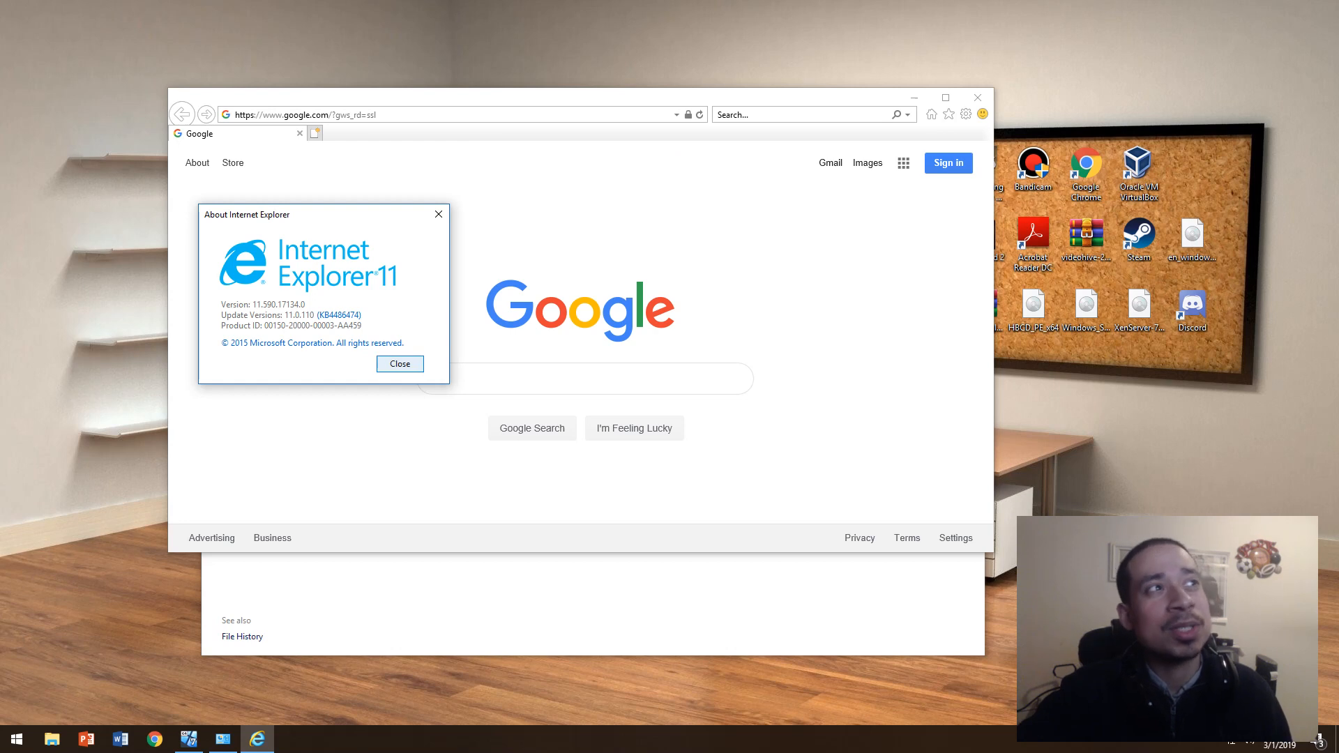
Browse the Recovery, Troubleshoot, Windows Update and Windows Insider Program pages, then close Settings
{"action": "left_click", "coordinate": [399, 363]}
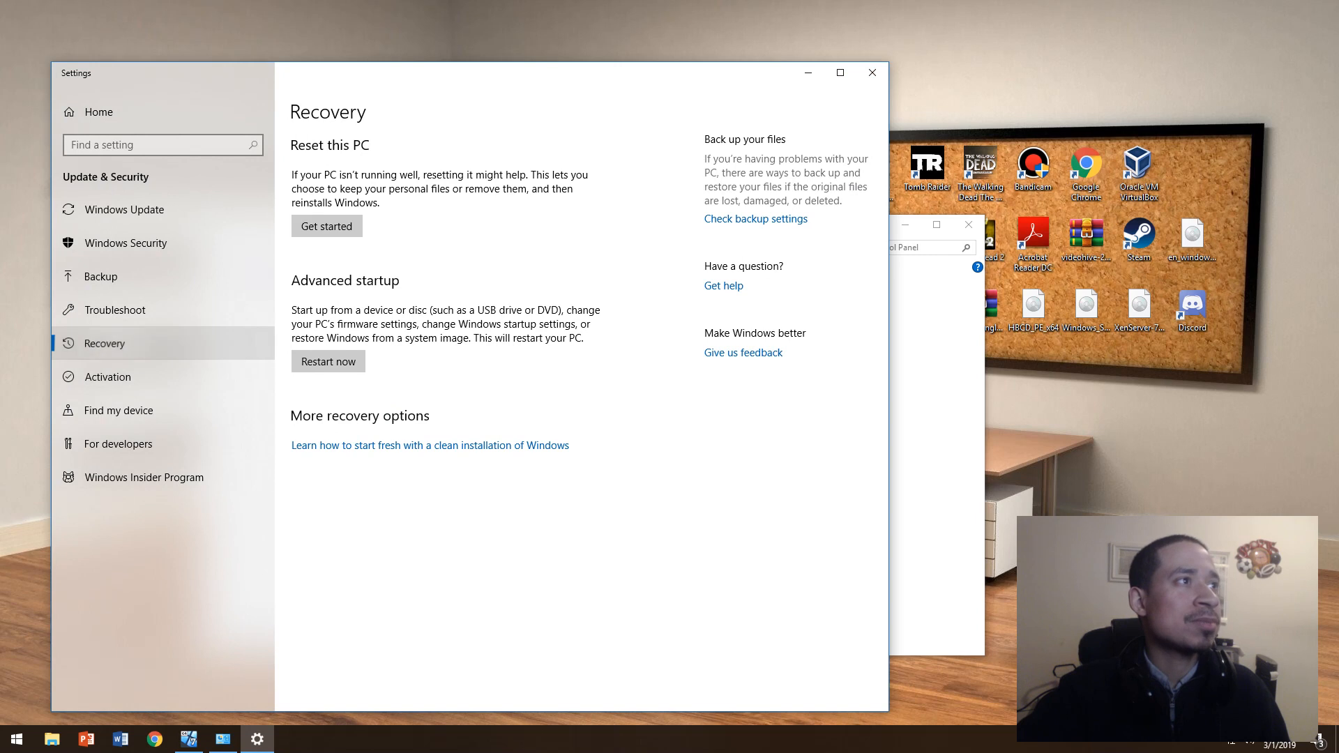
{"action": "left_click", "coordinate": [114, 309]}
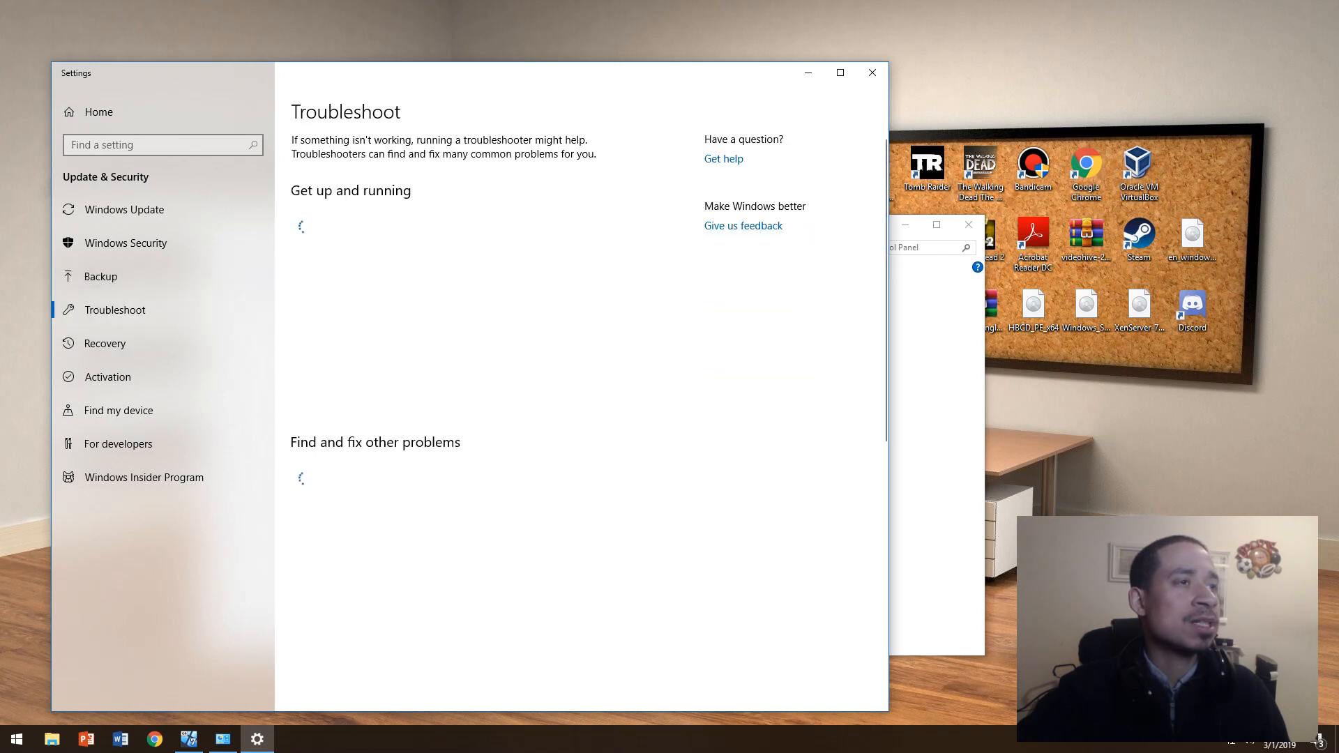
{"action": "scroll", "scroll_direction": "down", "scroll_amount": 3}
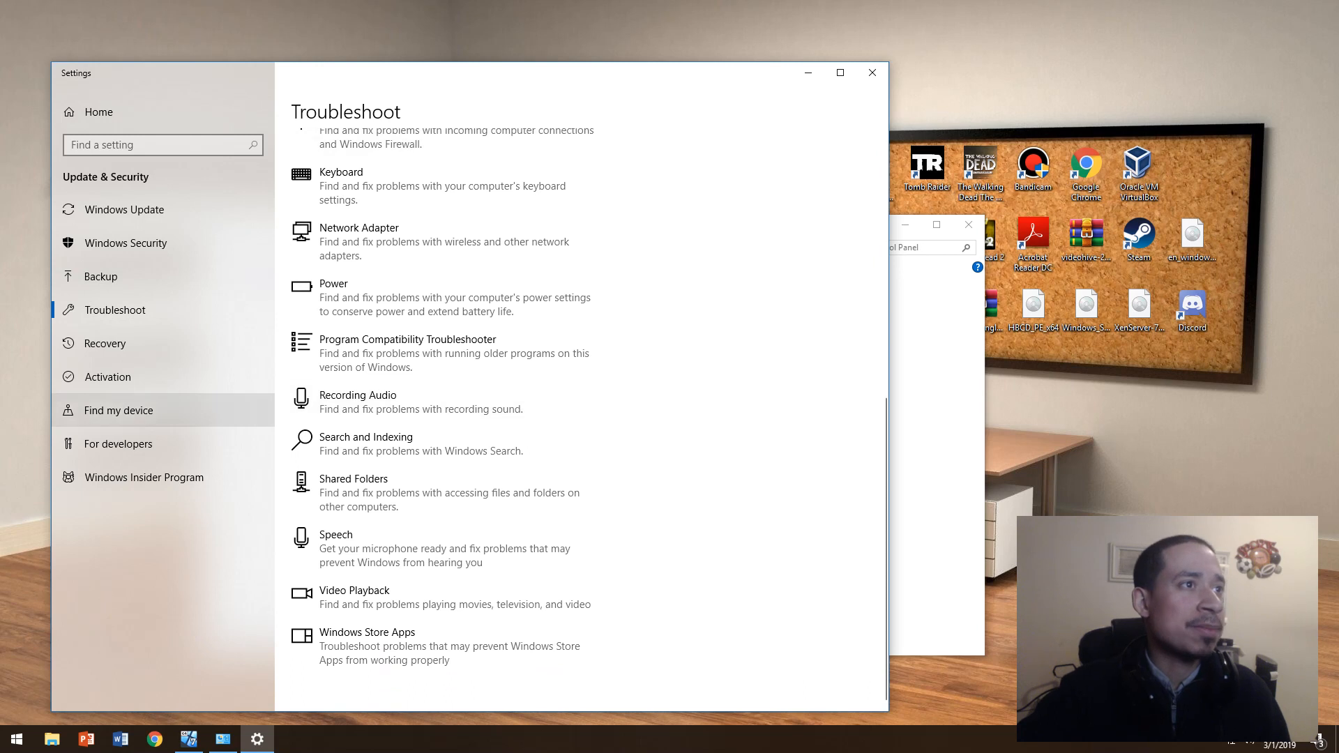
{"action": "left_click", "coordinate": [125, 209]}
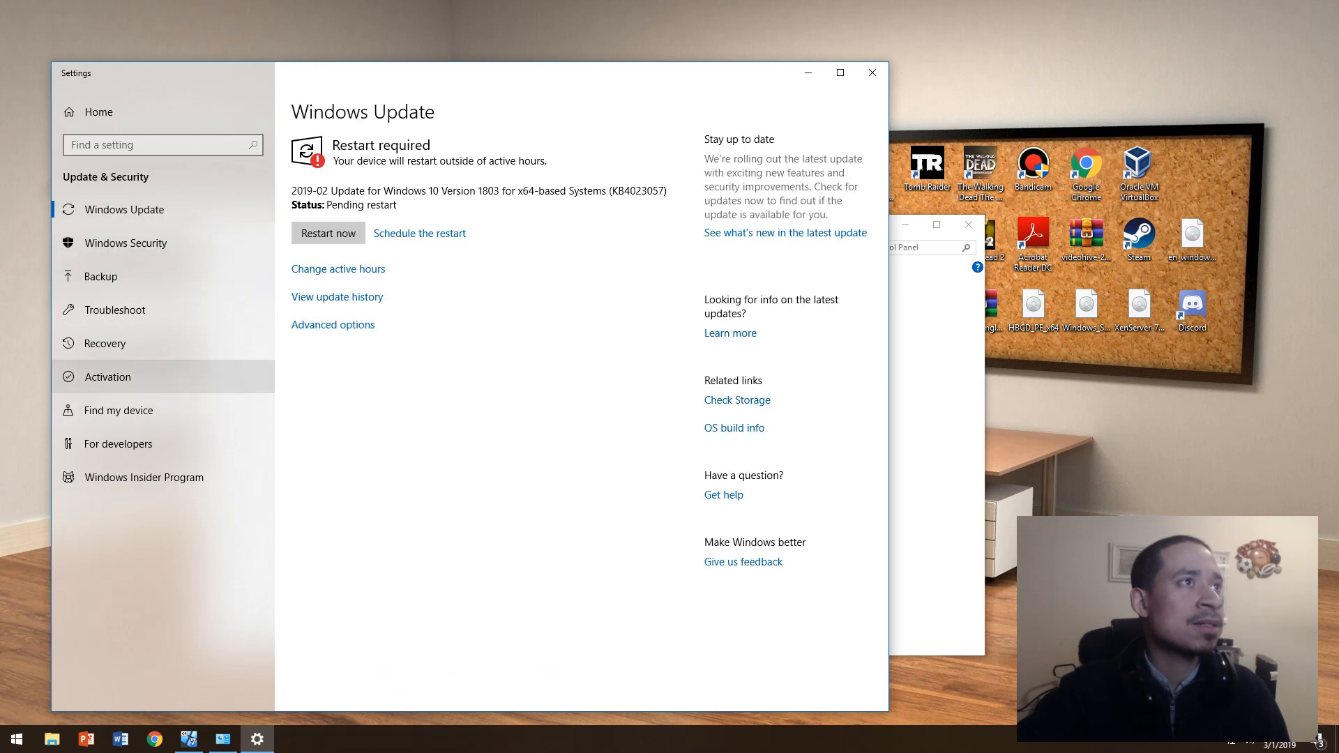
{"action": "left_click", "coordinate": [143, 477]}
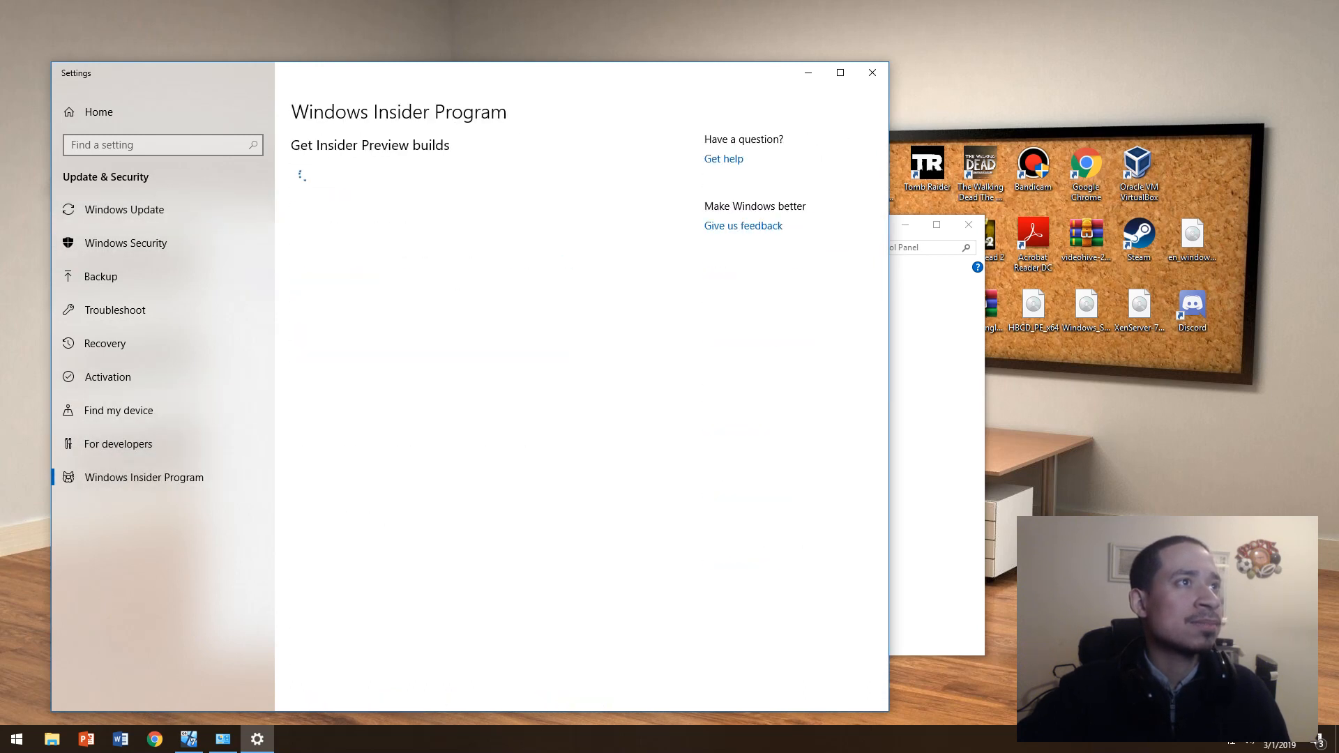
{"action": "left_click", "coordinate": [871, 73]}
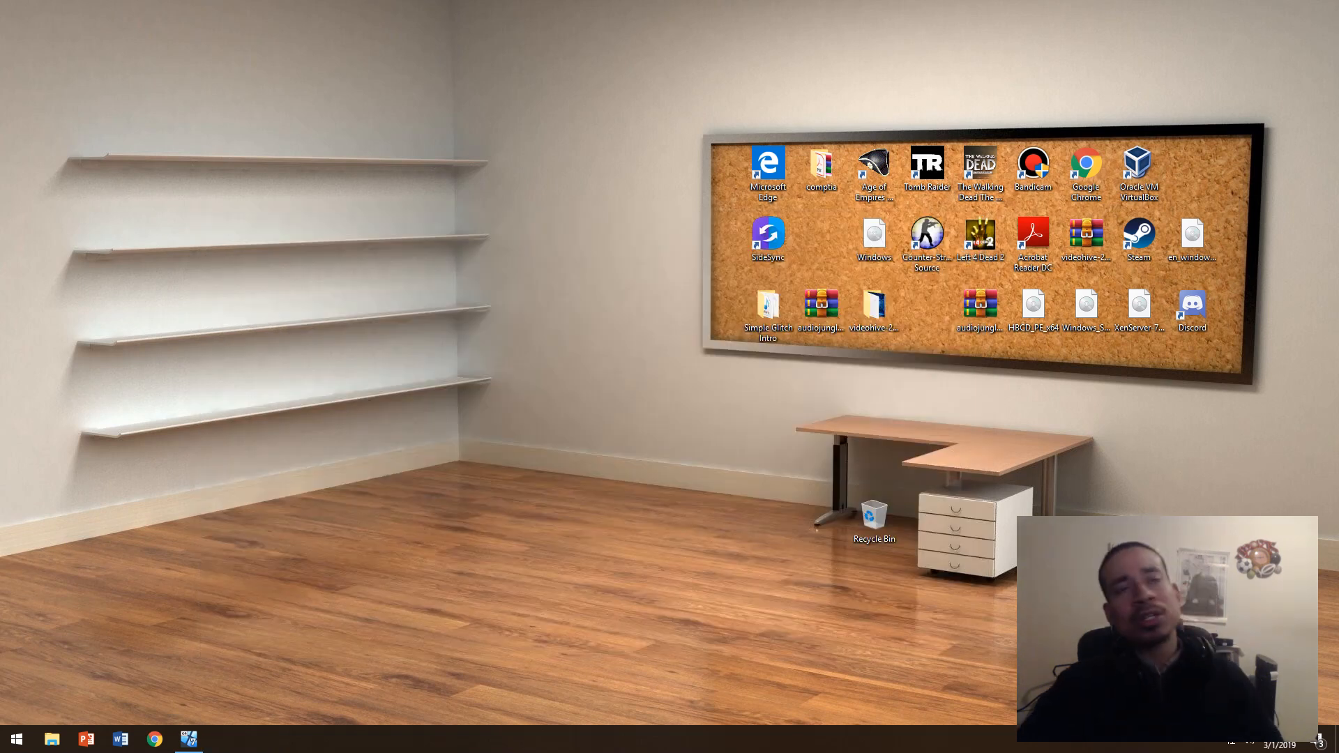